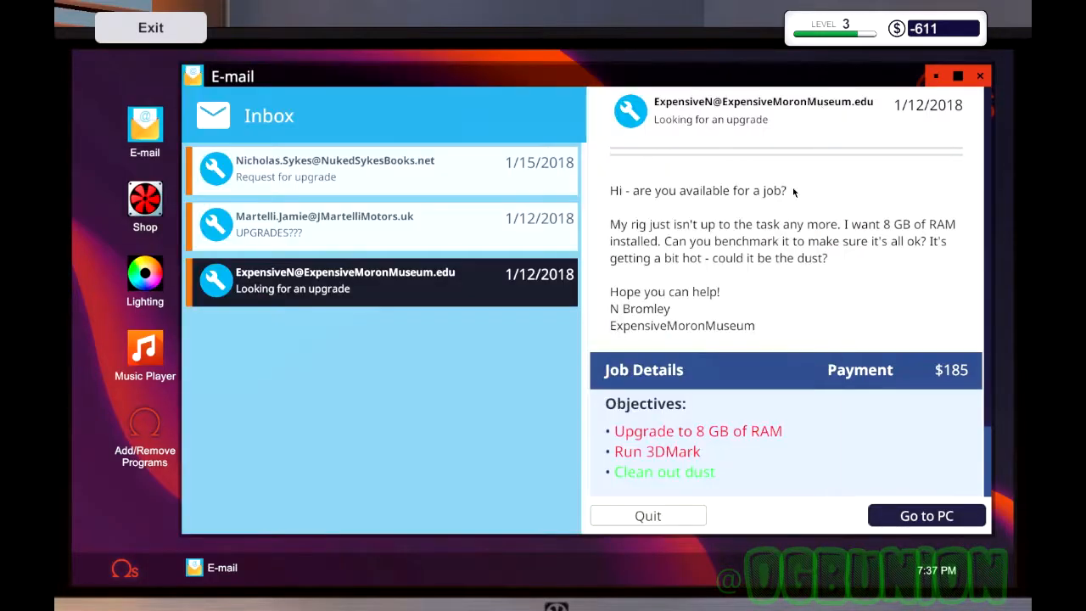
{"action": "mouse_move", "coordinate": [363, 191]}
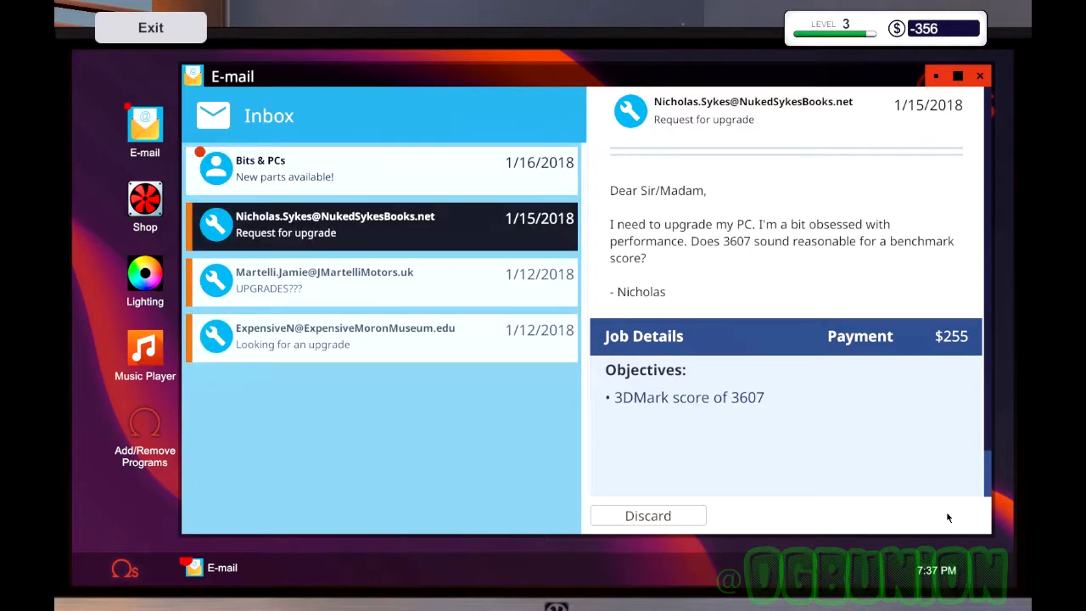
{"action": "mouse_move", "coordinate": [737, 465]}
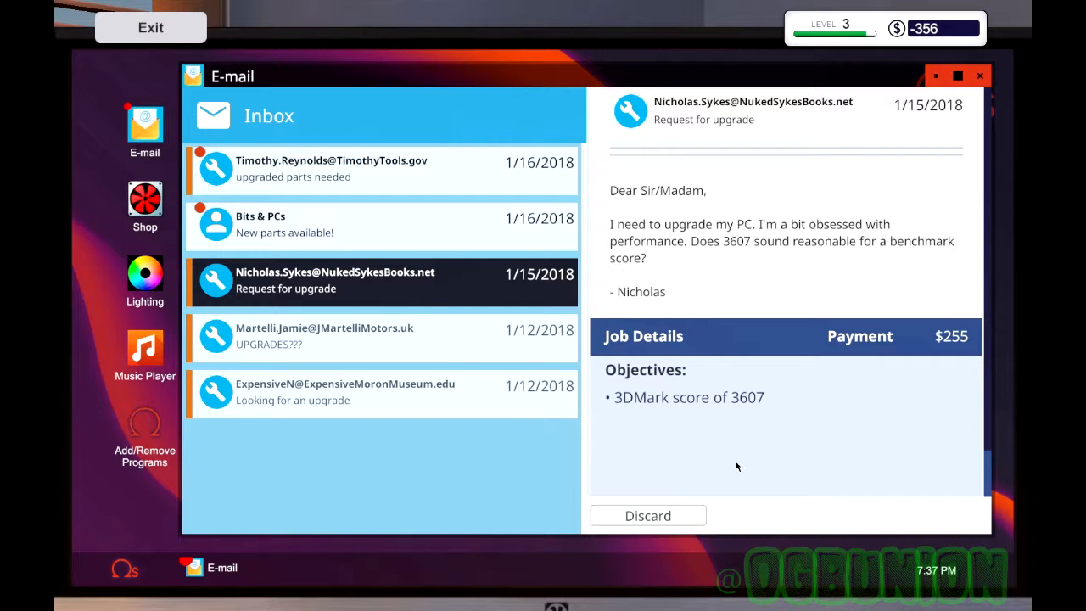
{"action": "mouse_move", "coordinate": [741, 495]}
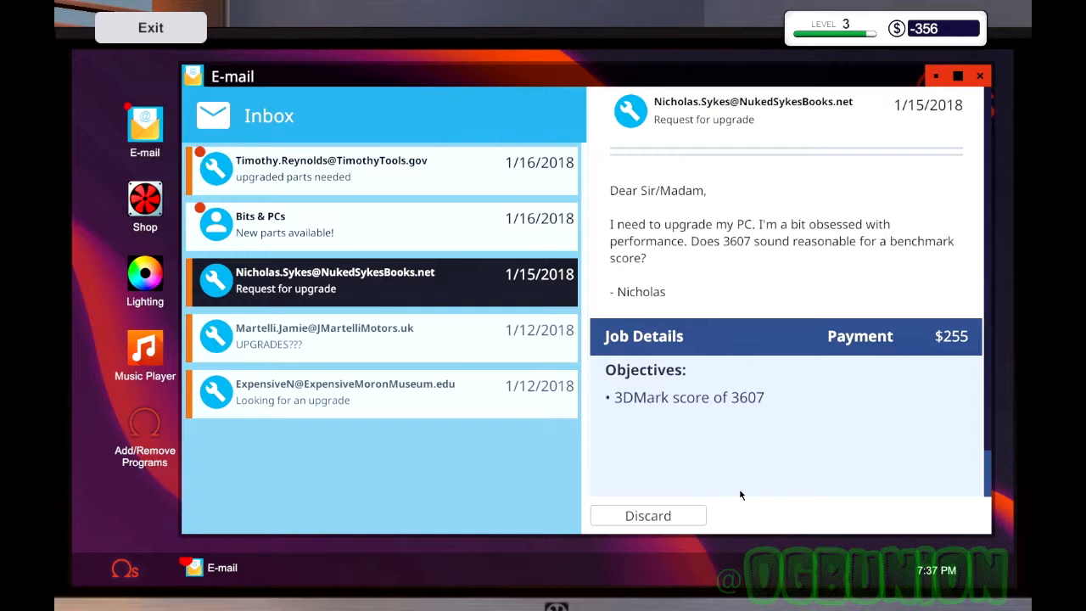
{"action": "mouse_move", "coordinate": [592, 455]}
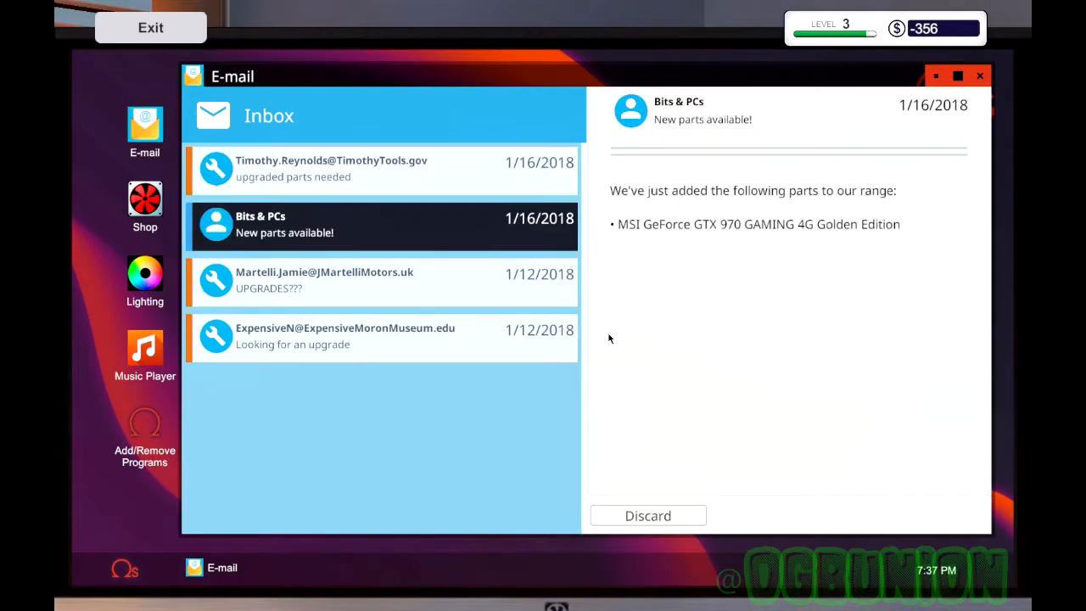
{"action": "mouse_move", "coordinate": [786, 248]}
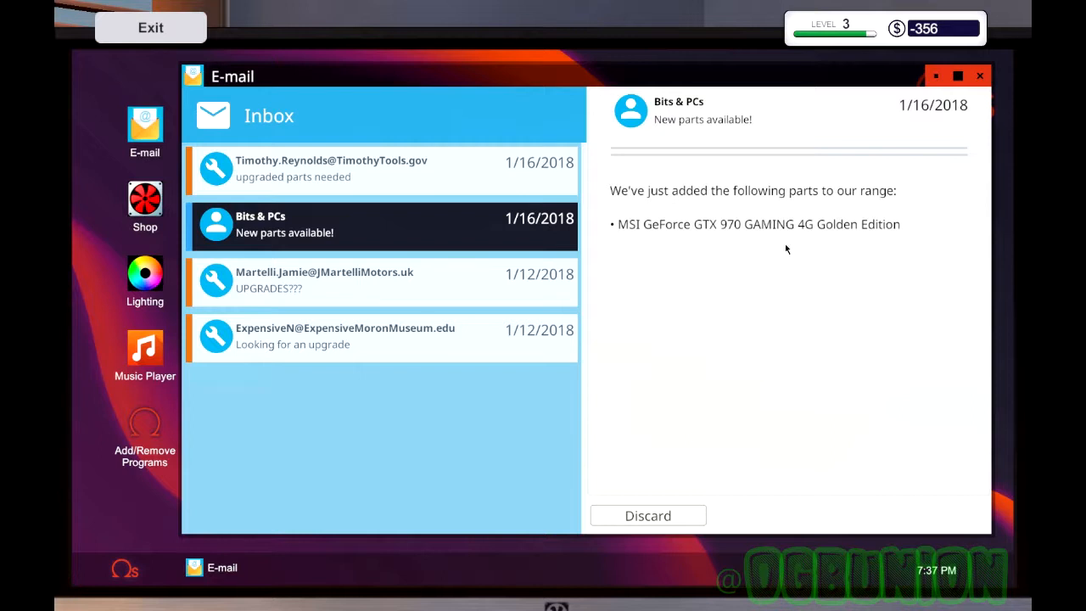
{"action": "mouse_move", "coordinate": [620, 522]}
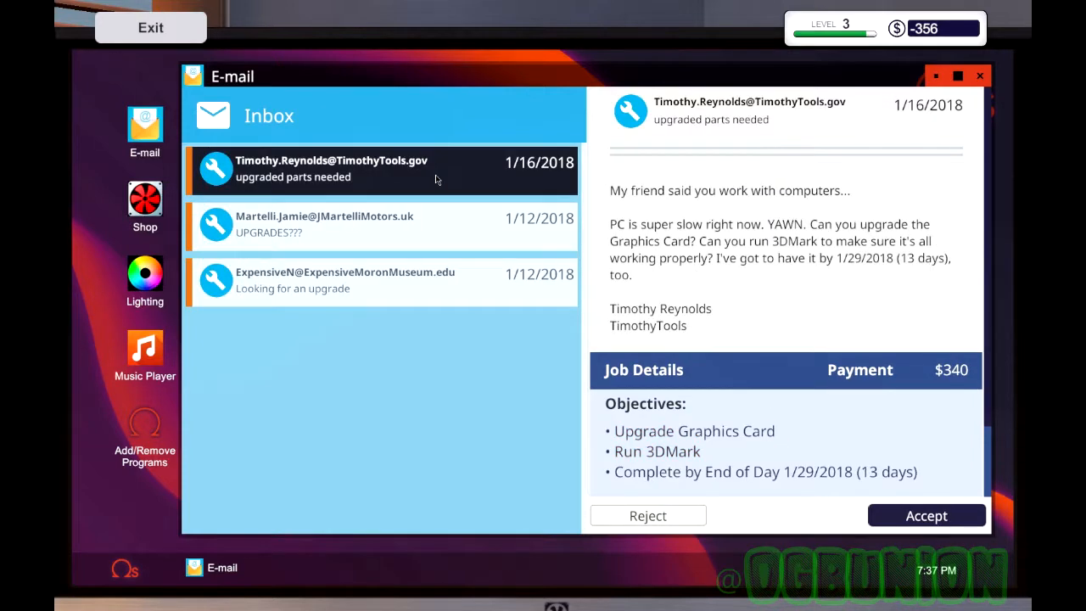
{"action": "mouse_move", "coordinate": [889, 484]}
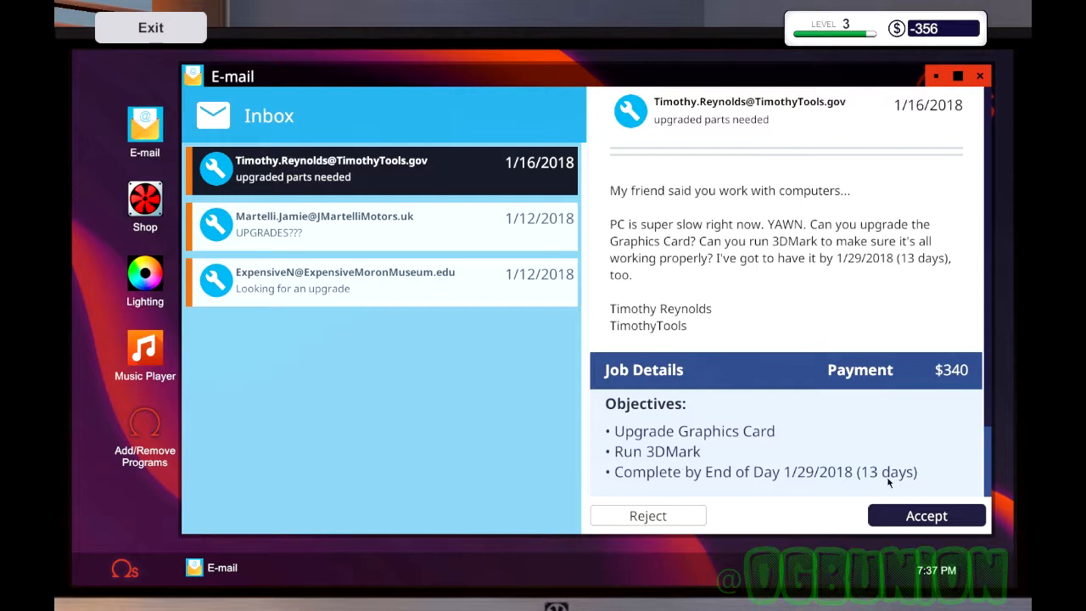
{"action": "mouse_move", "coordinate": [943, 318]}
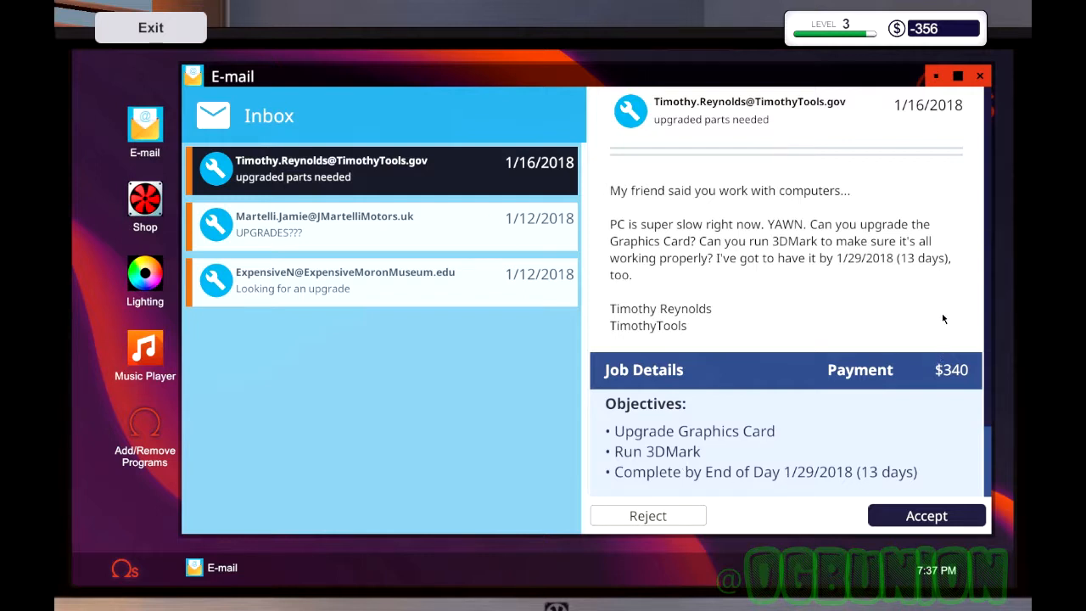
{"action": "mouse_move", "coordinate": [902, 369]}
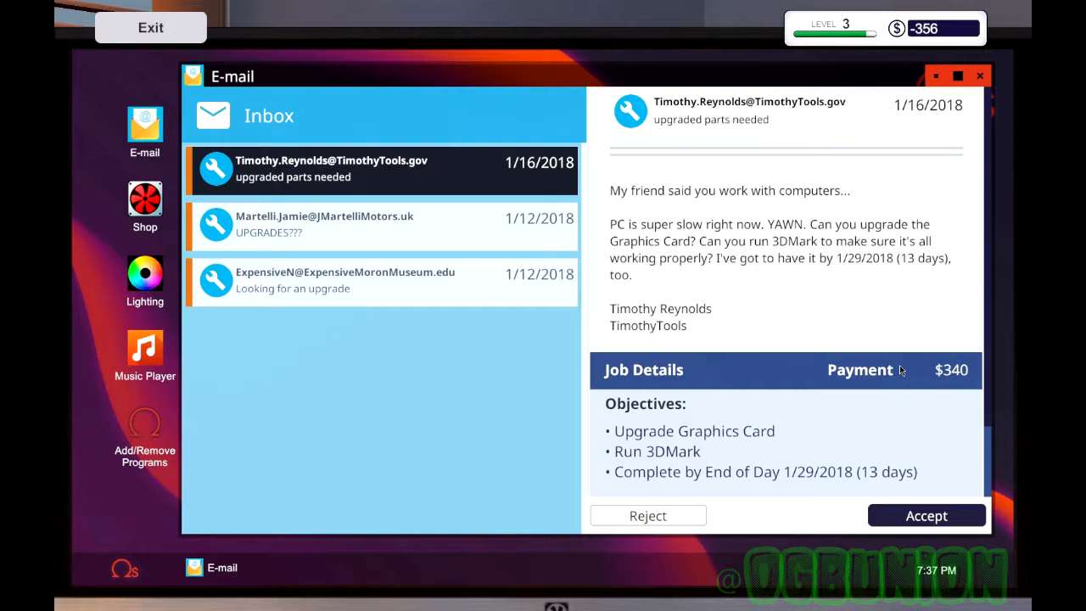
{"action": "mouse_move", "coordinate": [897, 380]}
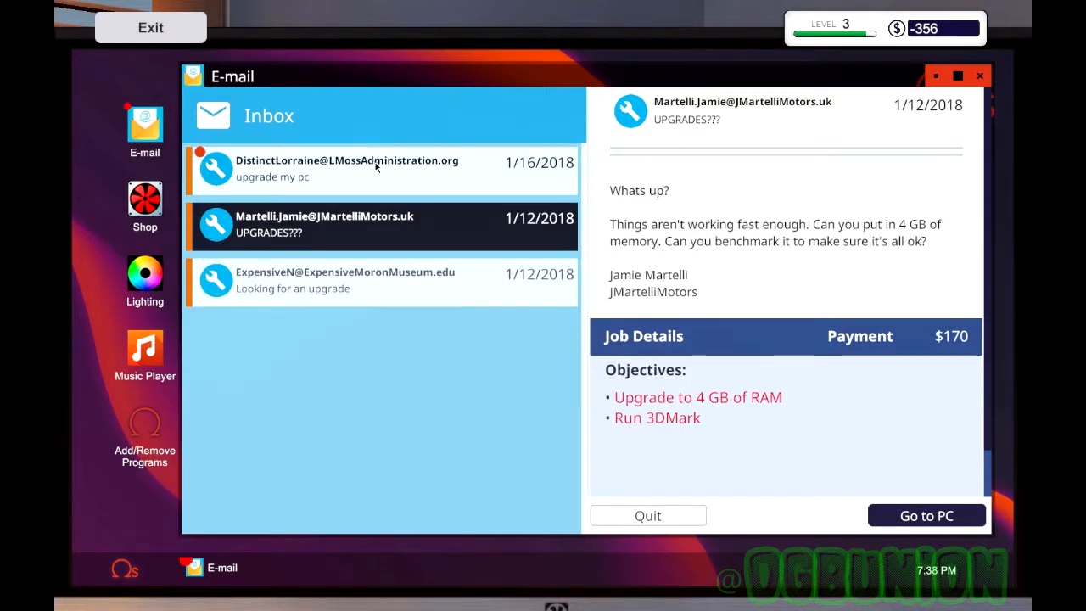
{"action": "left_click", "coordinate": [372, 167]}
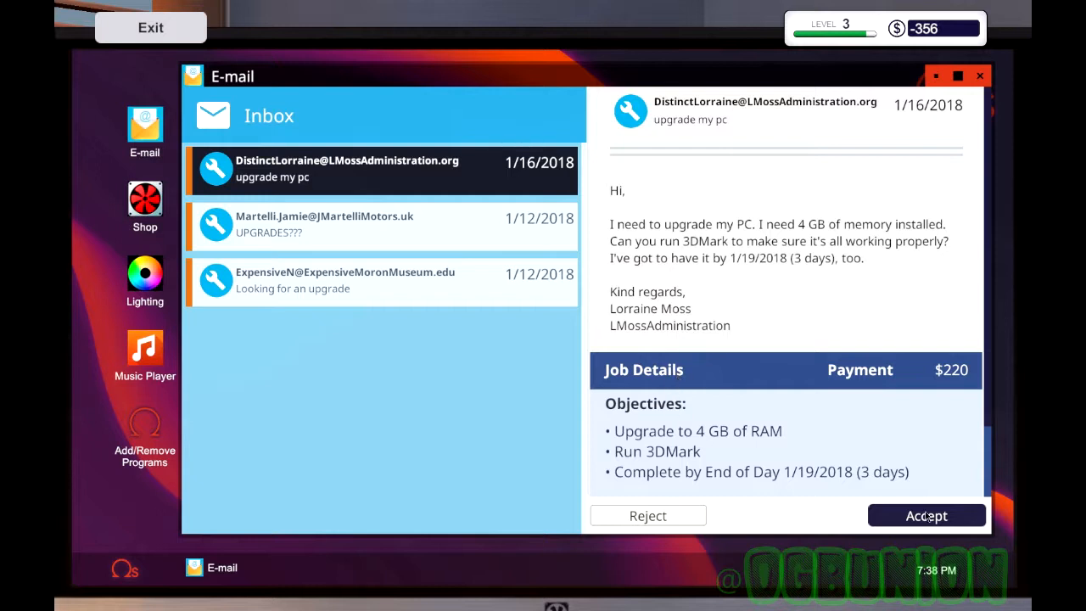
{"action": "left_click", "coordinate": [926, 515]}
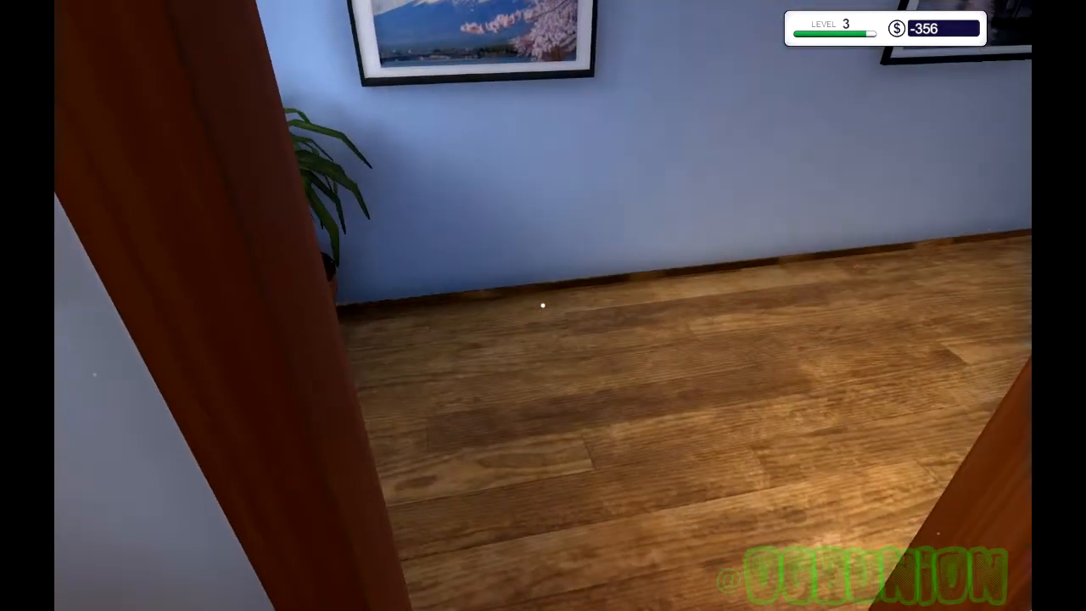
Step: Resume from the pause menu, return to the office, and reopen the January 16, 2018 calendar
{"action": "key", "text": "Escape"}
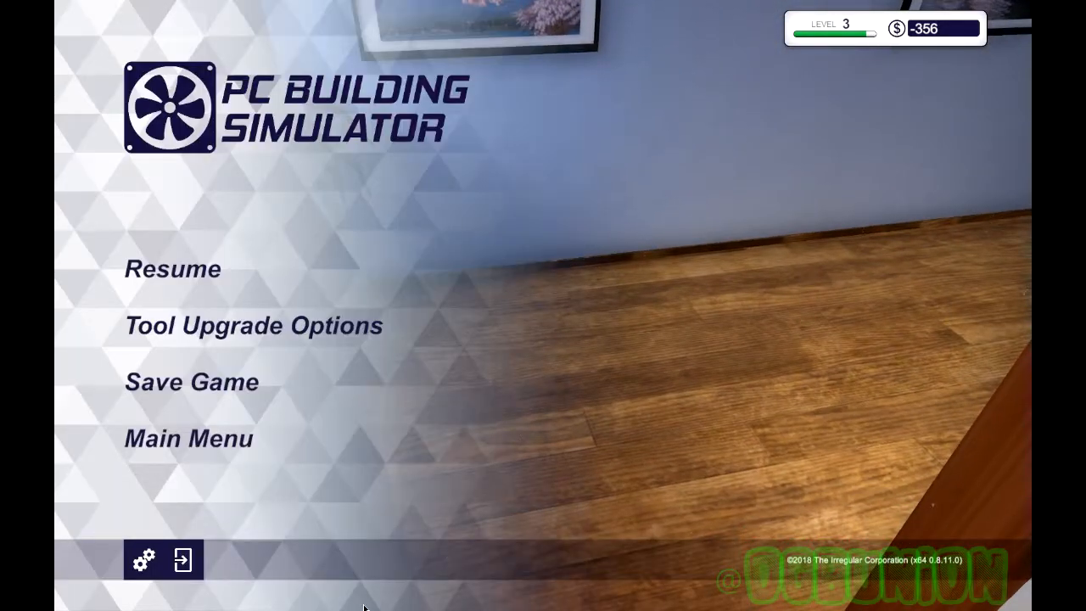
{"action": "mouse_move", "coordinate": [392, 518]}
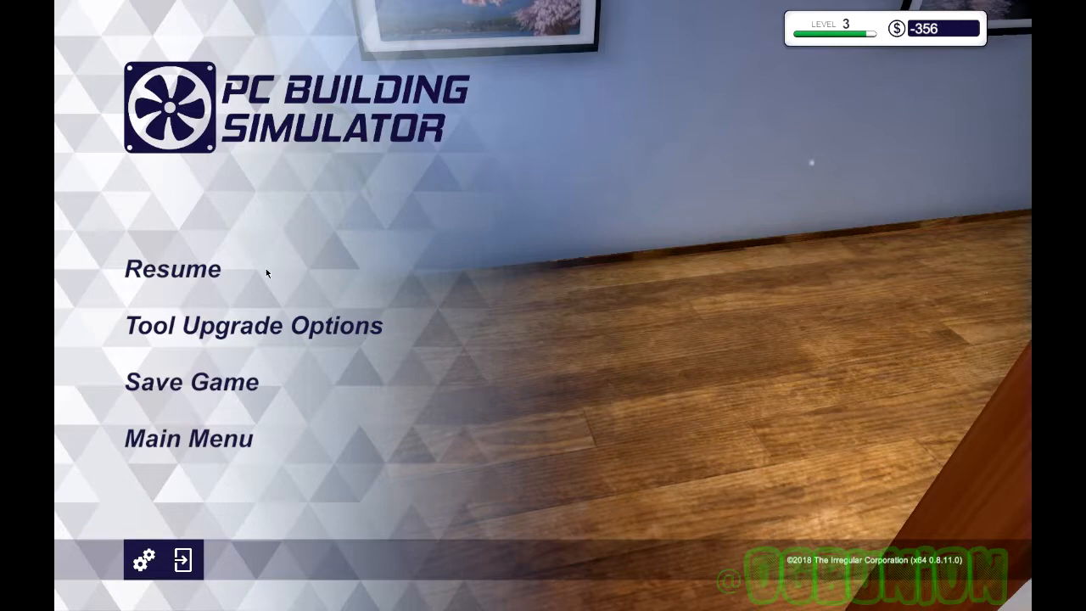
{"action": "left_click", "coordinate": [172, 268]}
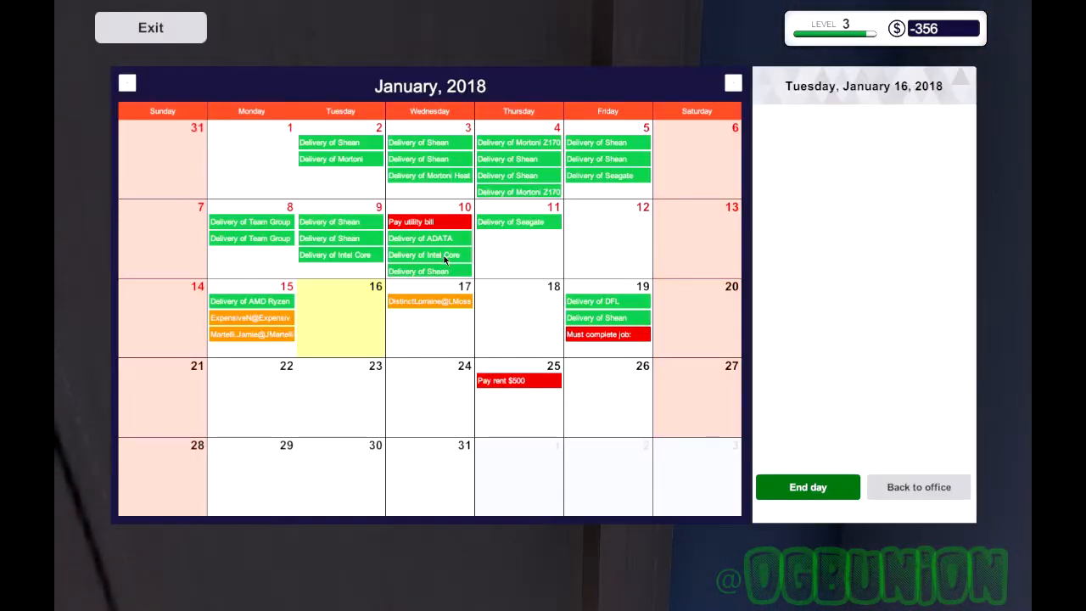
{"action": "mouse_move", "coordinate": [310, 351]}
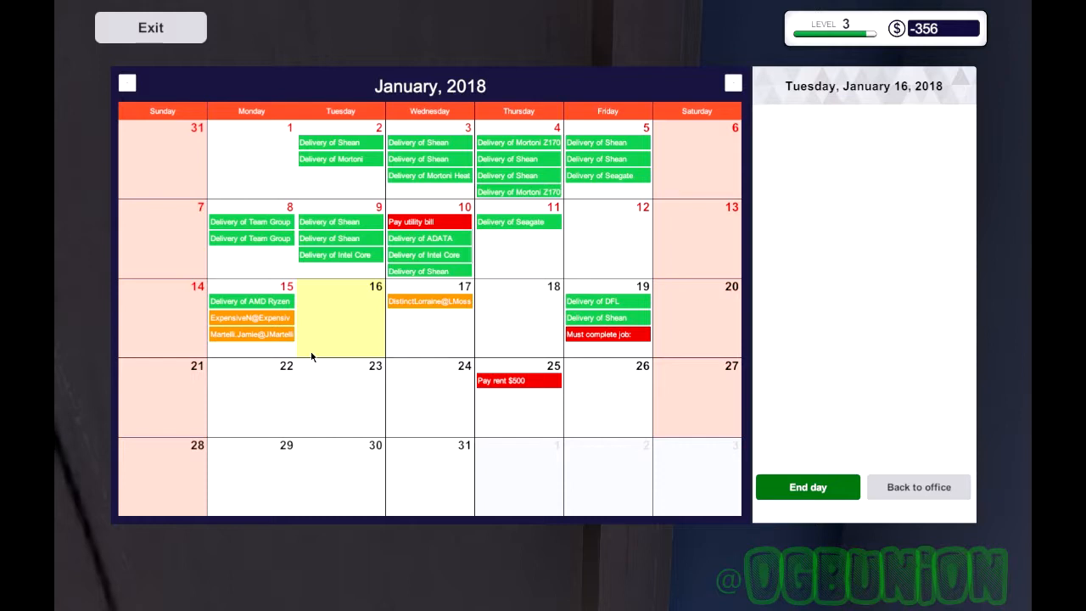
{"action": "mouse_move", "coordinate": [313, 350]}
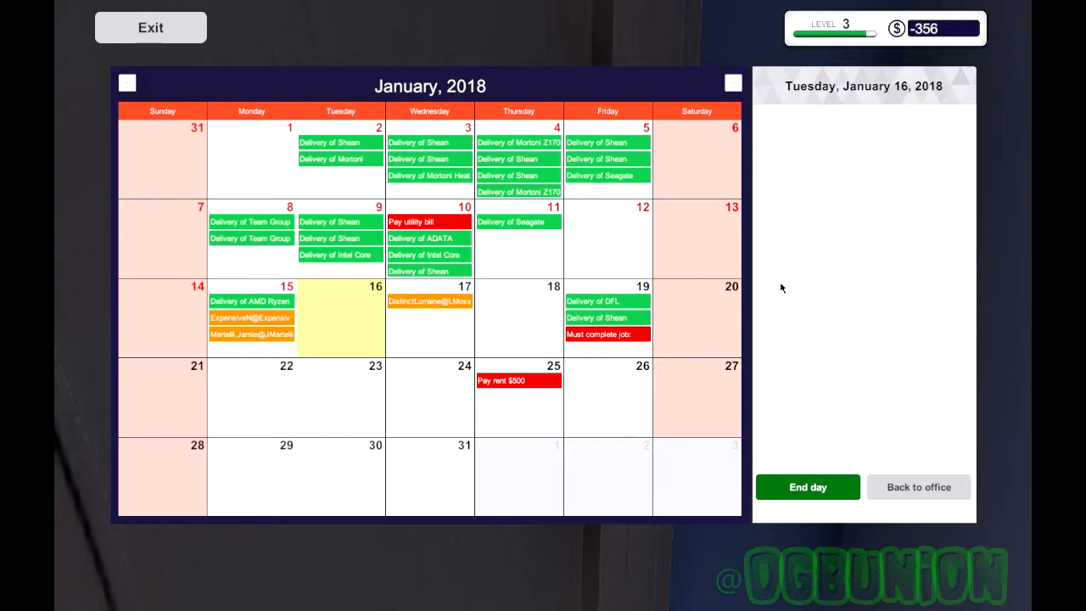
{"action": "mouse_move", "coordinate": [911, 496]}
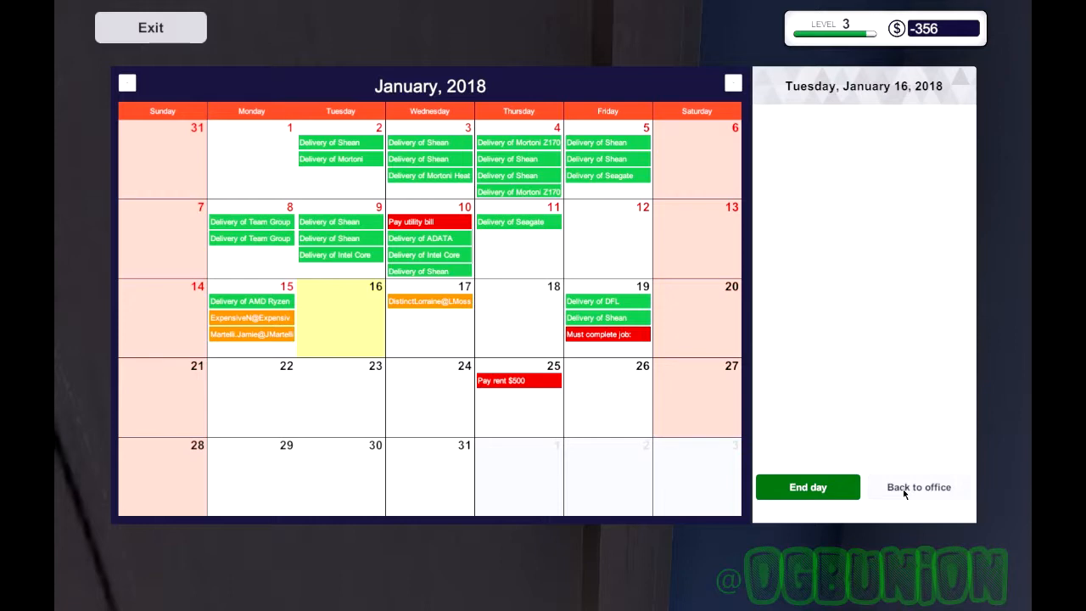
{"action": "left_click", "coordinate": [917, 487]}
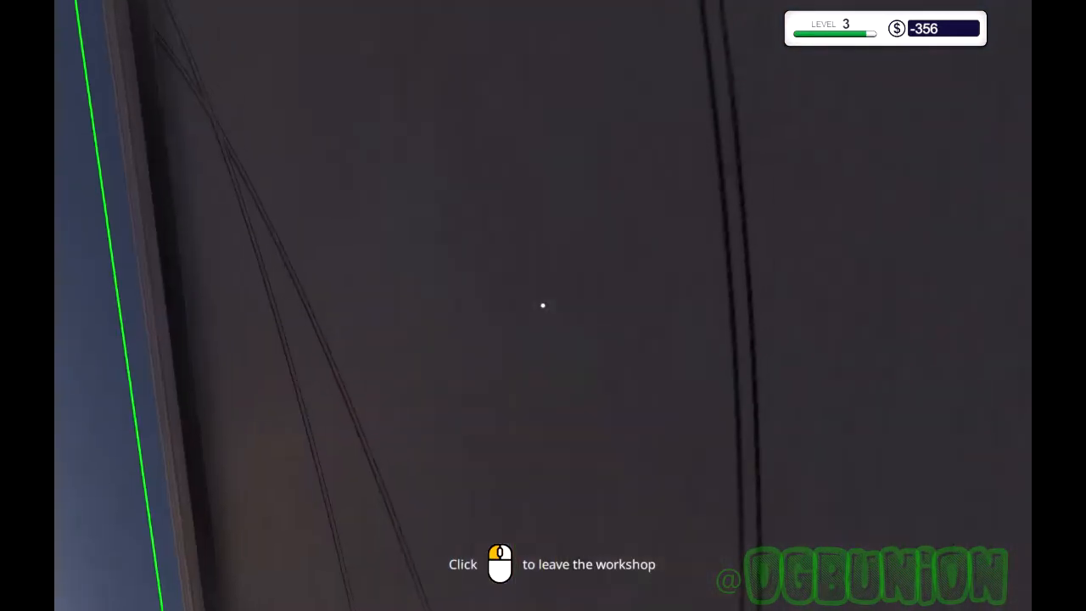
{"action": "left_click", "coordinate": [543, 305]}
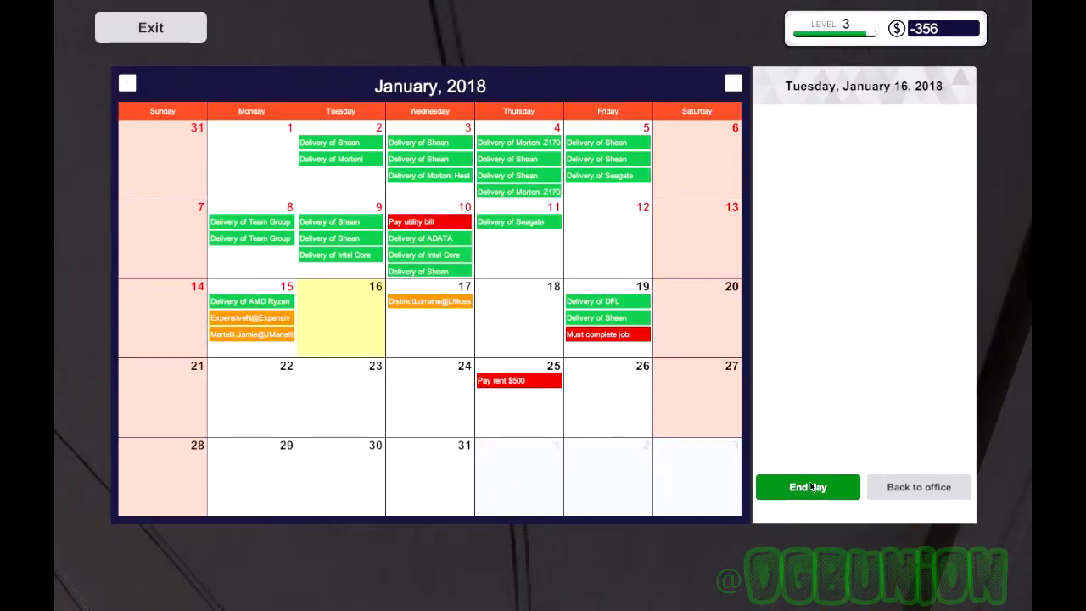
Step: End Tuesday and start the workday on Wednesday, January 17, 2018
{"action": "left_click", "coordinate": [807, 487]}
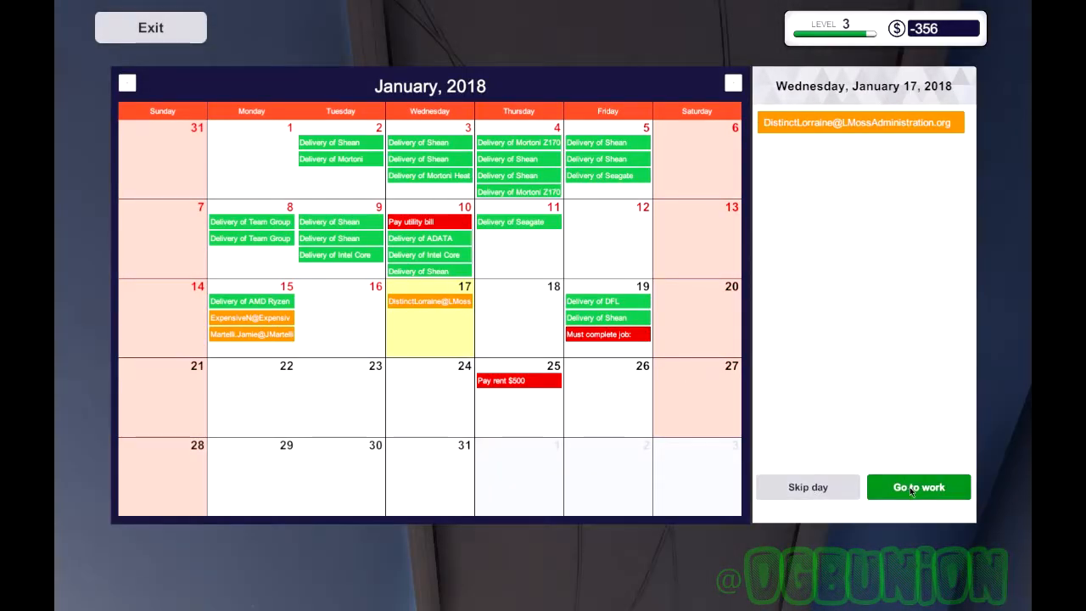
{"action": "left_click", "coordinate": [918, 486]}
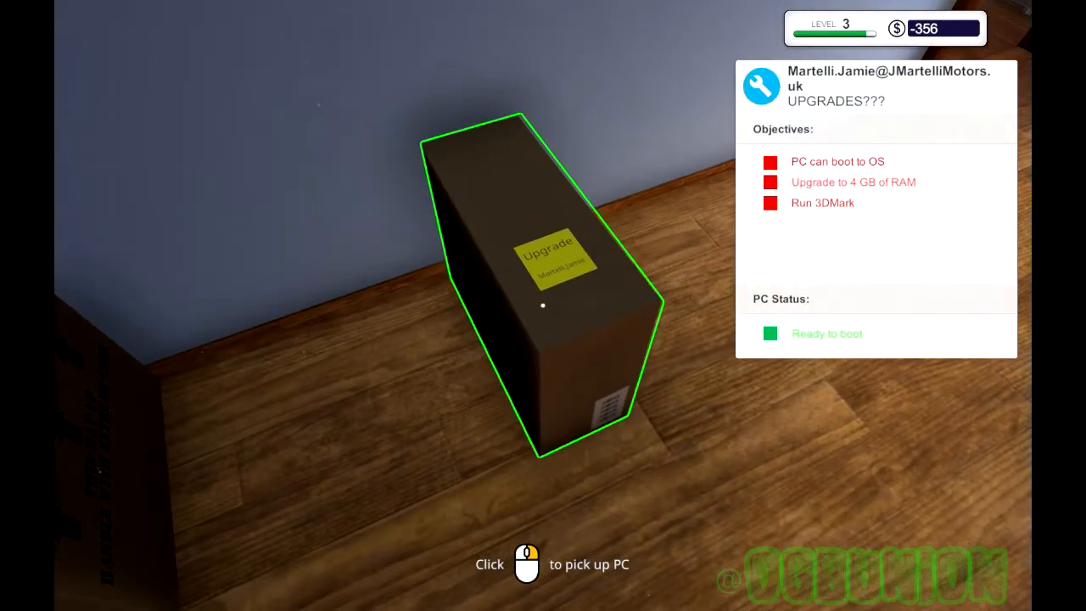
{"action": "left_click", "coordinate": [542, 306]}
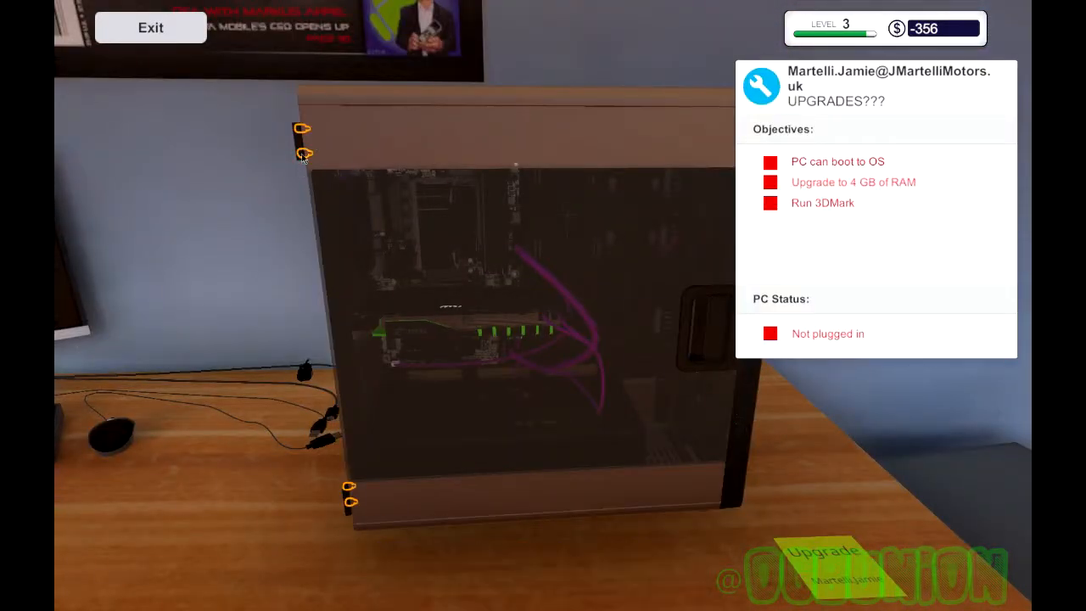
{"action": "left_click", "coordinate": [303, 129]}
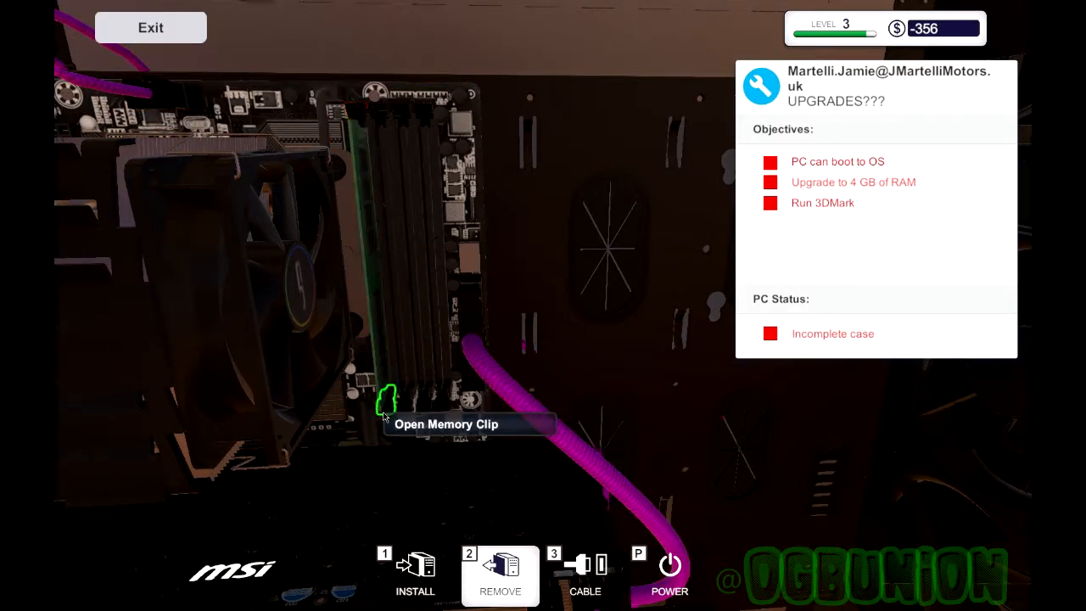
{"action": "left_click", "coordinate": [388, 403]}
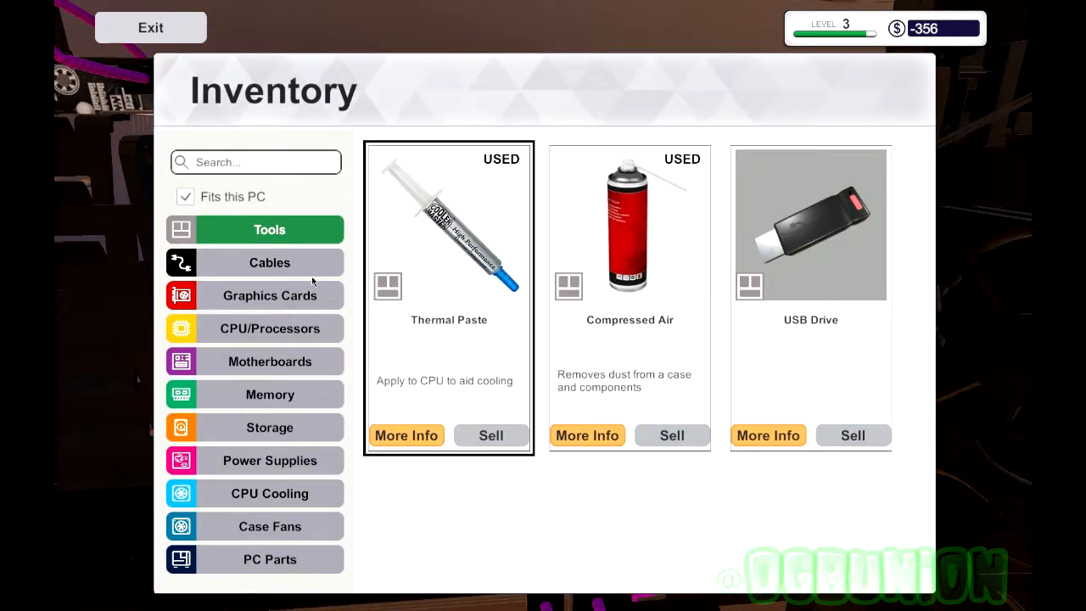
Step: Browse the Memory category of the inventory, scrolling through the available RAM sticks
{"action": "left_click", "coordinate": [269, 394]}
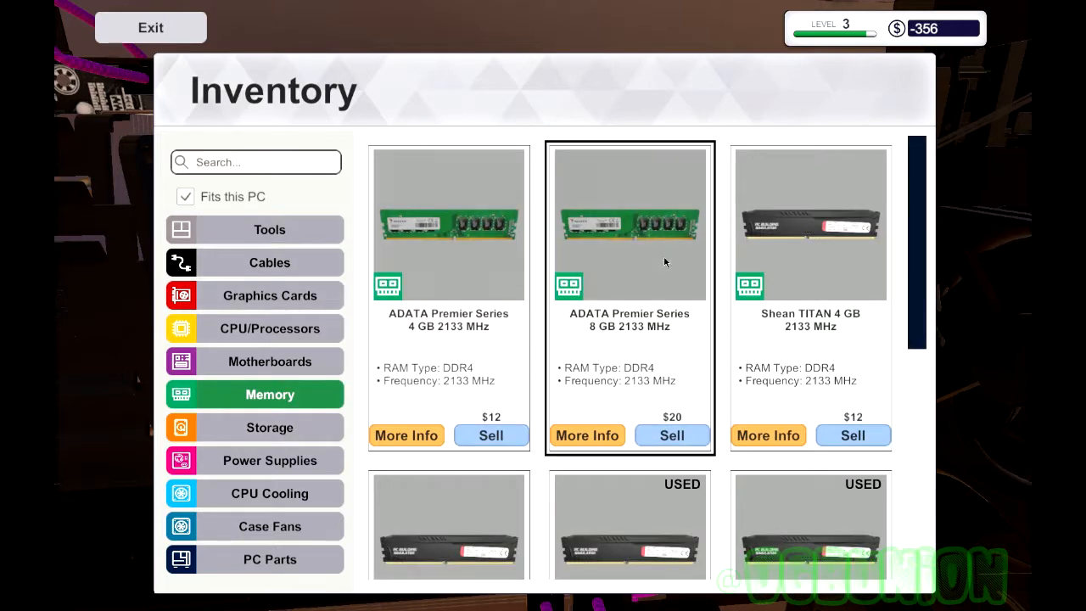
{"action": "scroll", "scroll_direction": "down", "scroll_amount": 3}
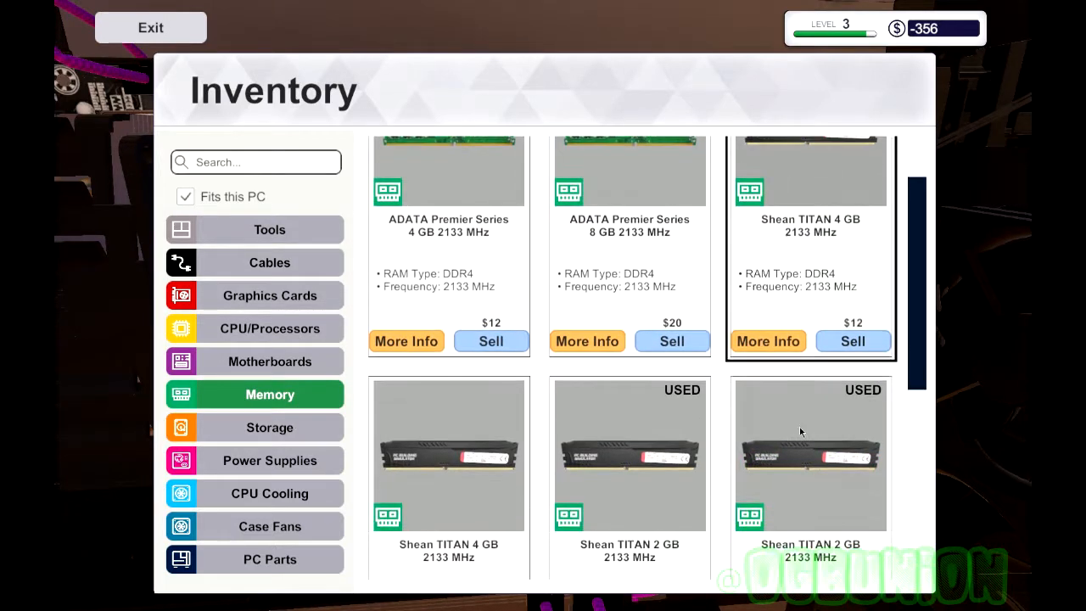
{"action": "scroll", "scroll_direction": "down", "scroll_amount": 3}
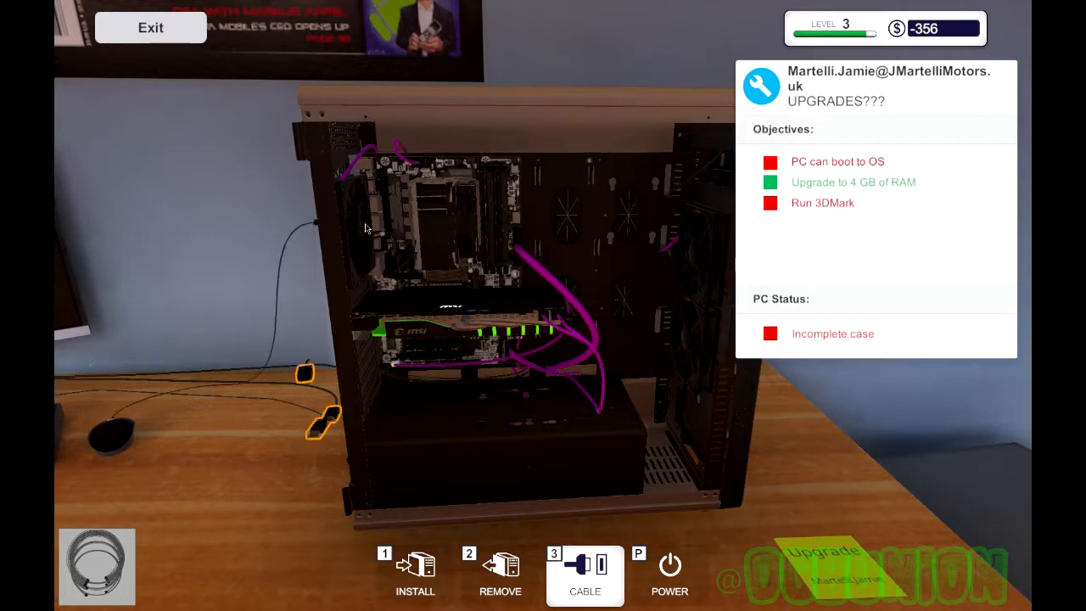
{"action": "mouse_move", "coordinate": [364, 225]}
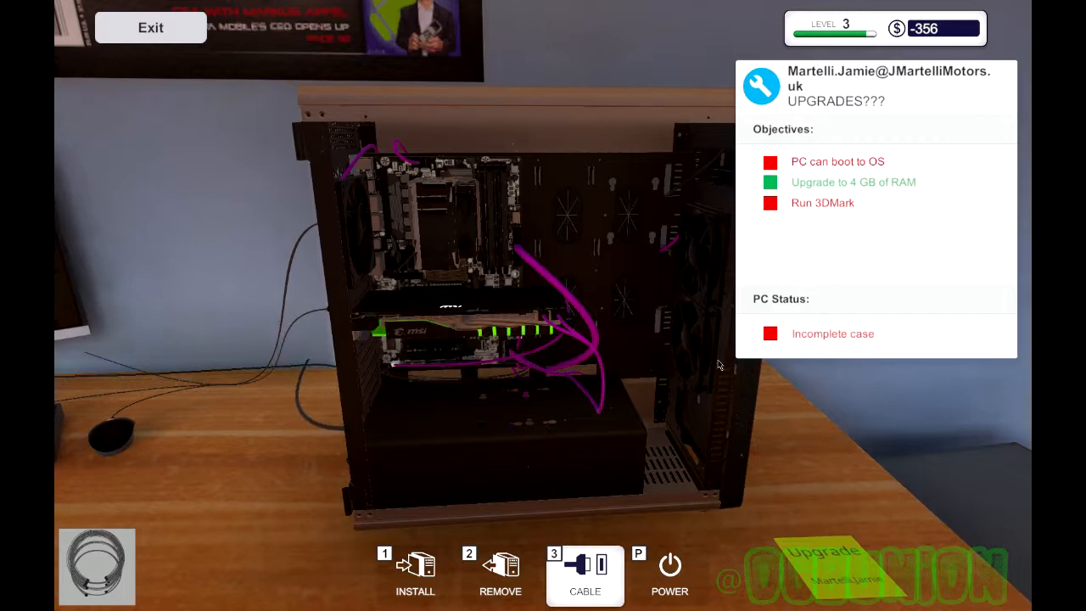
{"action": "mouse_move", "coordinate": [669, 569]}
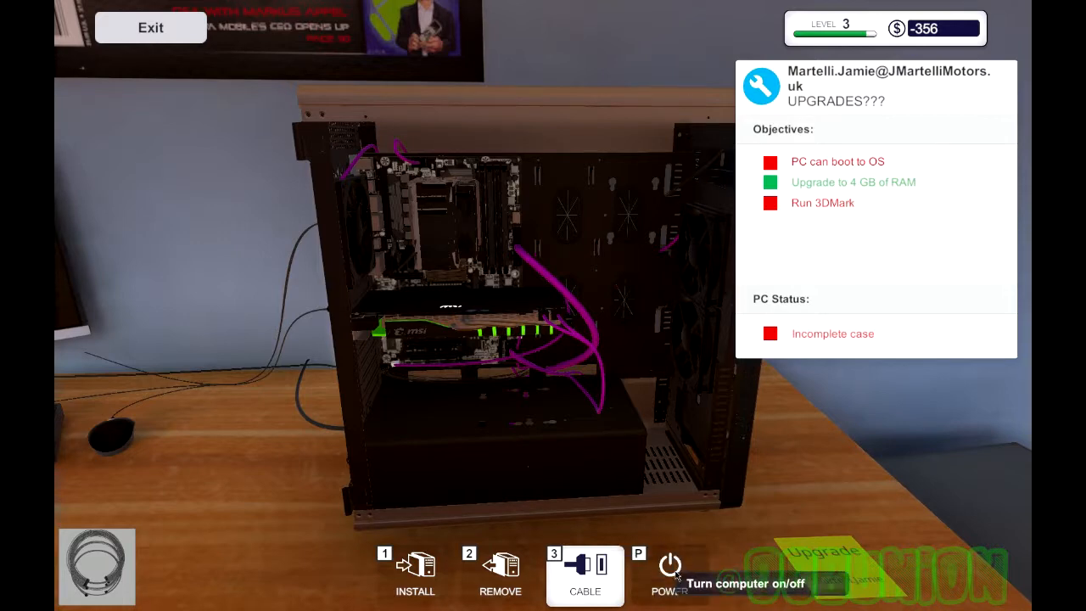
{"action": "mouse_move", "coordinate": [412, 568]}
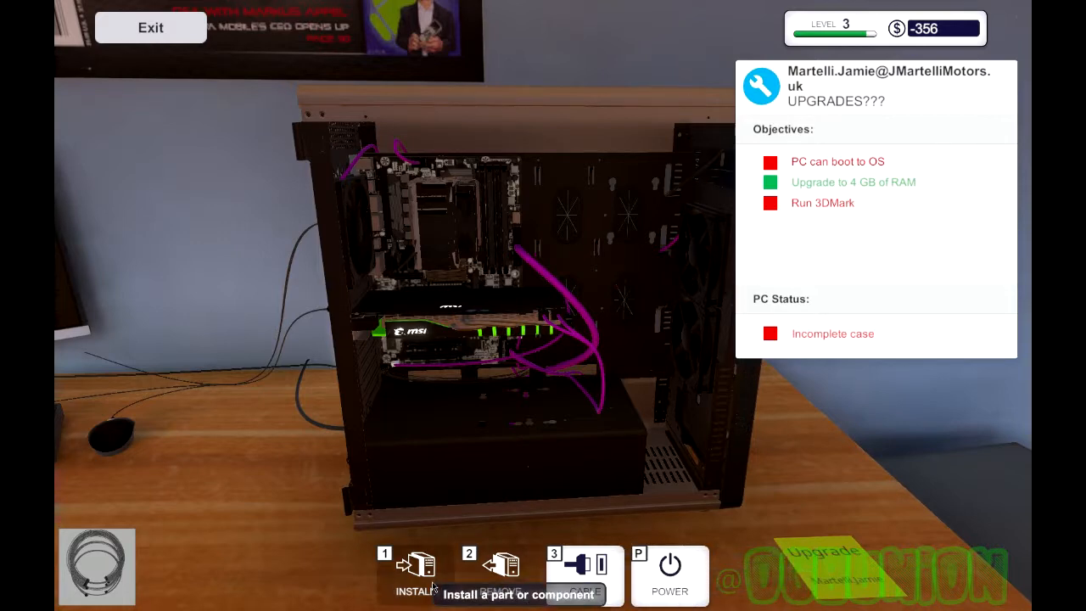
Step: Open the install inventory to browse parts that fit this PC
{"action": "left_click", "coordinate": [412, 571]}
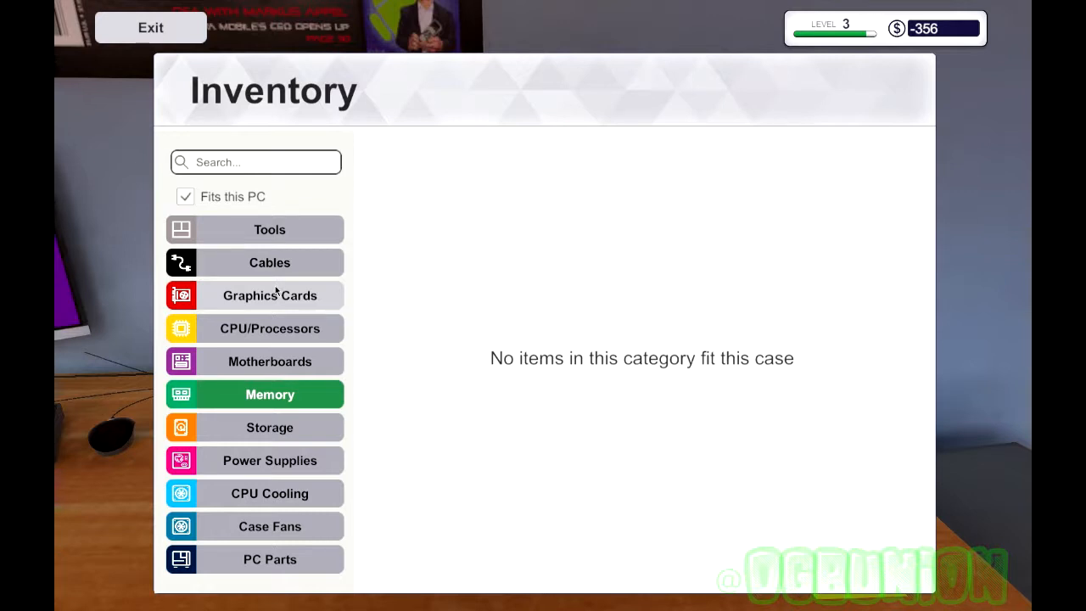
{"action": "mouse_move", "coordinate": [292, 519]}
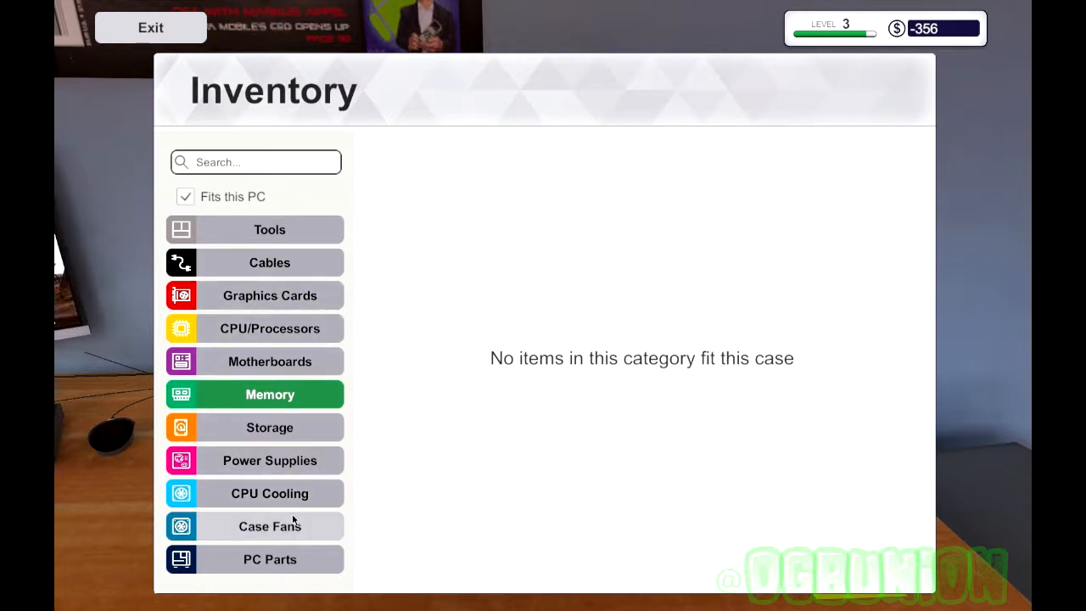
{"action": "mouse_move", "coordinate": [302, 536]}
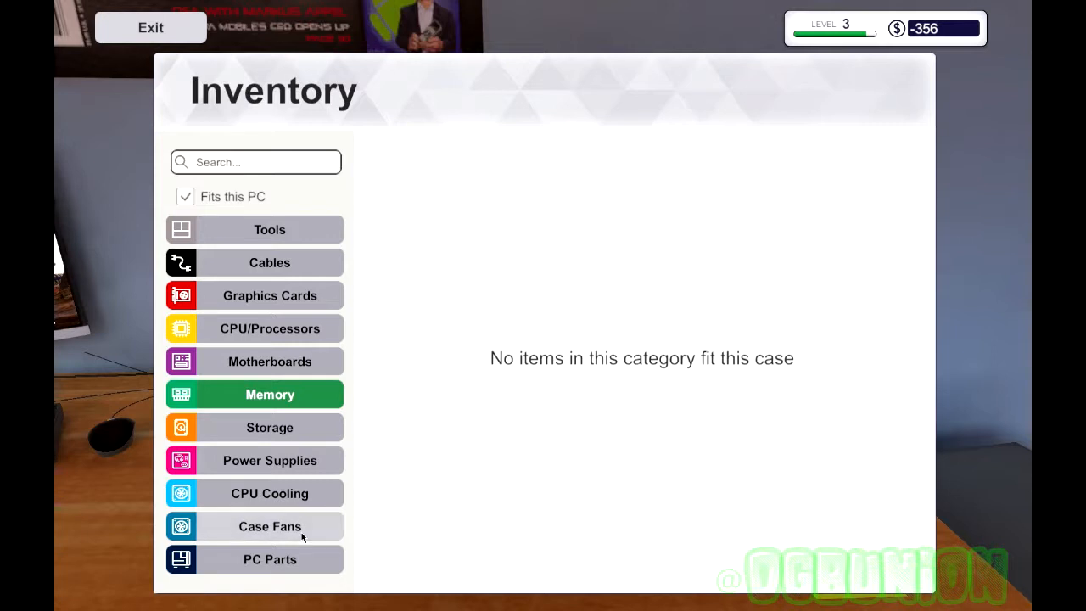
{"action": "mouse_move", "coordinate": [274, 524]}
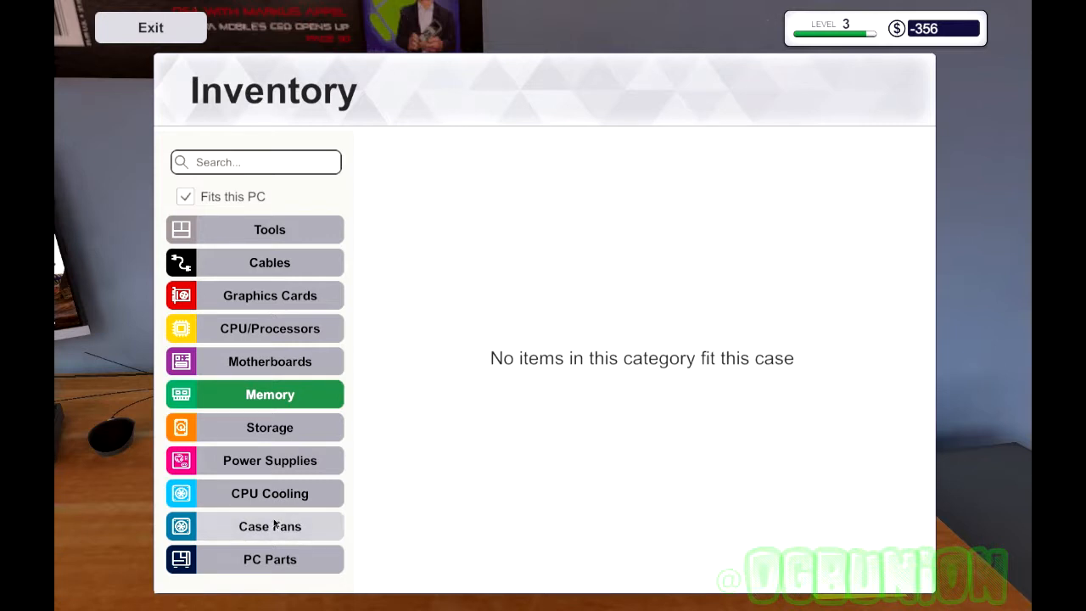
{"action": "mouse_move", "coordinate": [279, 442]}
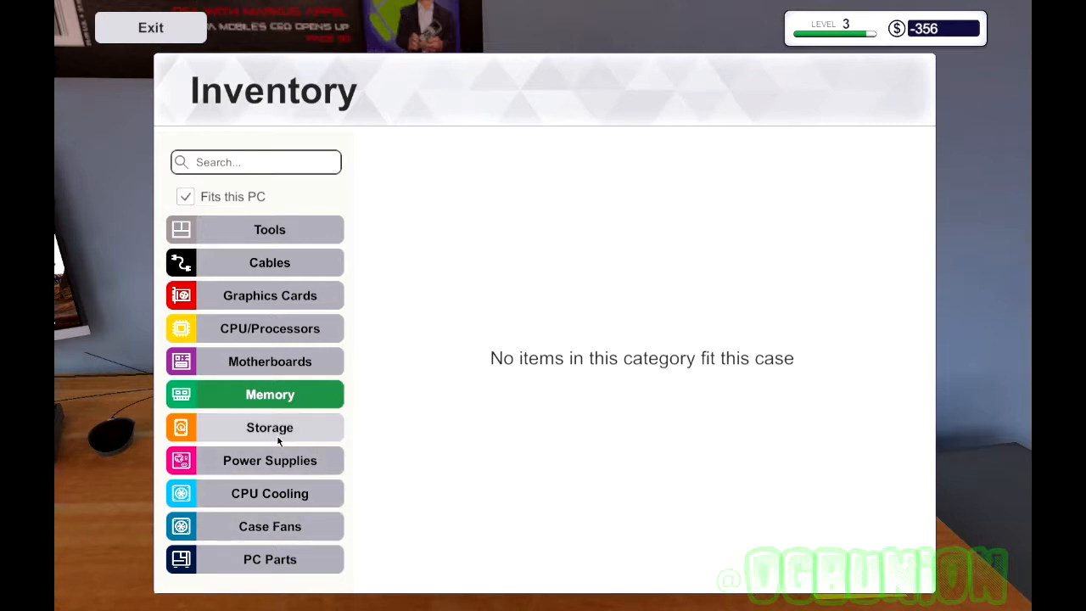
{"action": "mouse_move", "coordinate": [265, 474]}
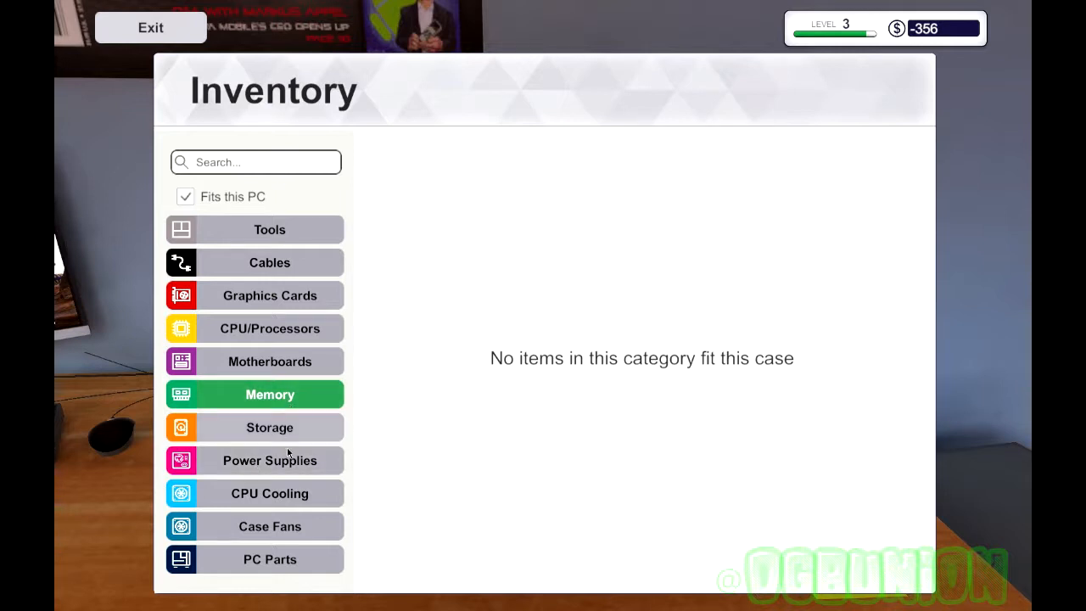
{"action": "mouse_move", "coordinate": [303, 390]}
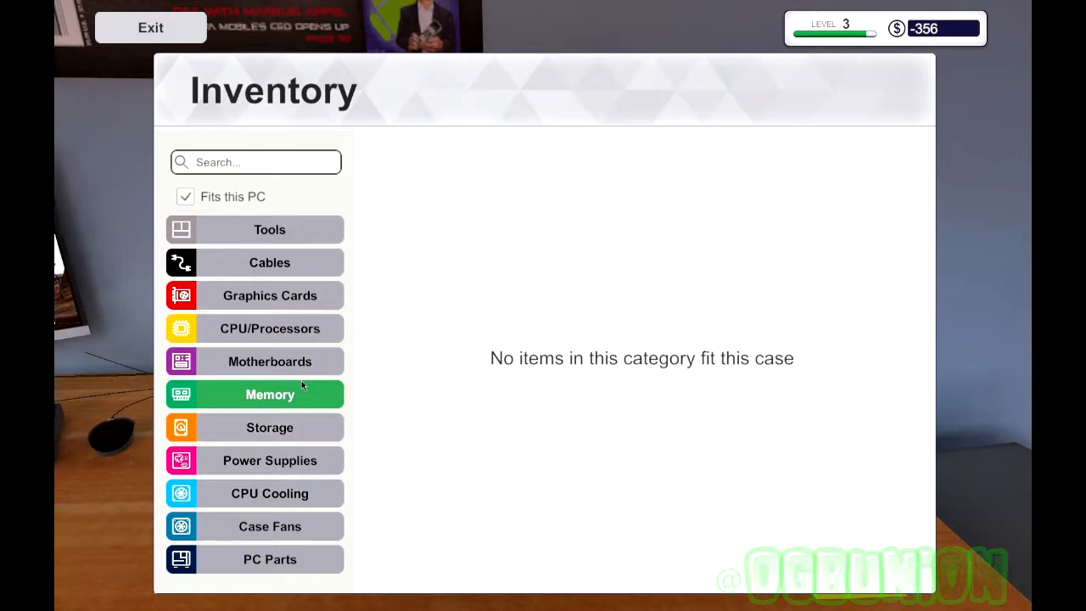
{"action": "mouse_move", "coordinate": [297, 386]}
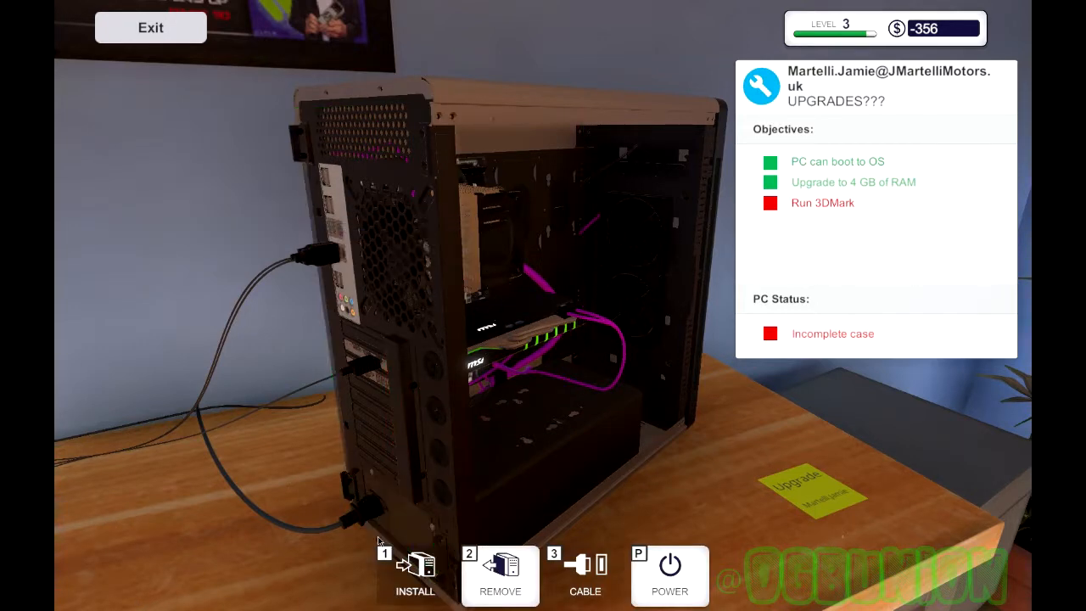
{"action": "mouse_move", "coordinate": [416, 577]}
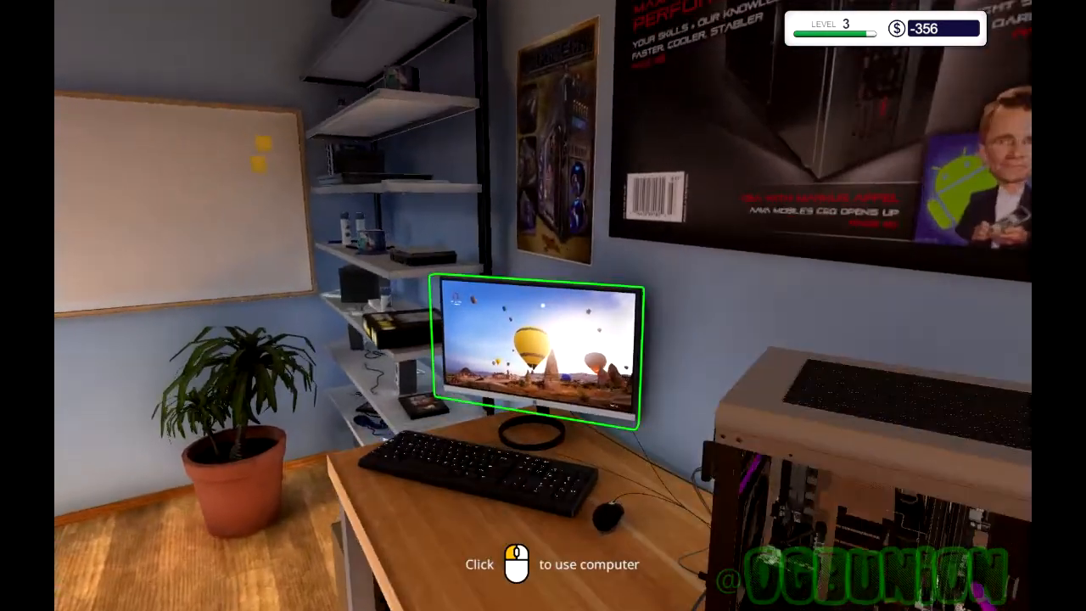
Step: Install 3DMark Advanced Edition on the workshop computer, restart, and launch it from the desktop
{"action": "left_click", "coordinate": [534, 357]}
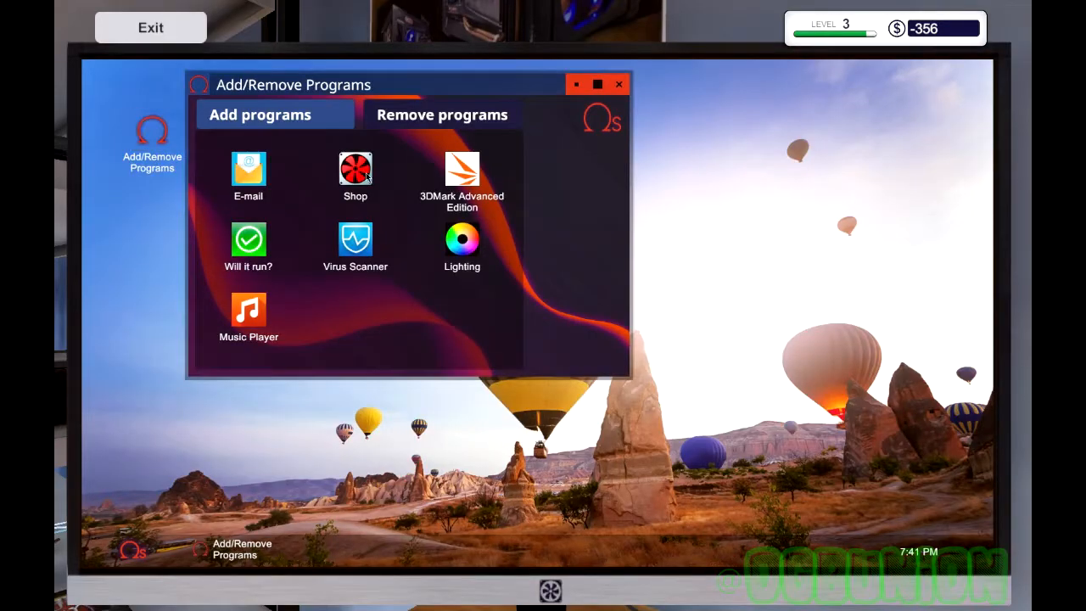
{"action": "left_click", "coordinate": [461, 167]}
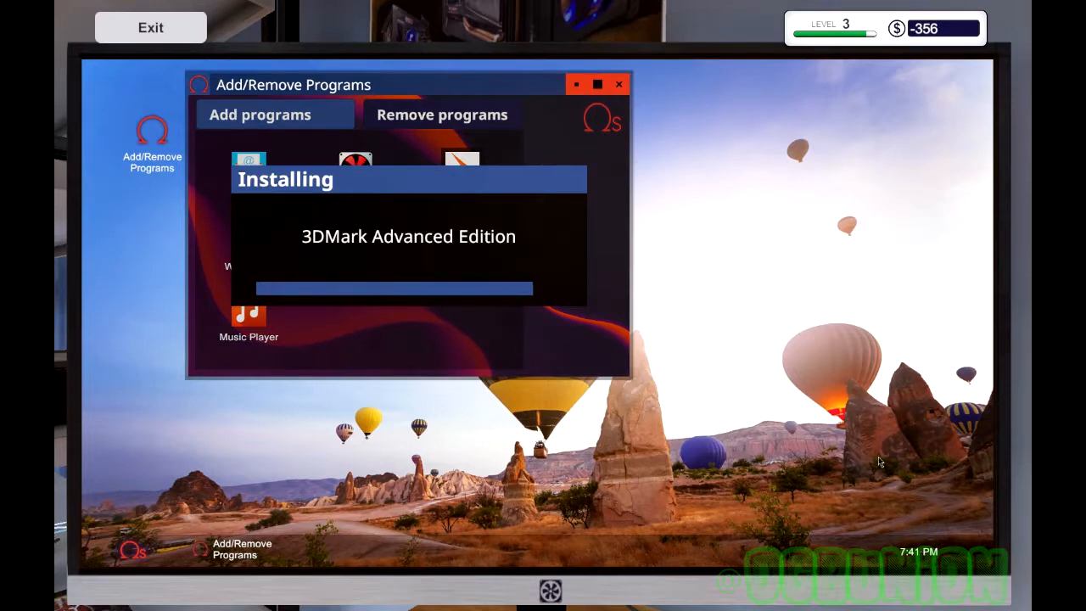
{"action": "mouse_move", "coordinate": [816, 201]}
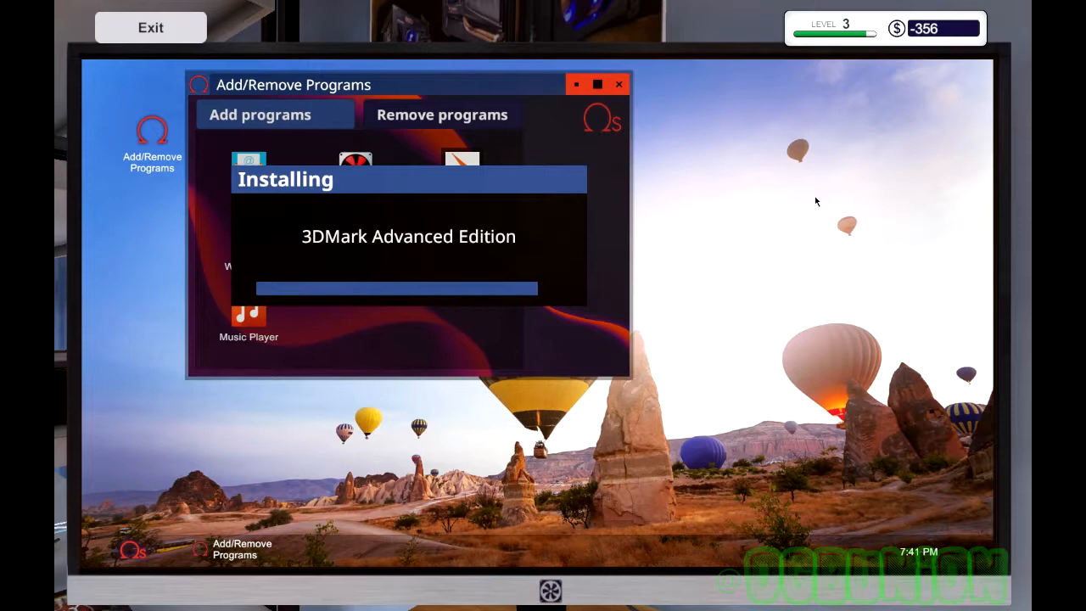
{"action": "mouse_move", "coordinate": [667, 281]}
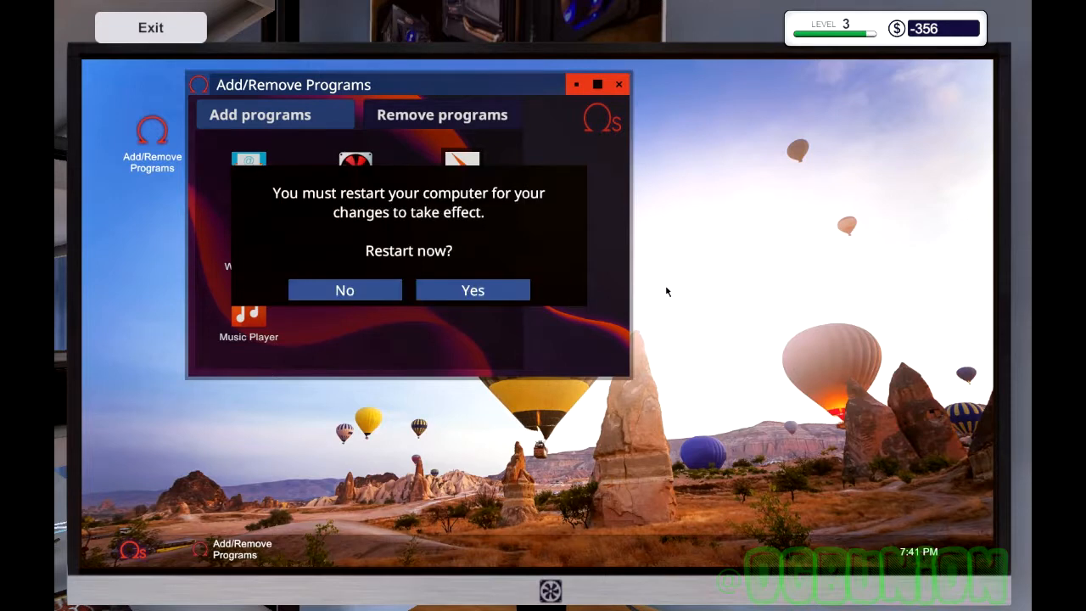
{"action": "left_click", "coordinate": [472, 290]}
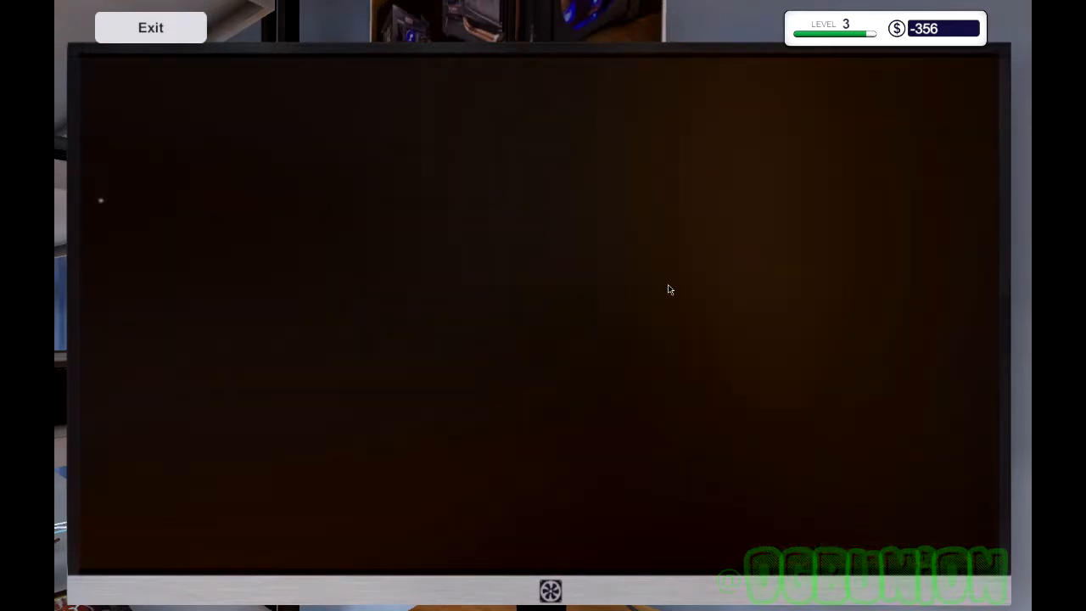
{"action": "mouse_move", "coordinate": [709, 302]}
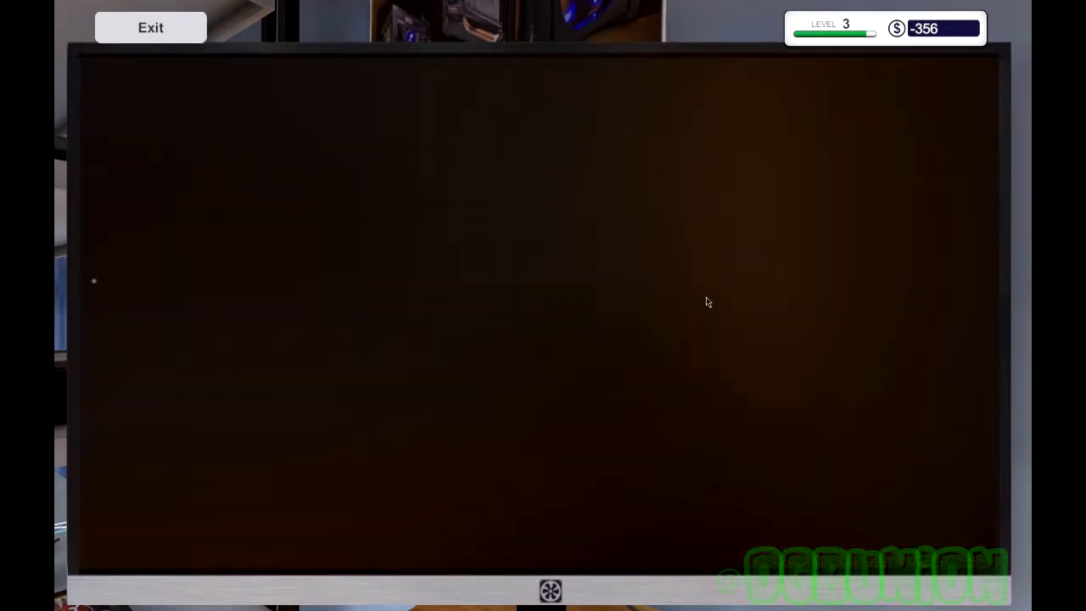
{"action": "mouse_move", "coordinate": [457, 336]}
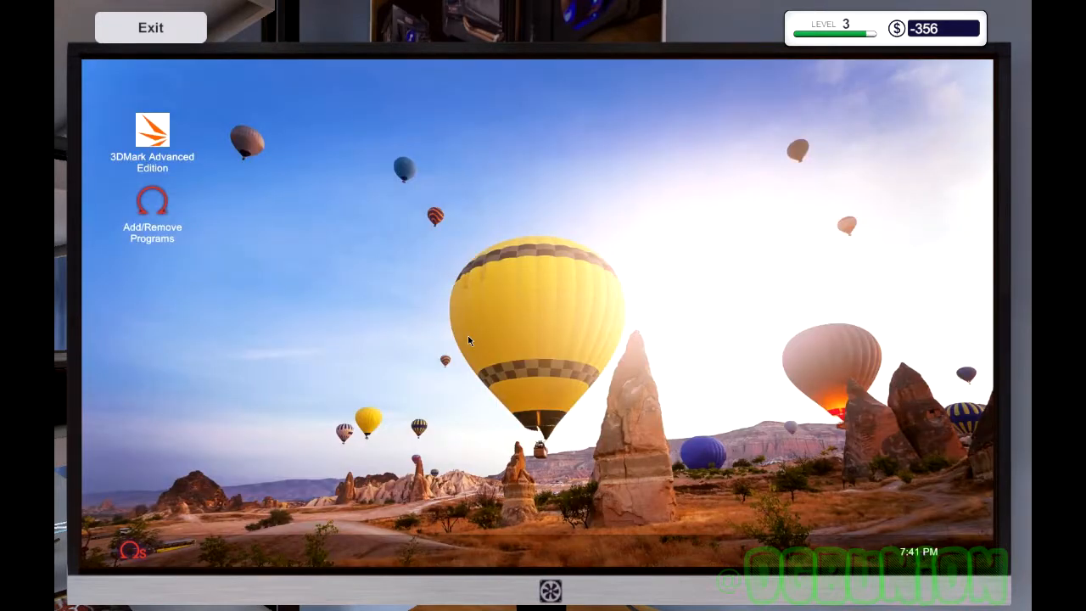
{"action": "mouse_move", "coordinate": [394, 279]}
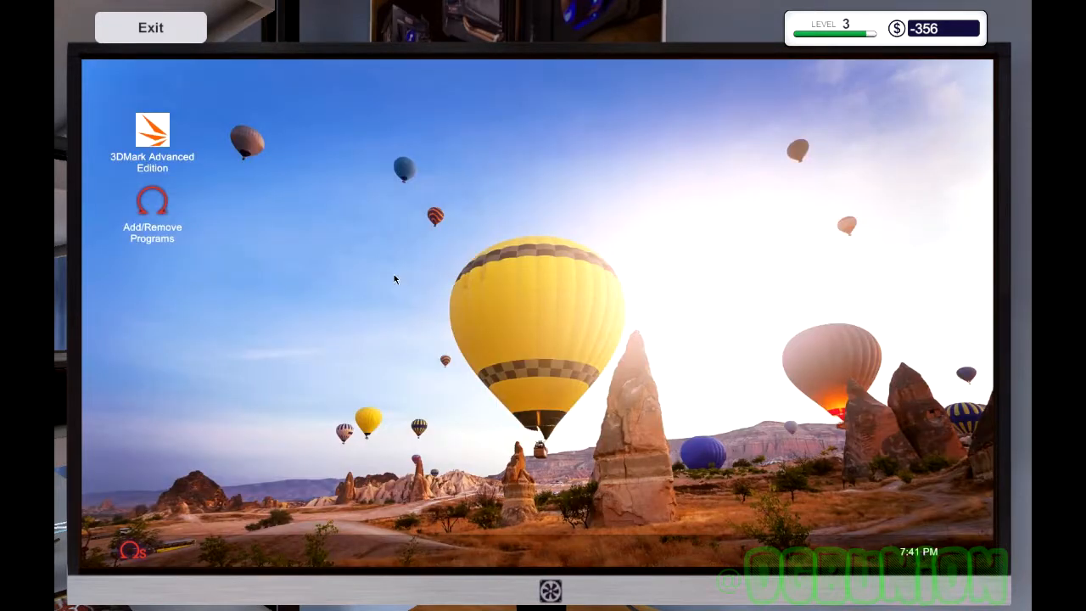
{"action": "double_click", "coordinate": [152, 131]}
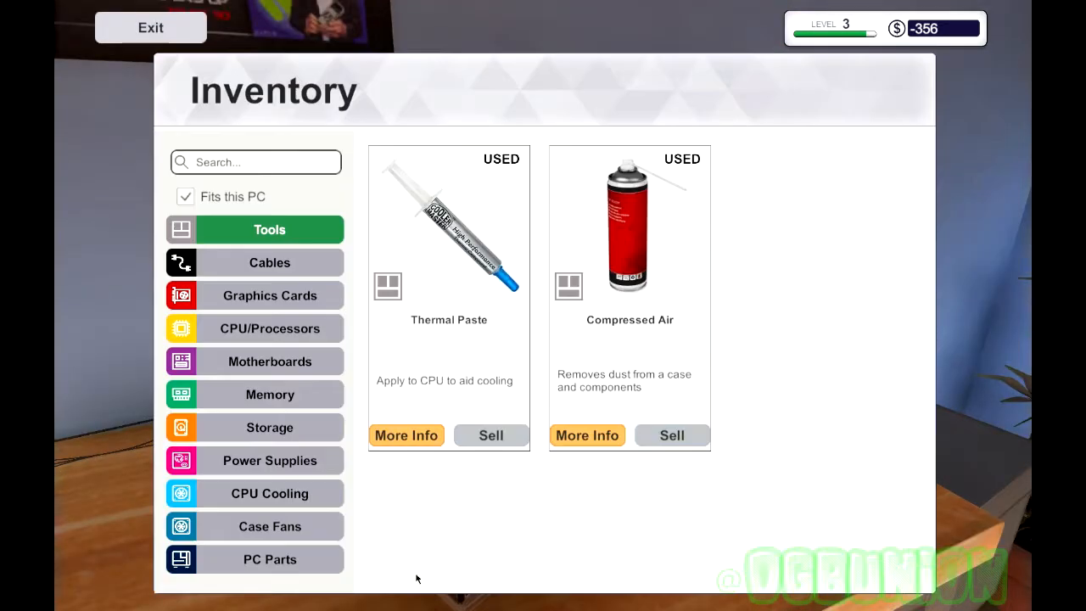
Step: View the inventory's Tools category with Thermal Paste and Compressed Air
{"action": "left_click", "coordinate": [269, 559]}
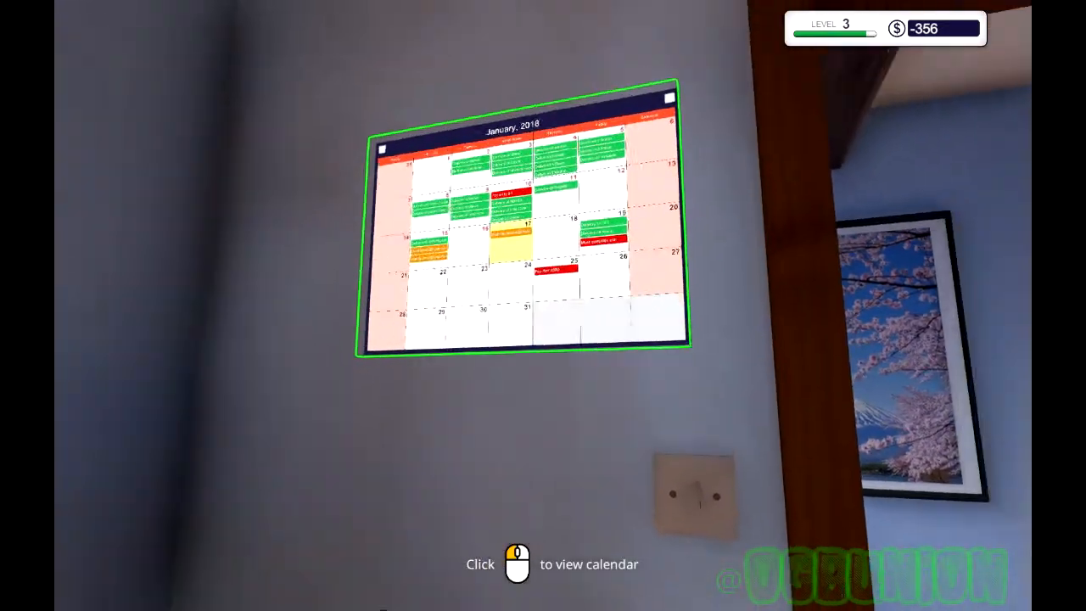
Step: View the January 2018 wall calendar, close it, and turn back to the workbench
{"action": "left_click", "coordinate": [517, 246]}
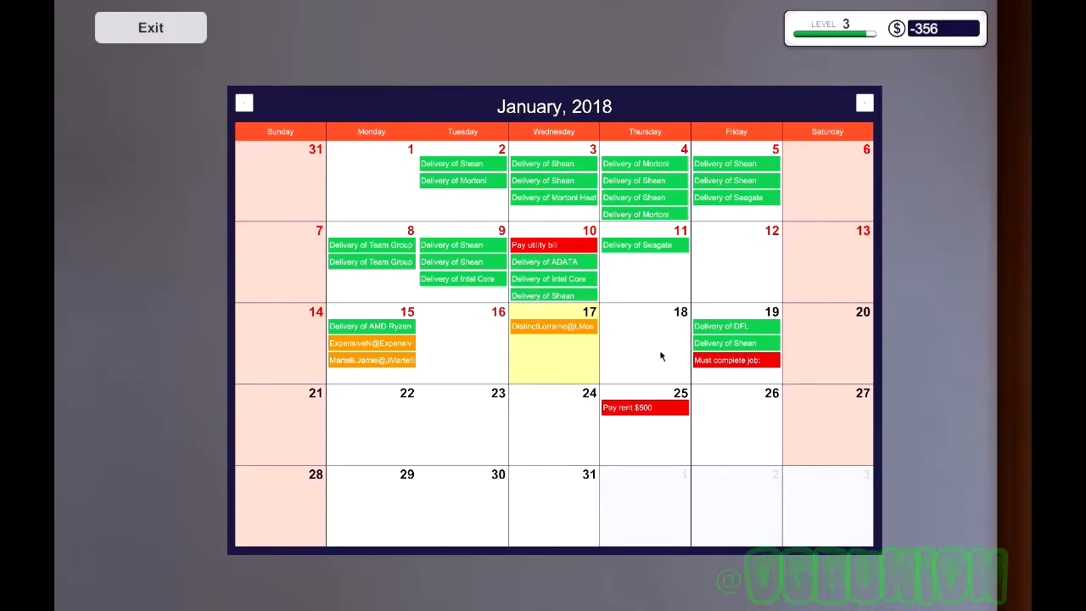
{"action": "mouse_move", "coordinate": [750, 392]}
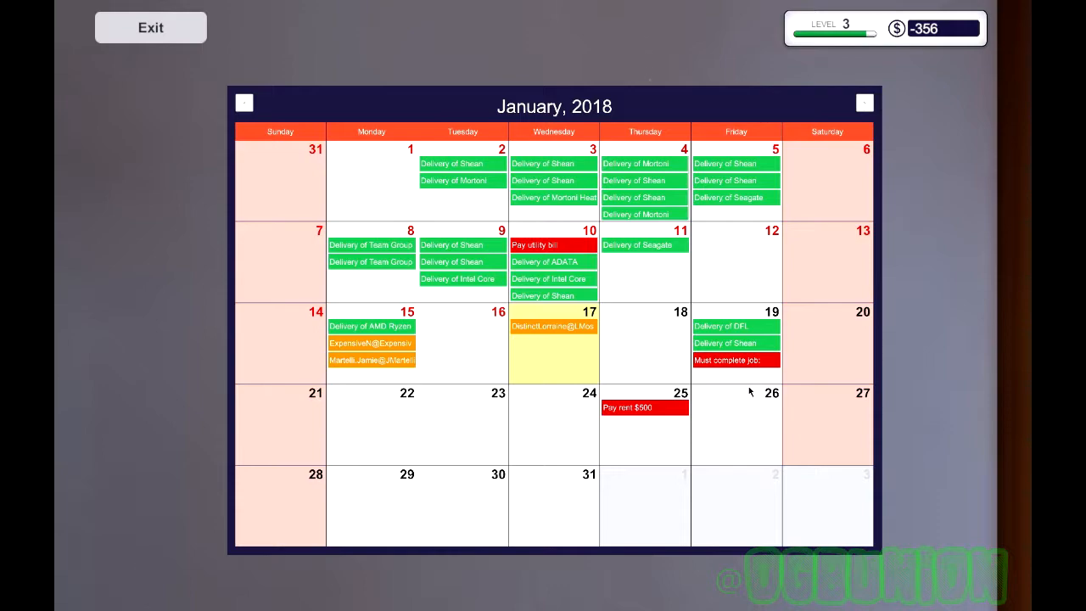
{"action": "left_click", "coordinate": [150, 28]}
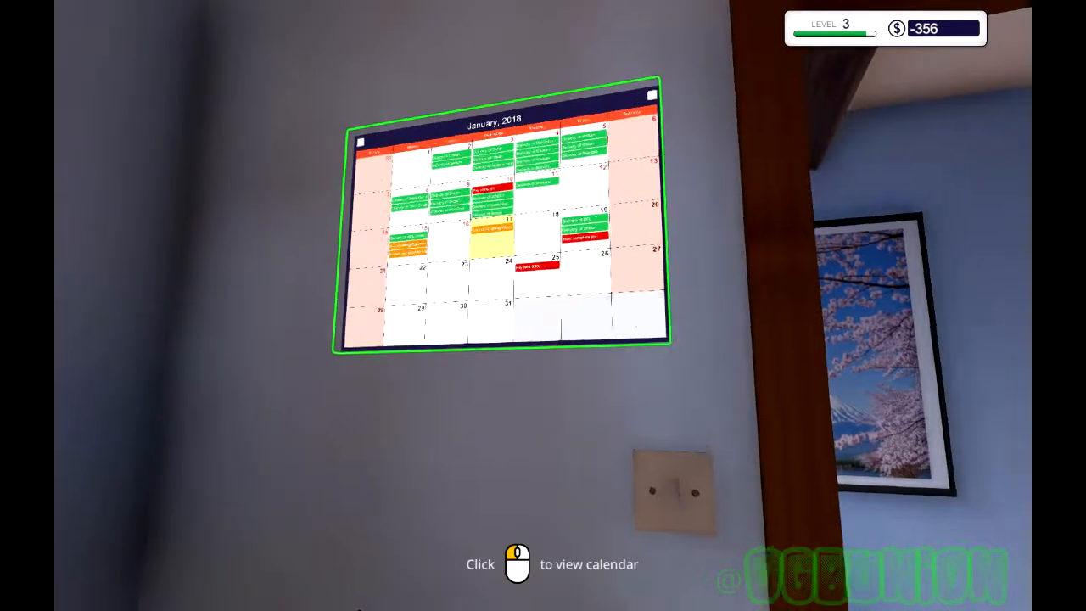
{"action": "left_click", "coordinate": [501, 229]}
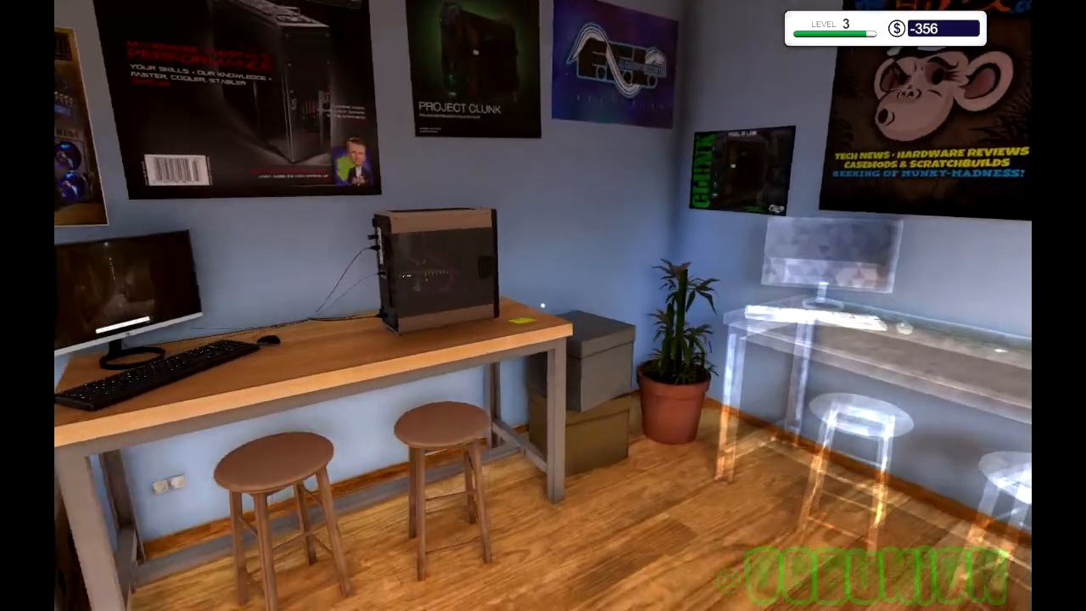
{"action": "mouse_move", "coordinate": [645, 263]}
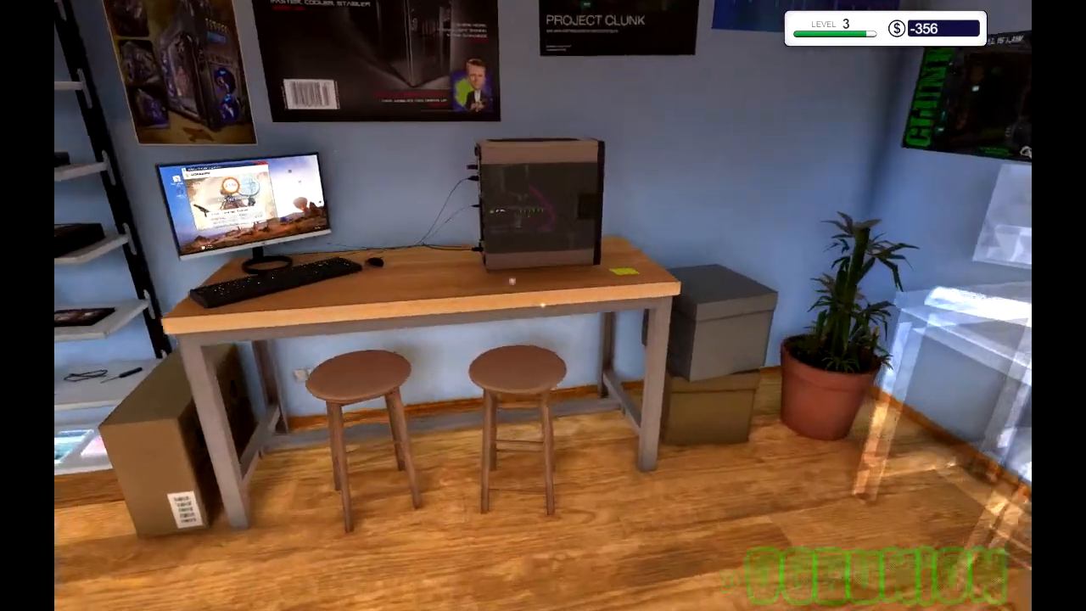
Step: Start on the next customer's 4 GB RAM upgrade PC and remove its side panel
{"action": "left_click", "coordinate": [531, 204]}
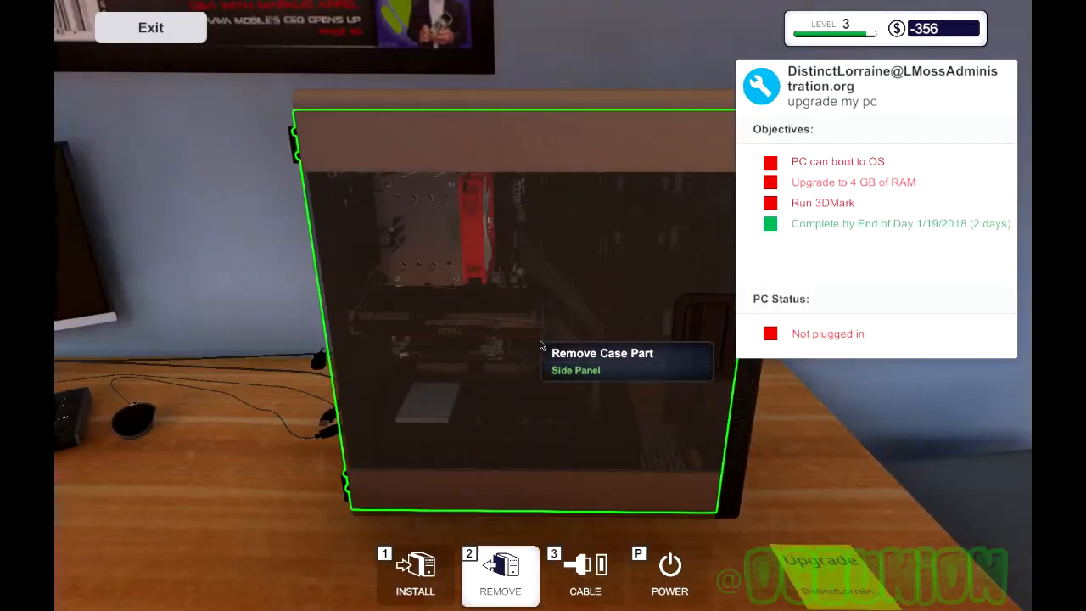
{"action": "left_click", "coordinate": [576, 370]}
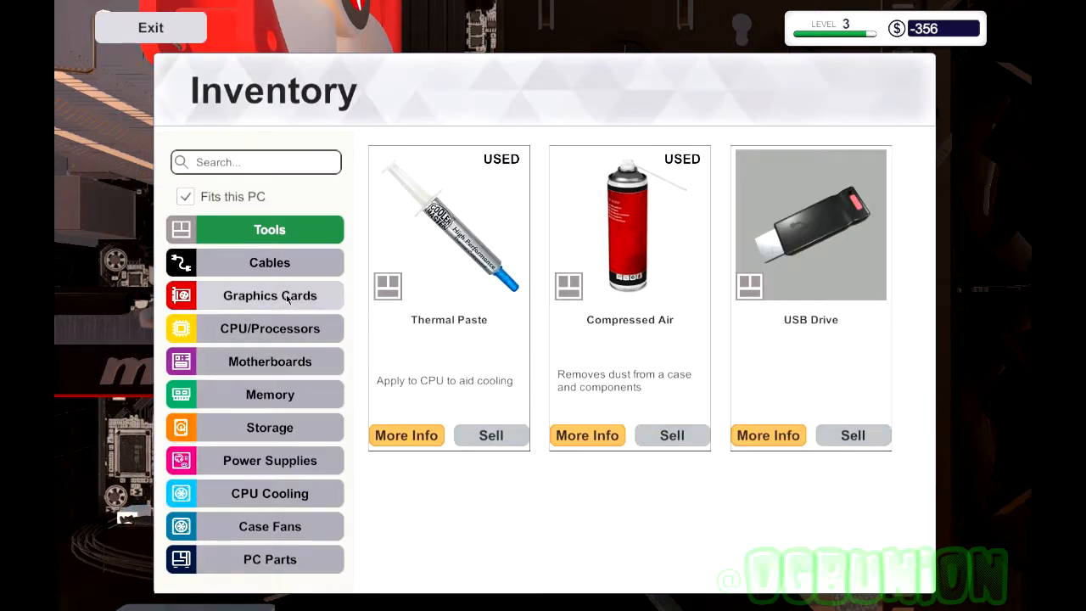
Step: Browse the memory inventory and remove the ADATA 8 GB stick to meet the 4 GB objective
{"action": "left_click", "coordinate": [269, 394]}
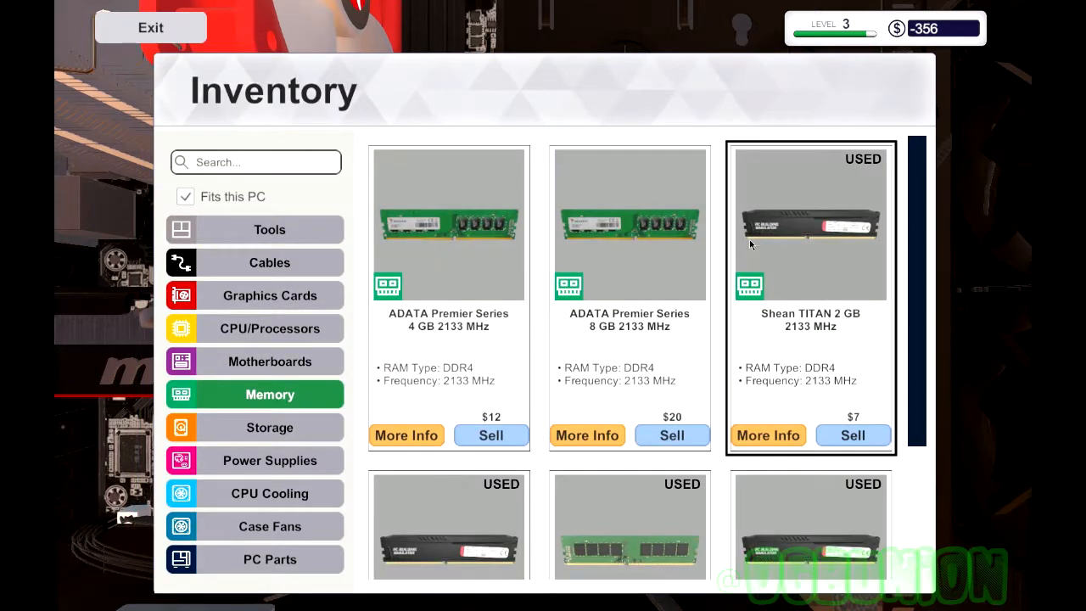
{"action": "mouse_move", "coordinate": [811, 227]}
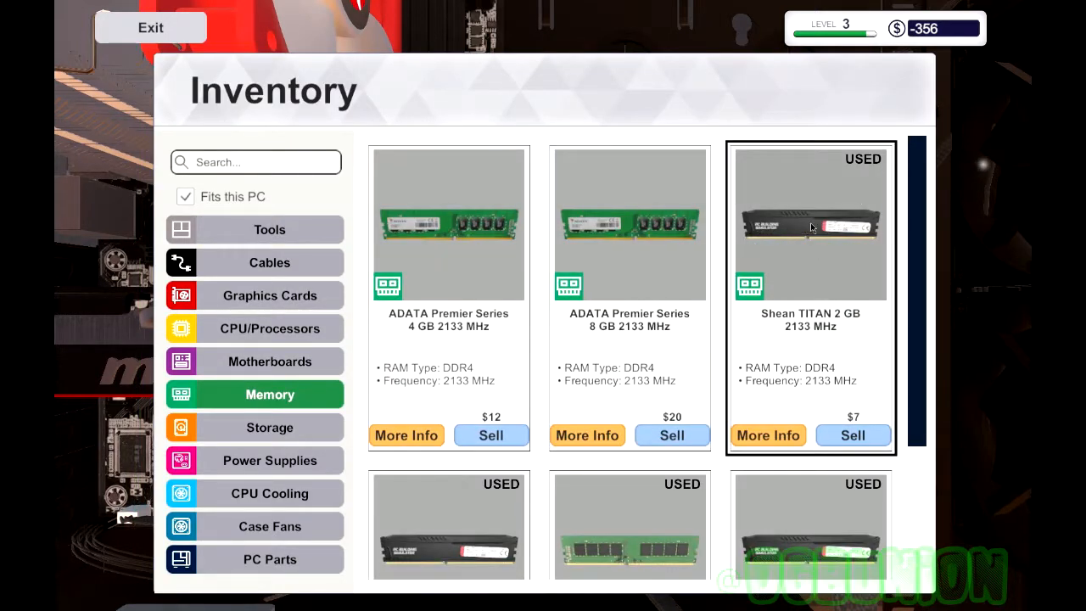
{"action": "scroll", "scroll_direction": "down", "scroll_amount": 3}
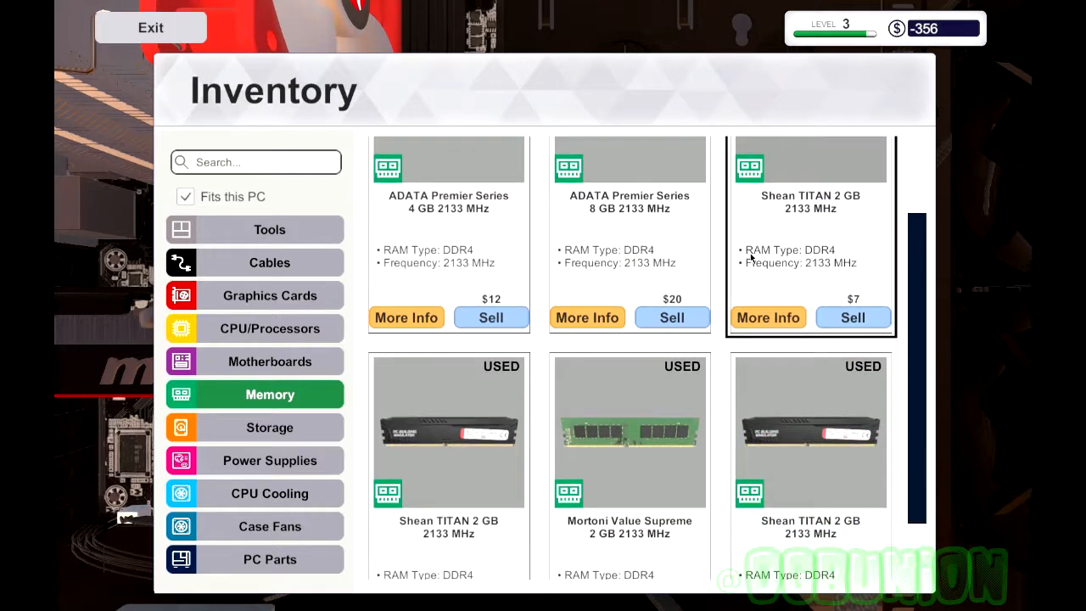
{"action": "scroll", "scroll_direction": "down", "scroll_amount": 3}
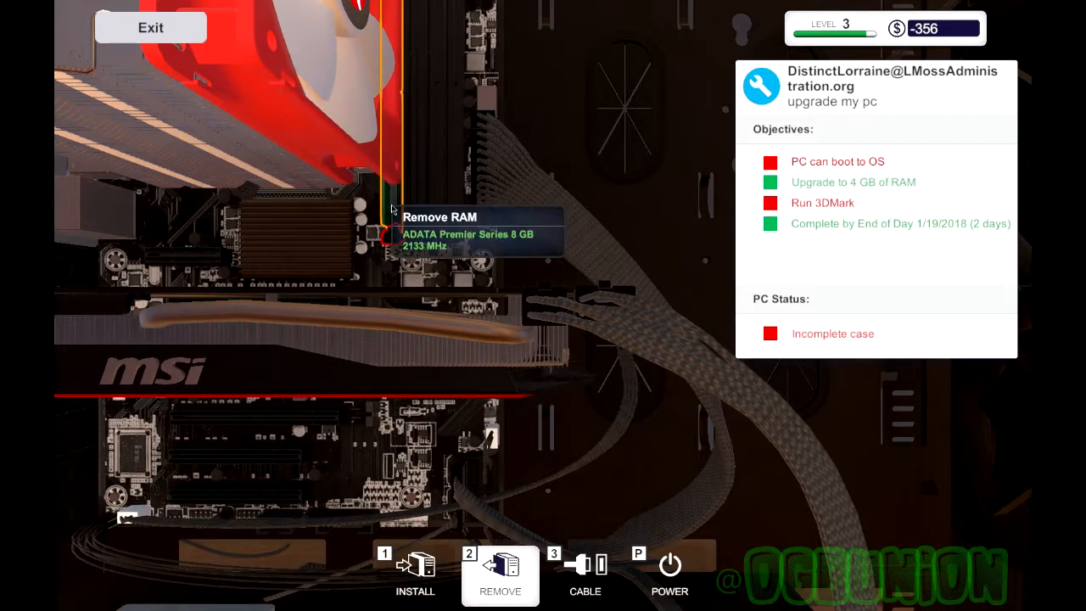
{"action": "left_click", "coordinate": [390, 210]}
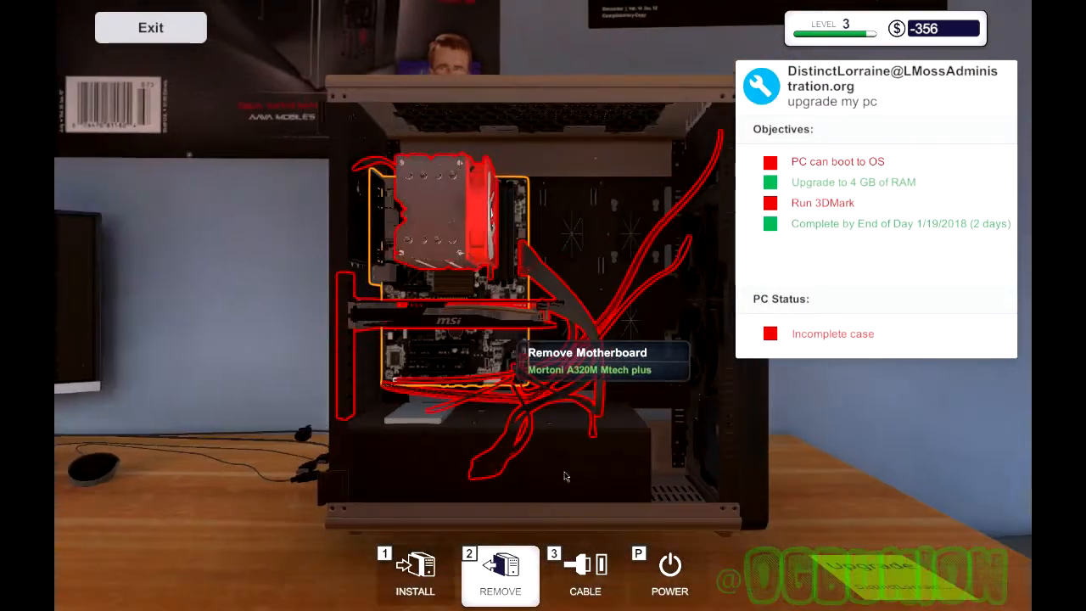
Step: Attach the cables to DistinctLorraine's PC and start working on it at the desk
{"action": "left_click", "coordinate": [584, 573]}
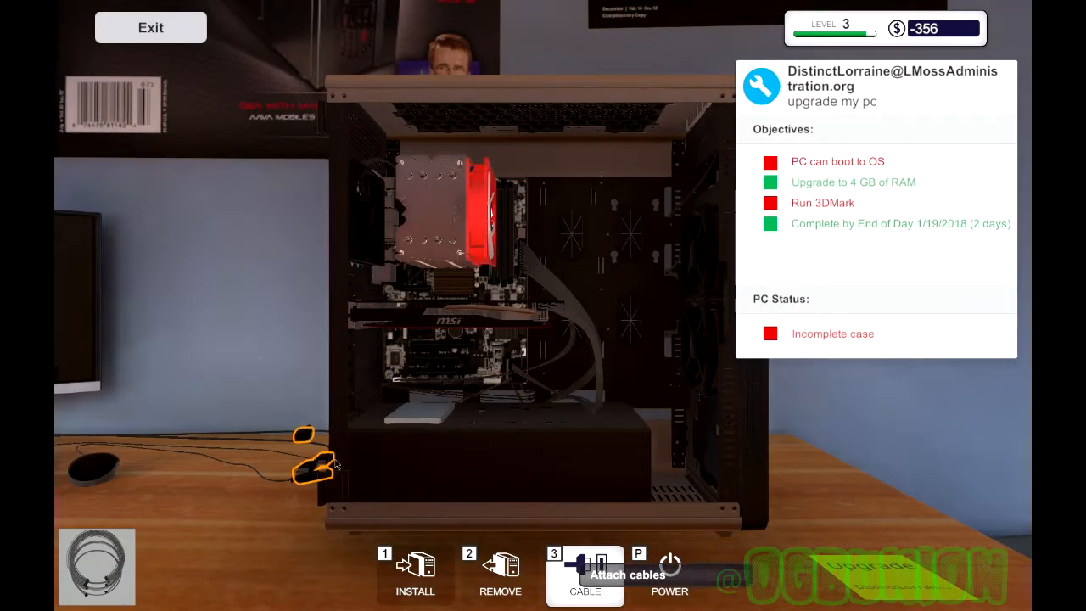
{"action": "mouse_move", "coordinate": [381, 239]}
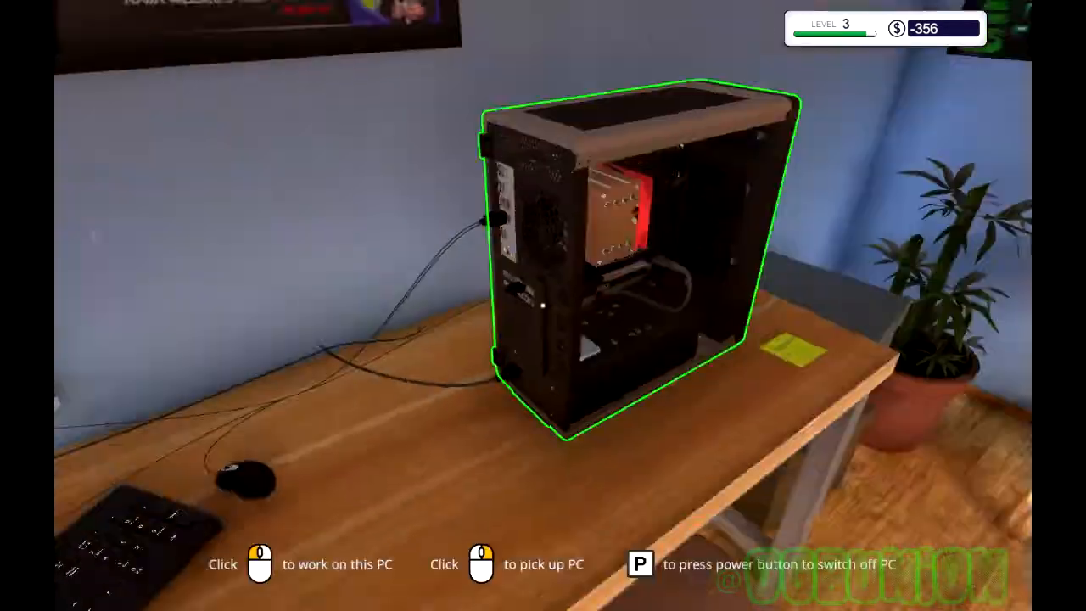
{"action": "left_click", "coordinate": [628, 254]}
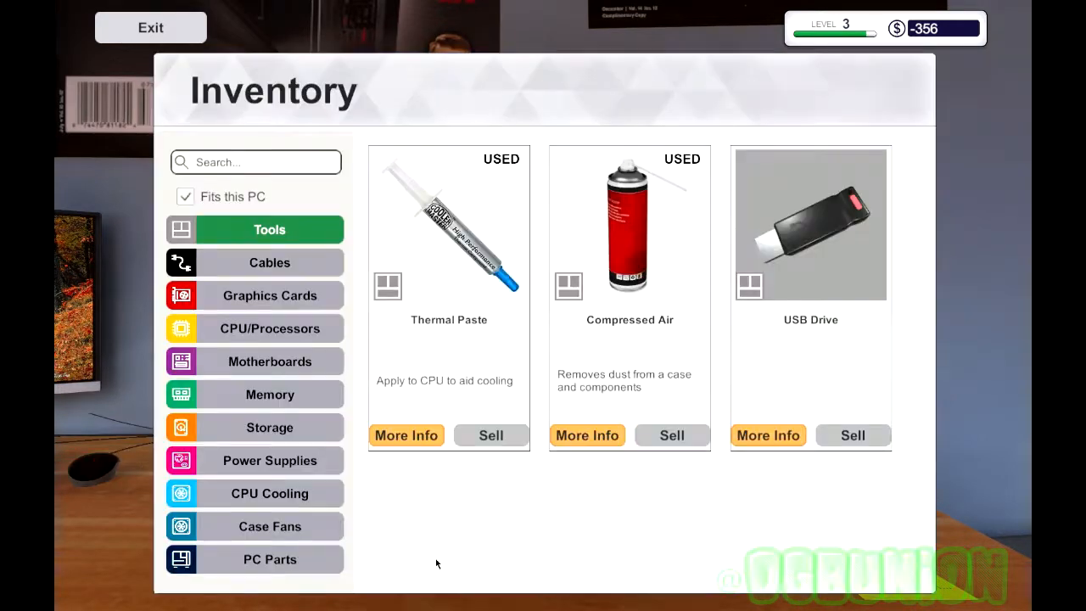
{"action": "mouse_move", "coordinate": [285, 298]}
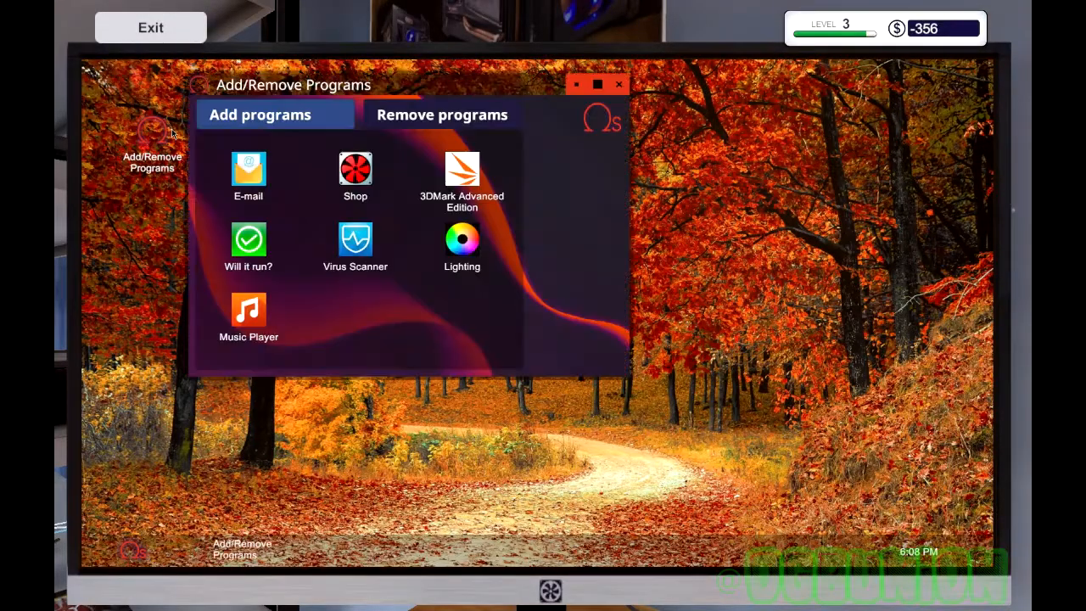
{"action": "mouse_move", "coordinate": [277, 255]}
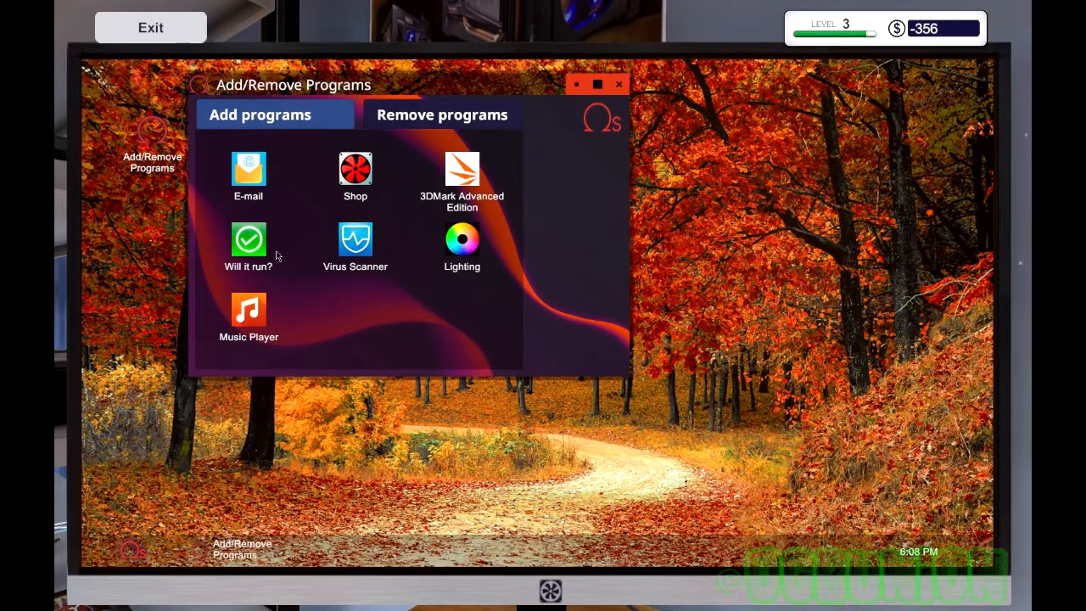
Step: Add 3DMark Advanced Edition and Lighting, restart the PC, and step away from its desktop
{"action": "left_click", "coordinate": [461, 170]}
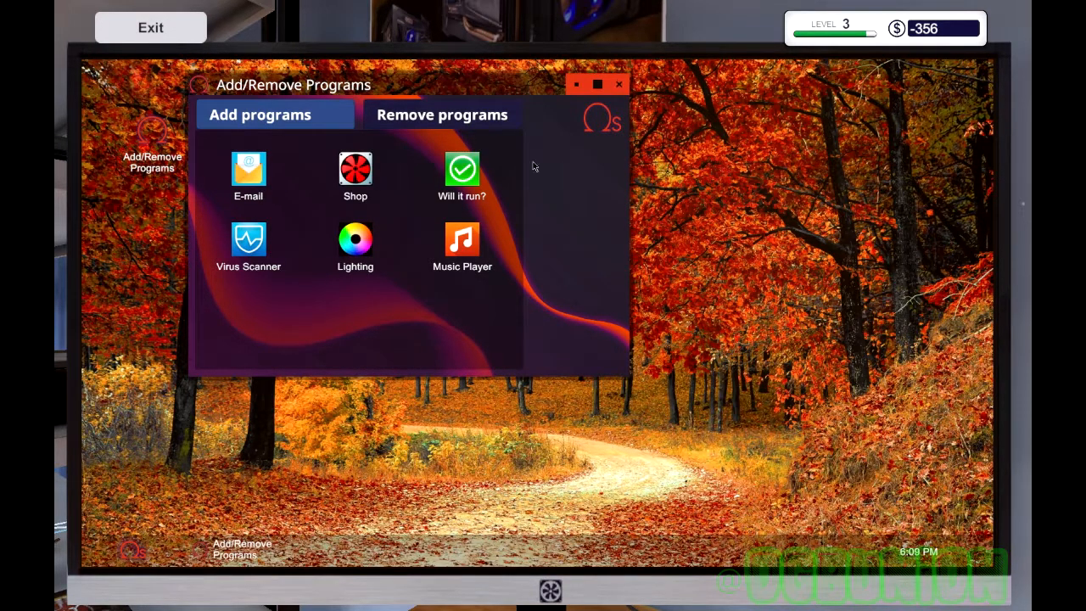
{"action": "mouse_move", "coordinate": [363, 246]}
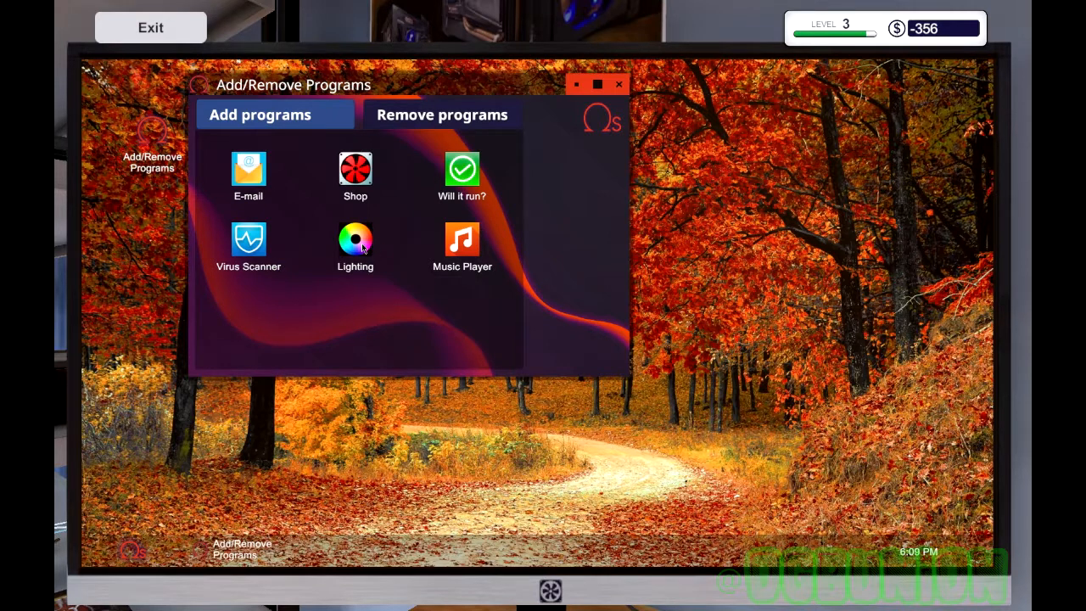
{"action": "left_click", "coordinate": [355, 239]}
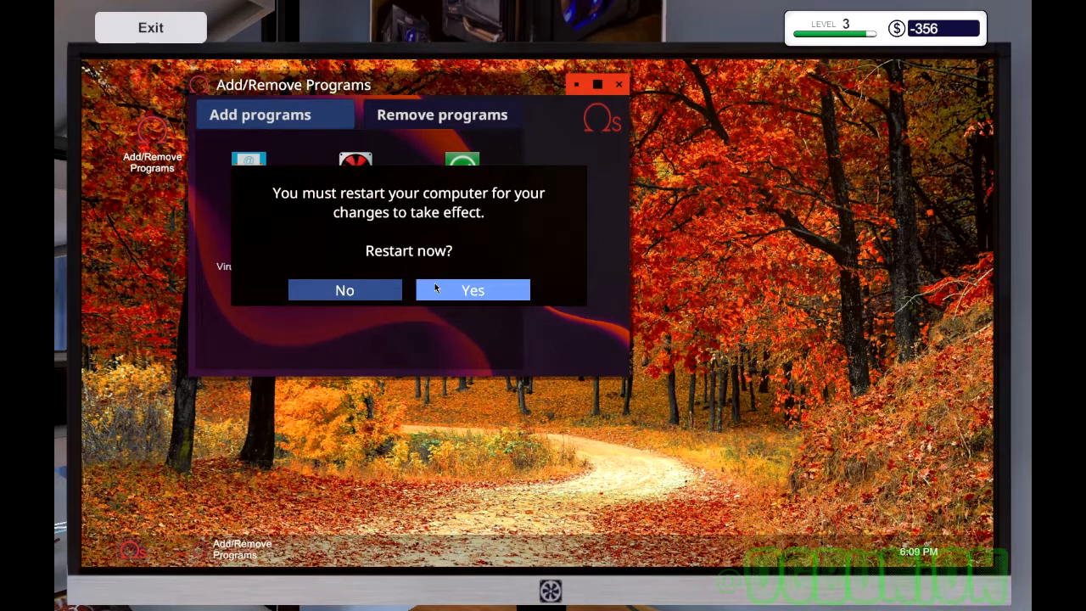
{"action": "left_click", "coordinate": [472, 290]}
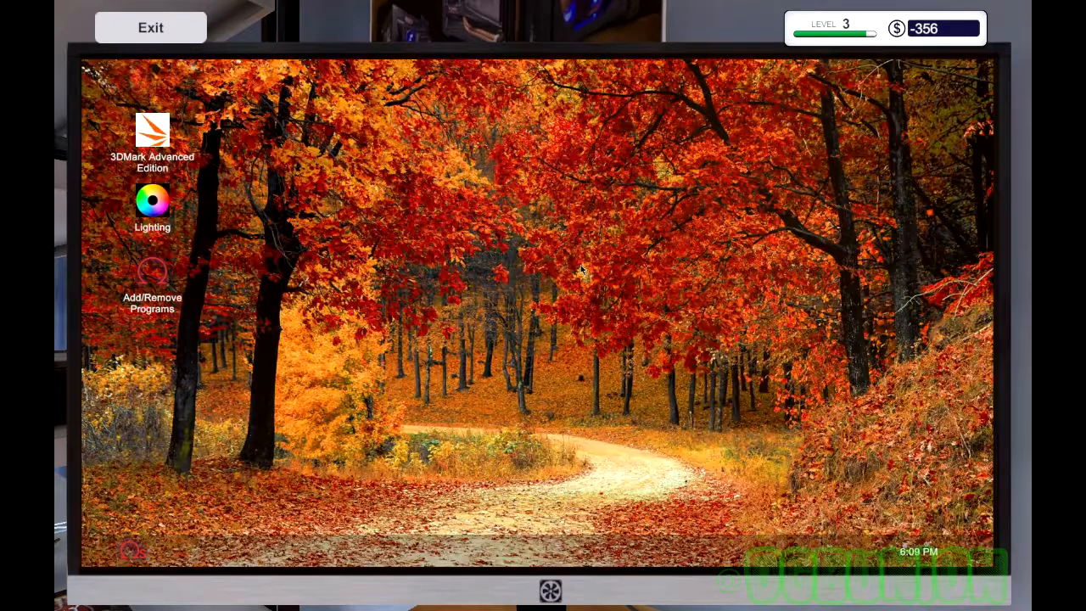
{"action": "mouse_move", "coordinate": [268, 269]}
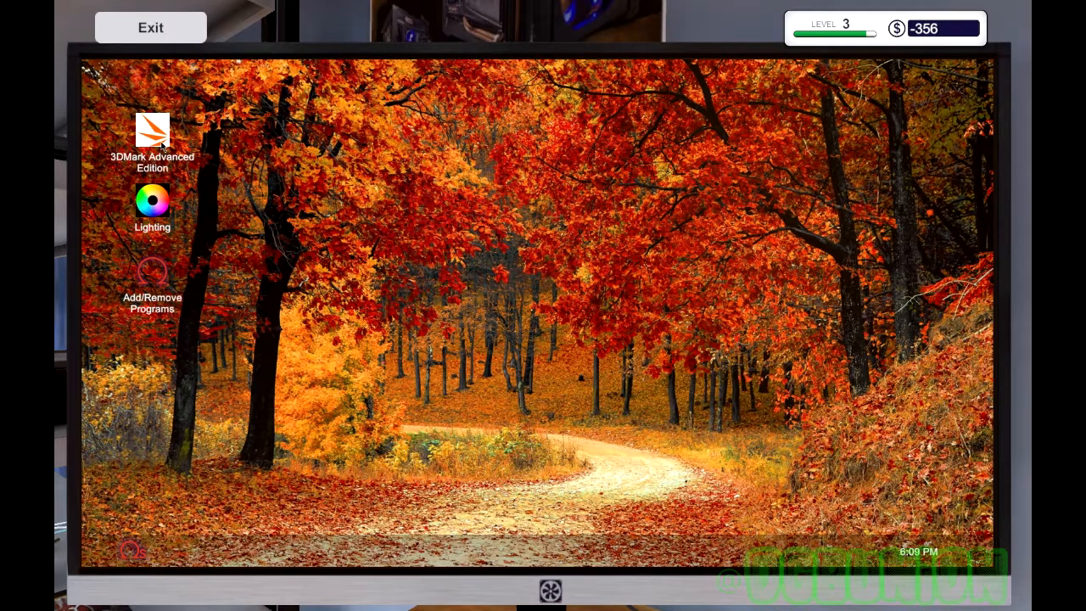
{"action": "left_click", "coordinate": [150, 27]}
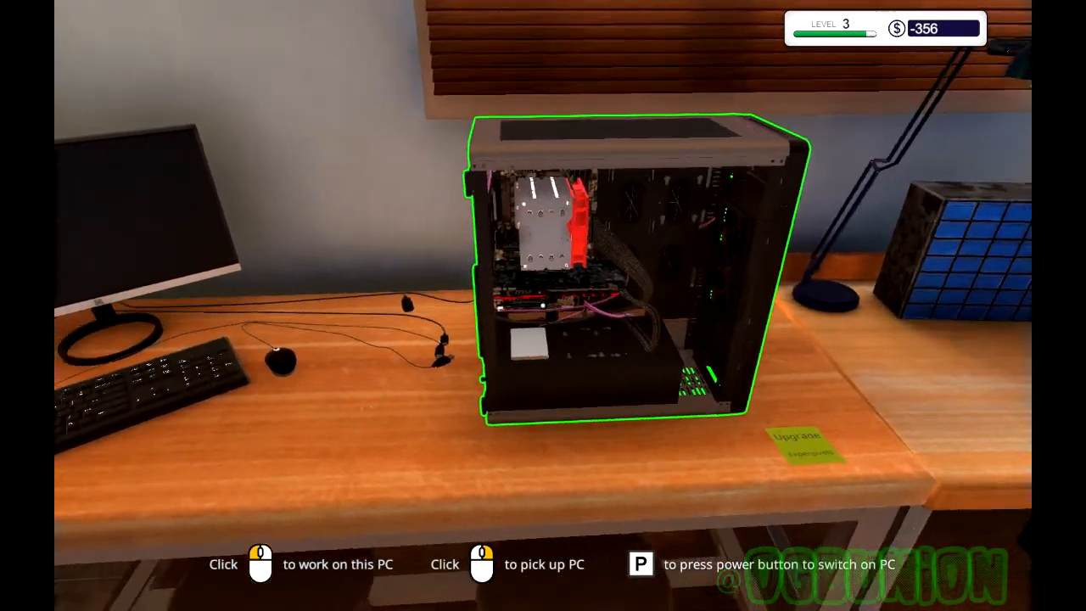
{"action": "left_click", "coordinate": [602, 271]}
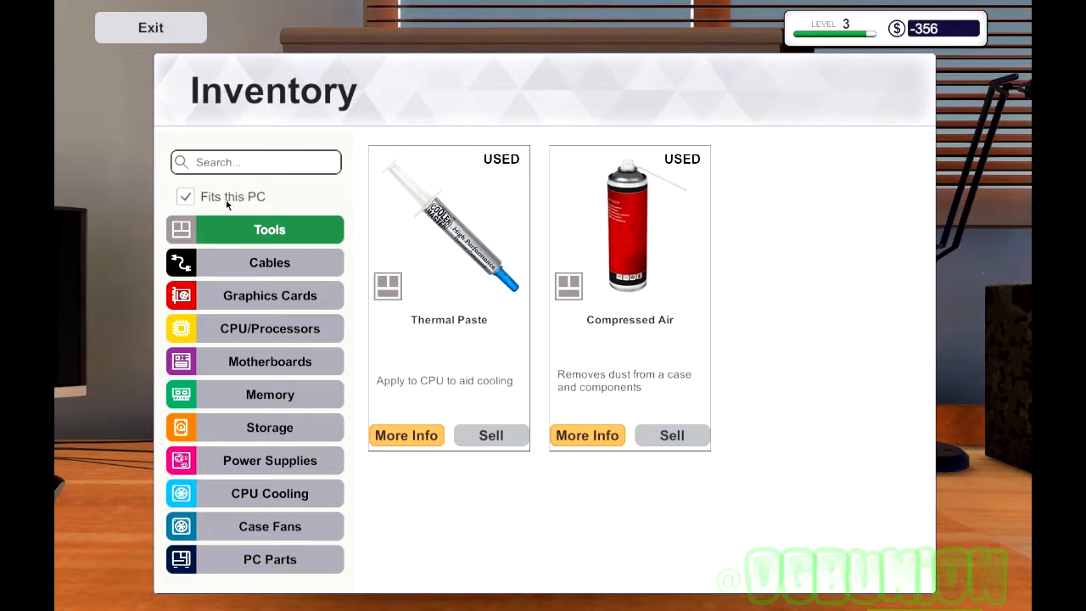
{"action": "left_click", "coordinate": [185, 196]}
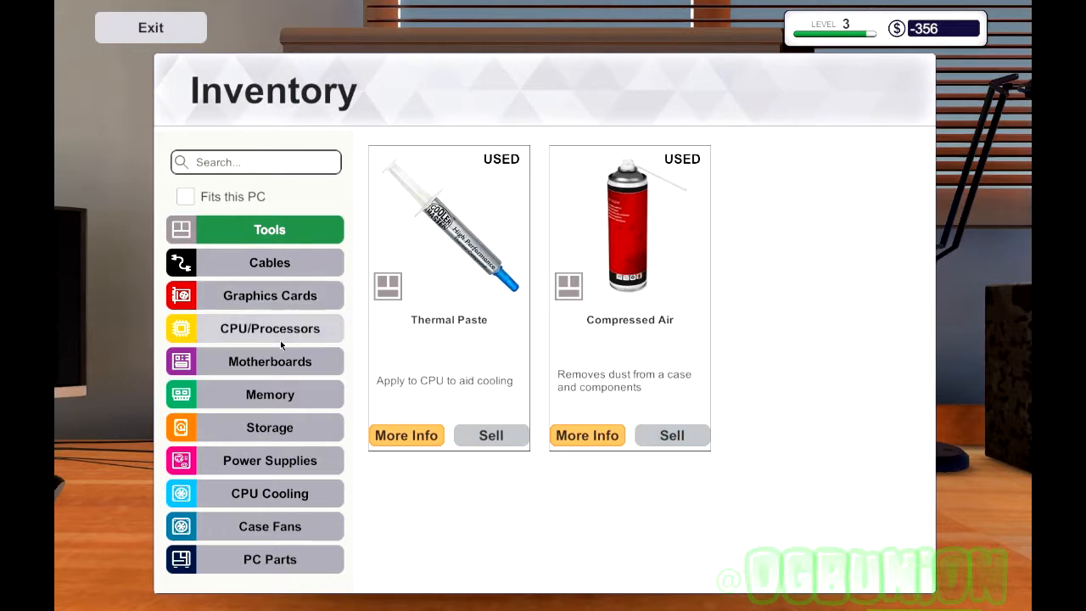
{"action": "left_click", "coordinate": [270, 393]}
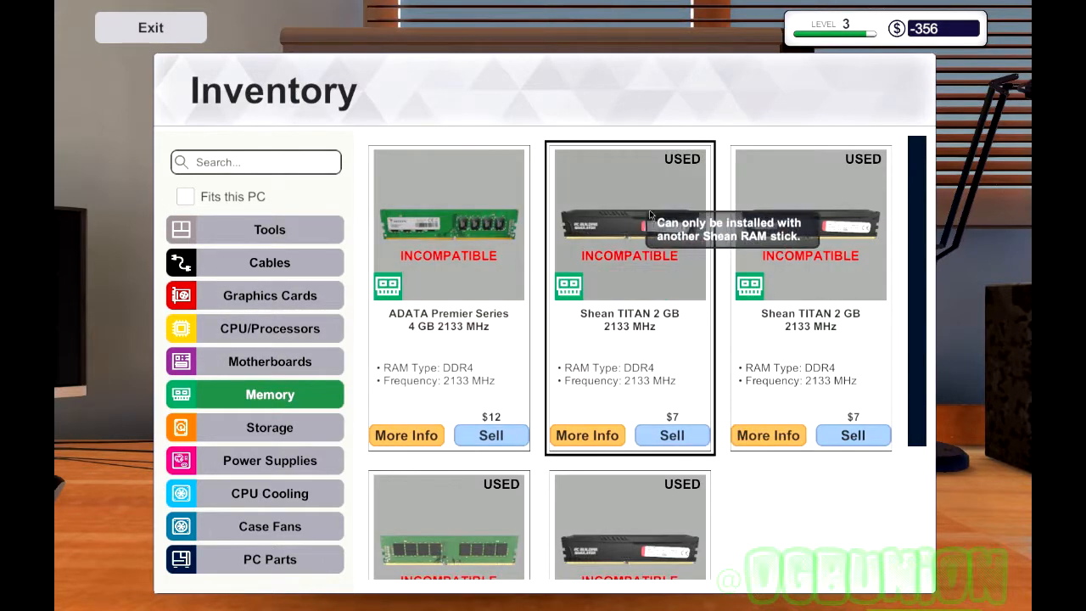
{"action": "scroll", "scroll_direction": "down", "scroll_amount": 3}
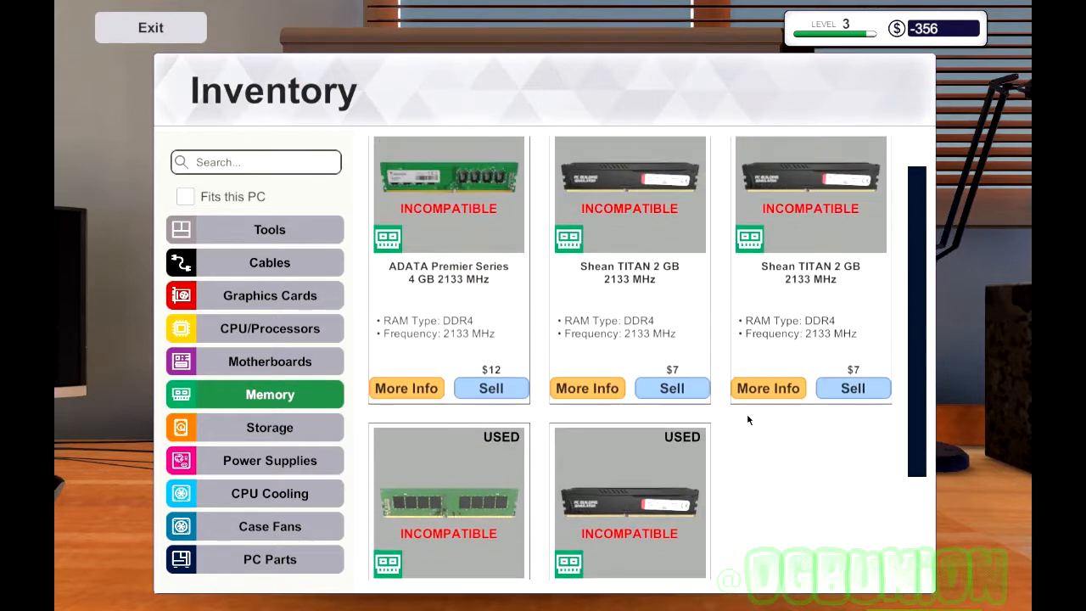
{"action": "mouse_move", "coordinate": [708, 352]}
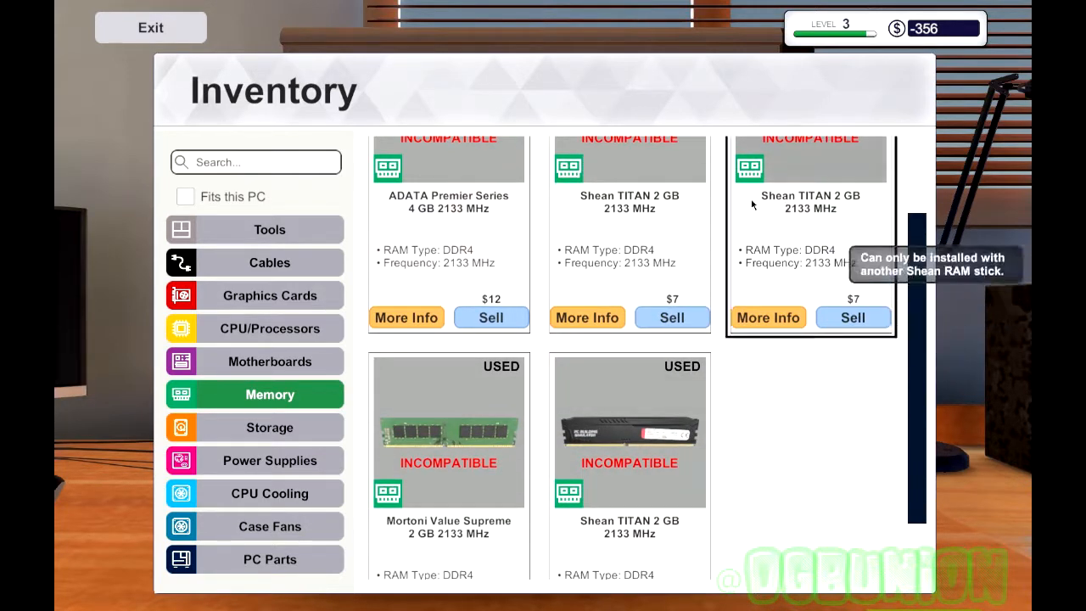
{"action": "mouse_move", "coordinate": [776, 454]}
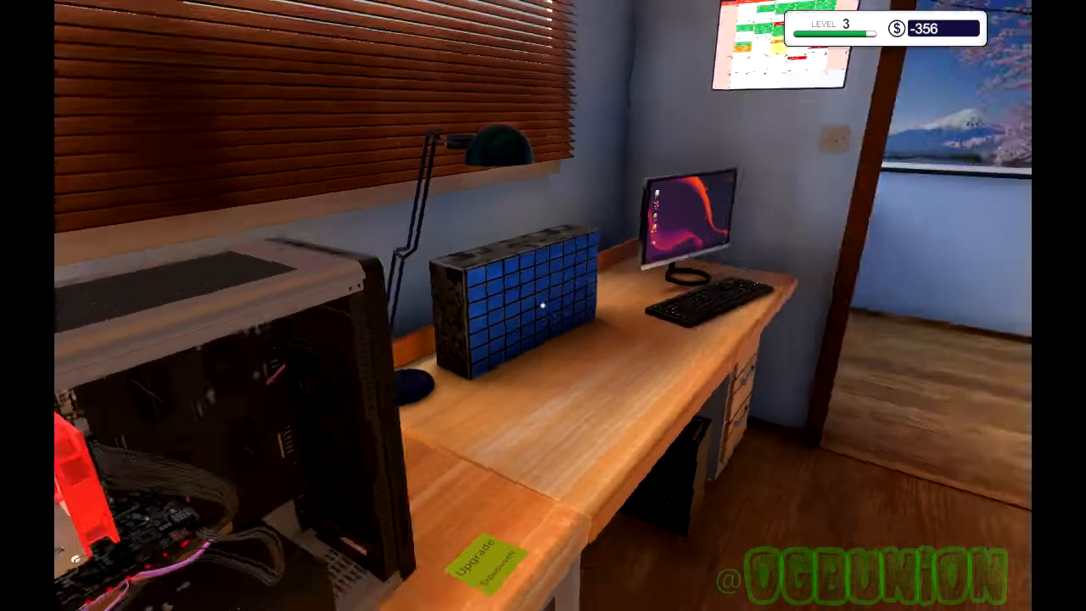
{"action": "left_click", "coordinate": [763, 47]}
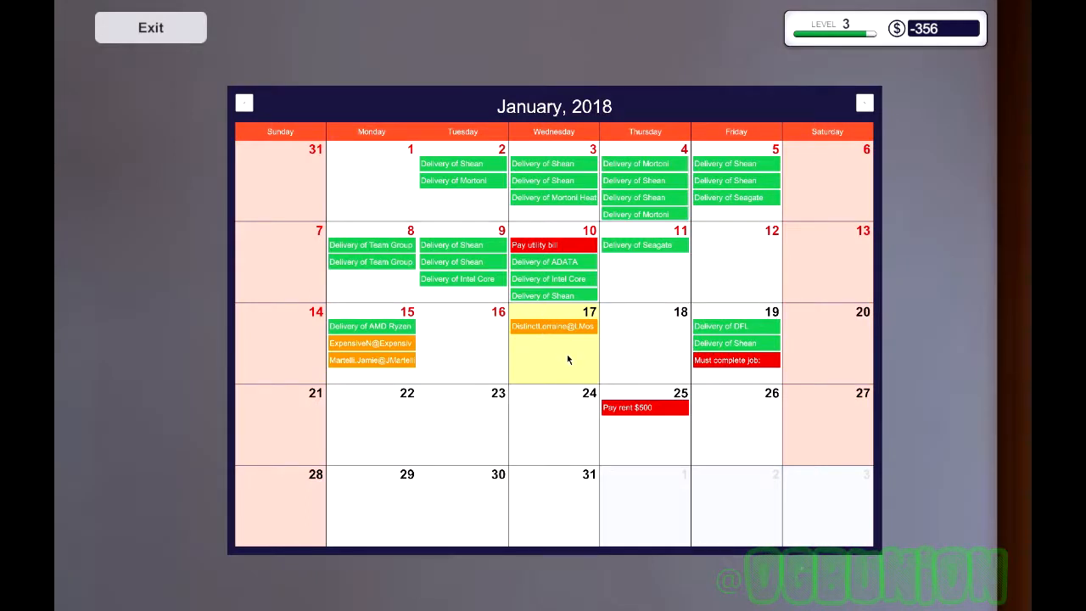
{"action": "mouse_move", "coordinate": [574, 362]}
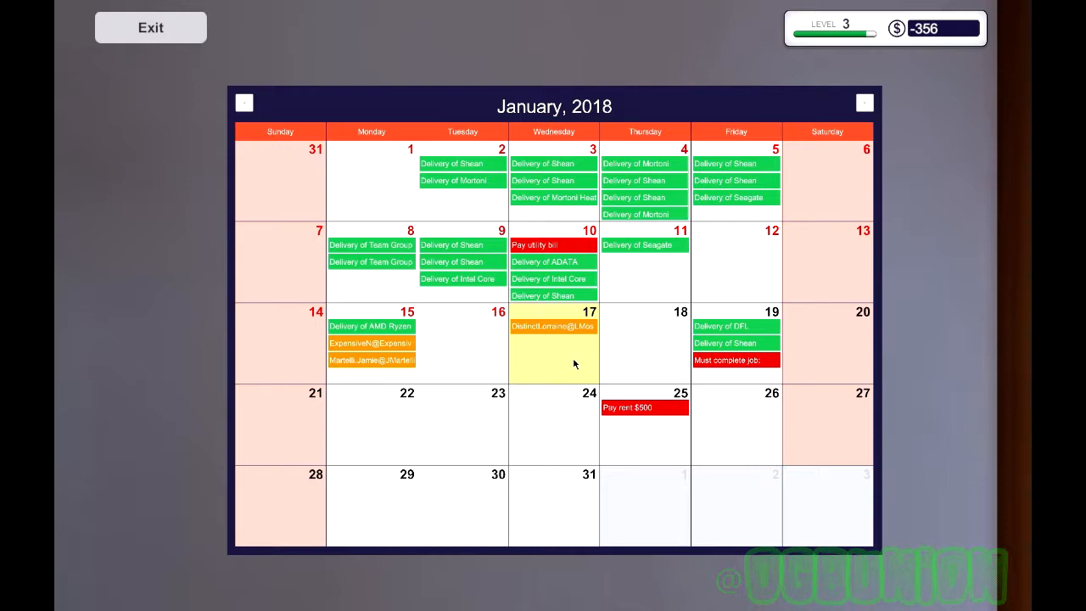
{"action": "mouse_move", "coordinate": [591, 328]}
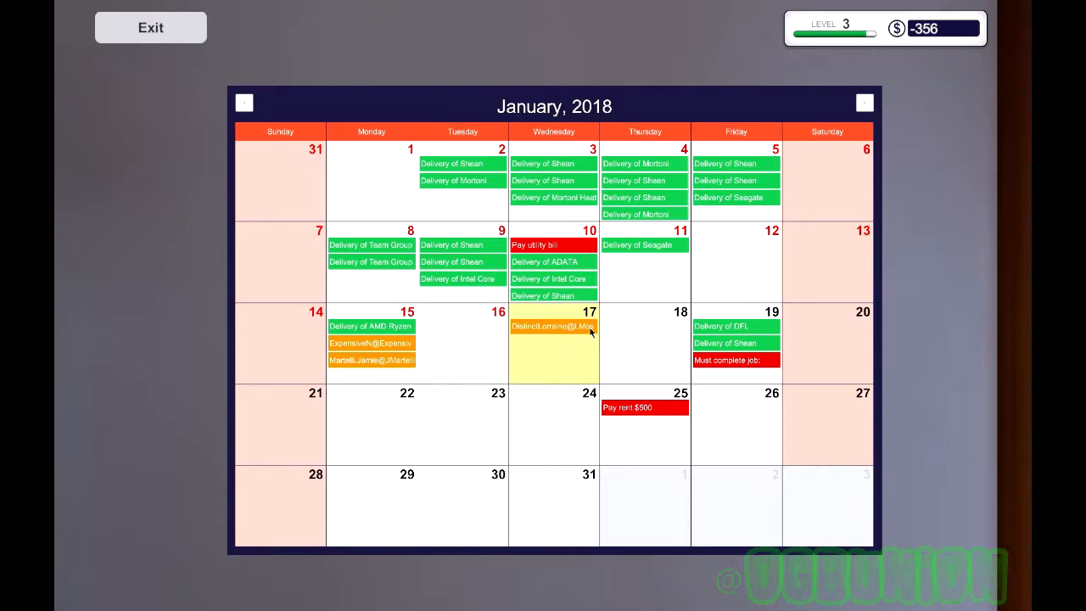
{"action": "mouse_move", "coordinate": [639, 342]}
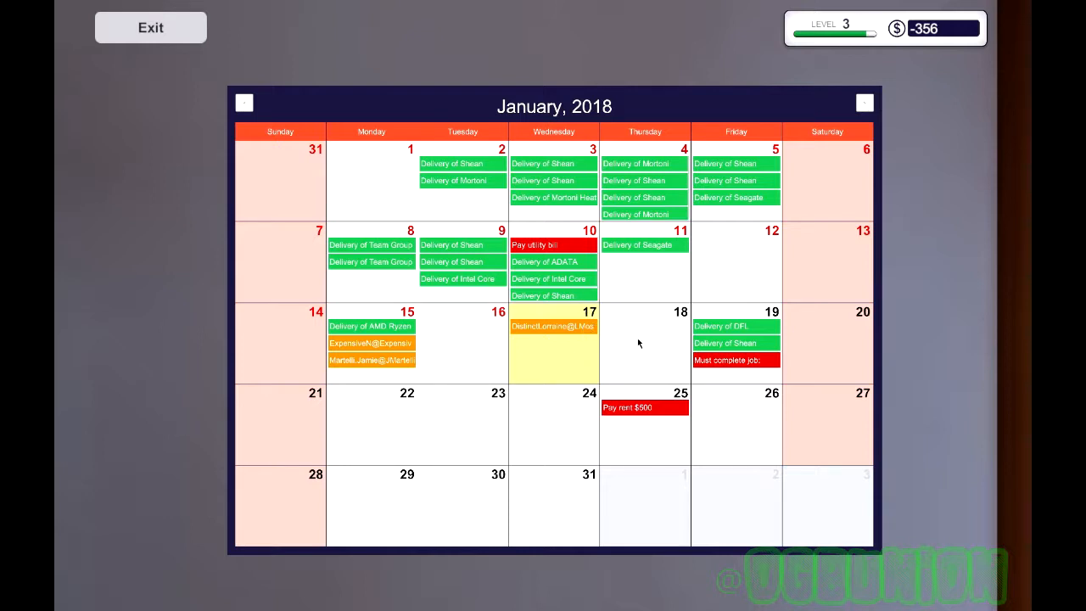
{"action": "mouse_move", "coordinate": [647, 340]}
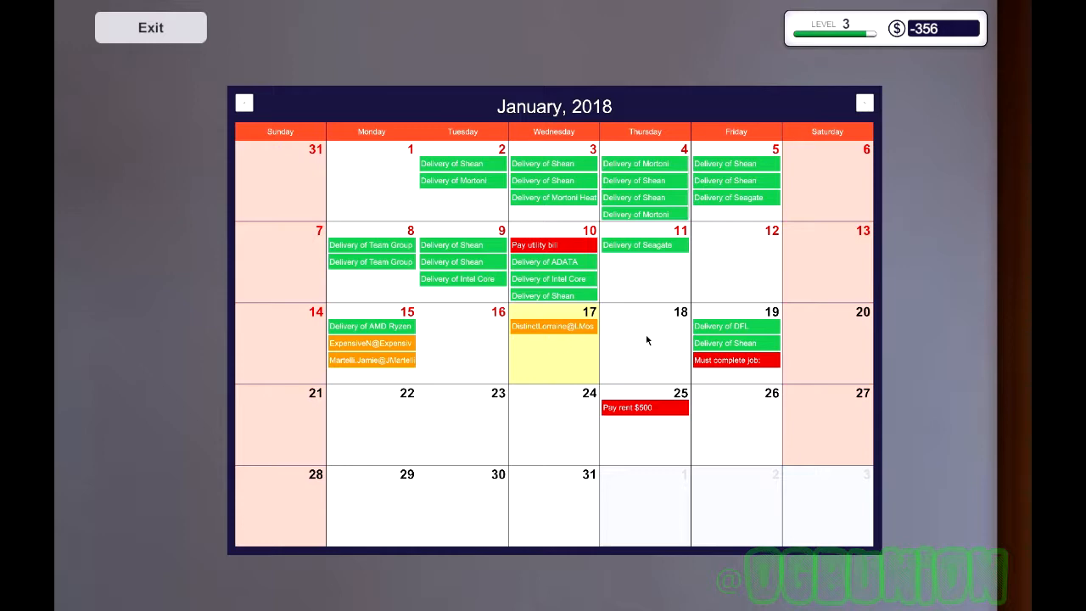
{"action": "mouse_move", "coordinate": [644, 327]}
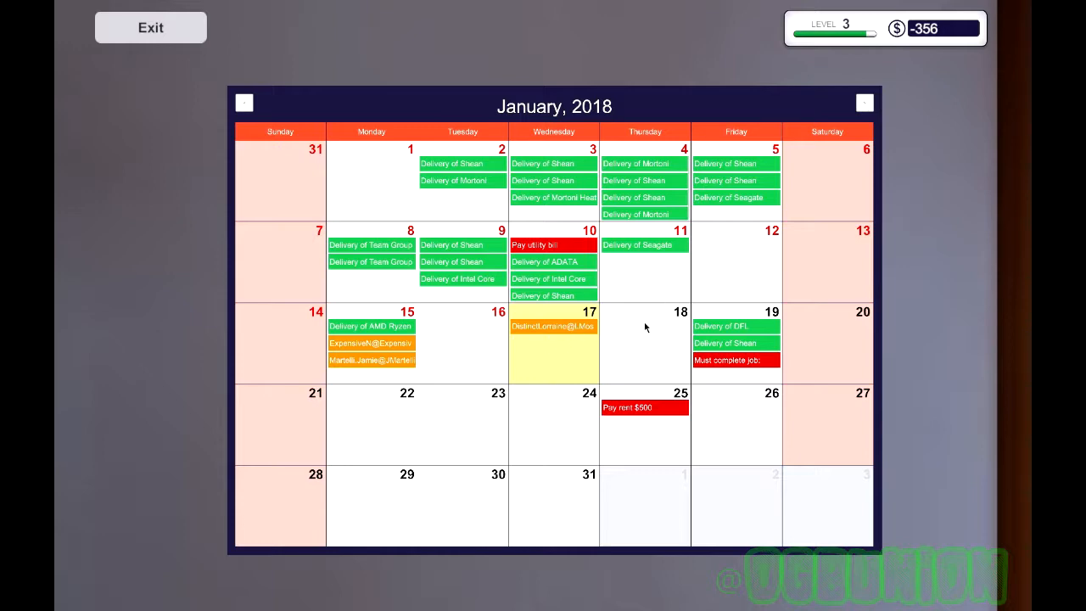
{"action": "left_click", "coordinate": [150, 28]}
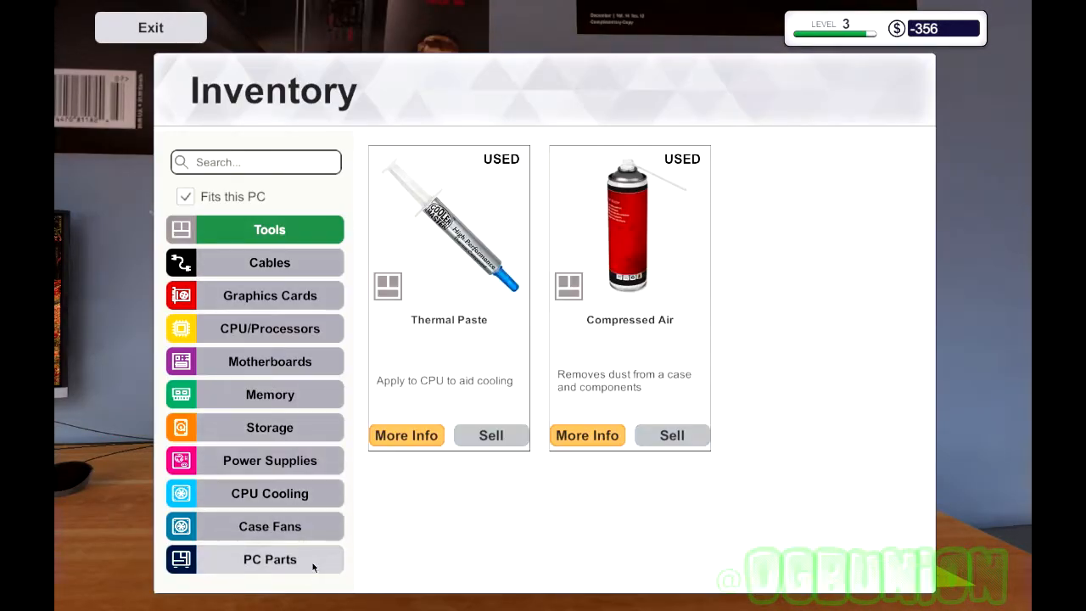
{"action": "mouse_move", "coordinate": [319, 562]}
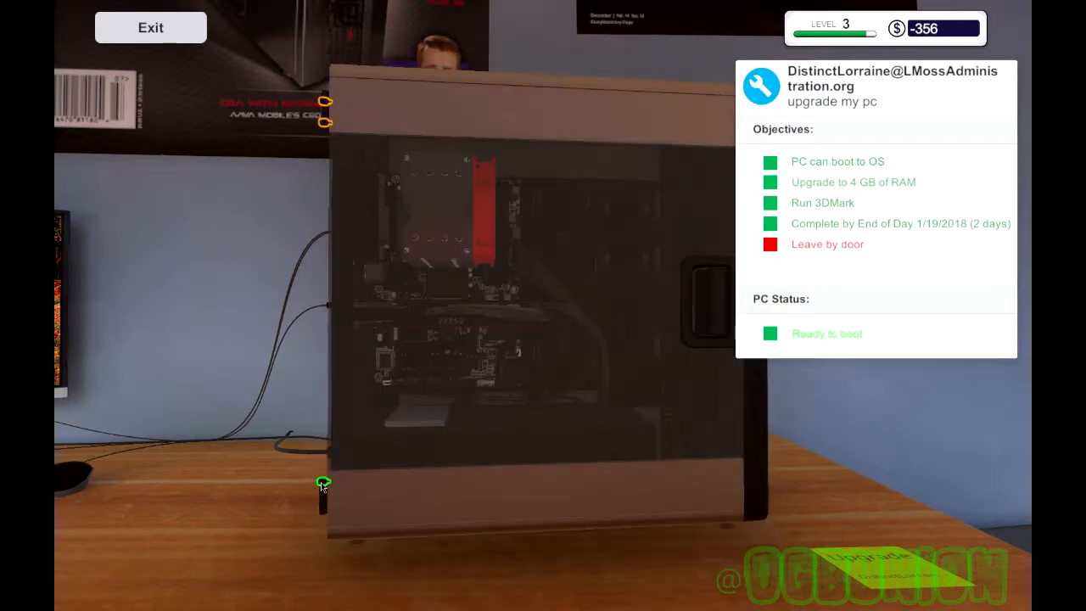
{"action": "mouse_move", "coordinate": [324, 125]}
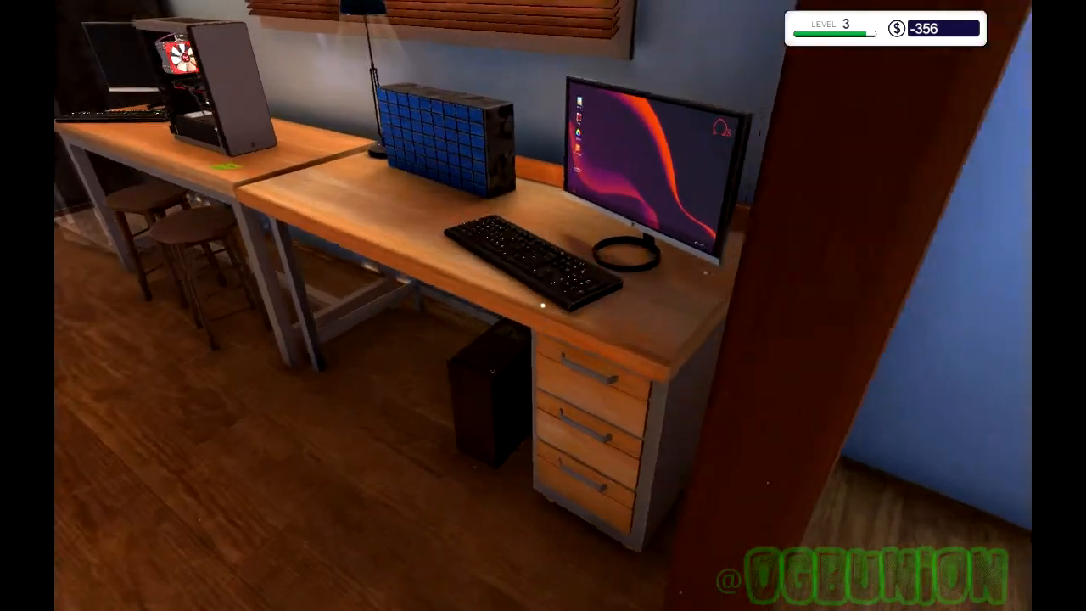
Step: Sit at the office computer and open the e-mail inbox
{"action": "left_click", "coordinate": [644, 161]}
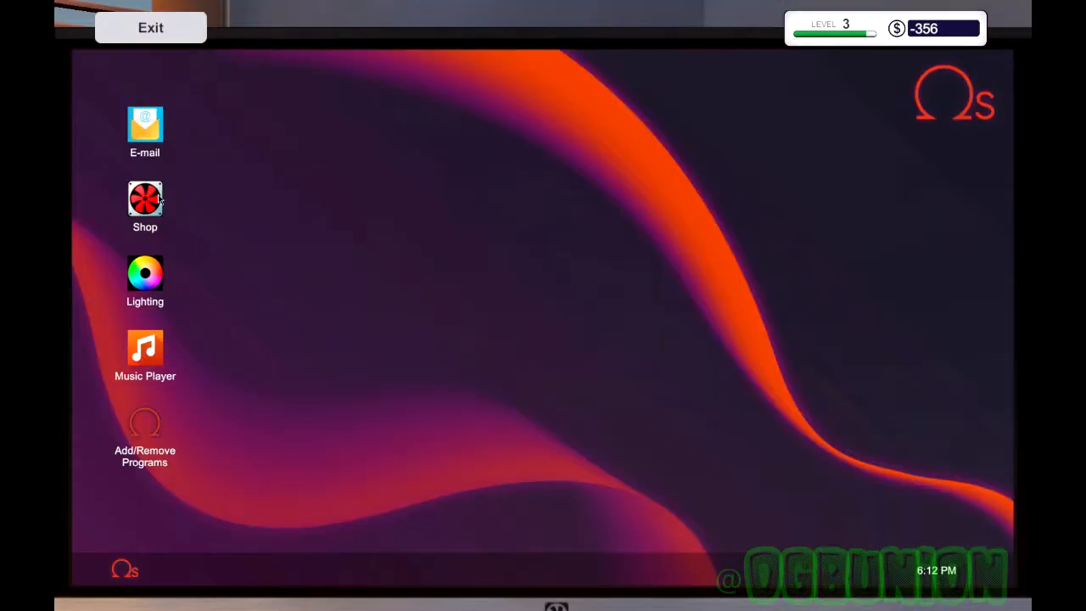
{"action": "left_click", "coordinate": [150, 27]}
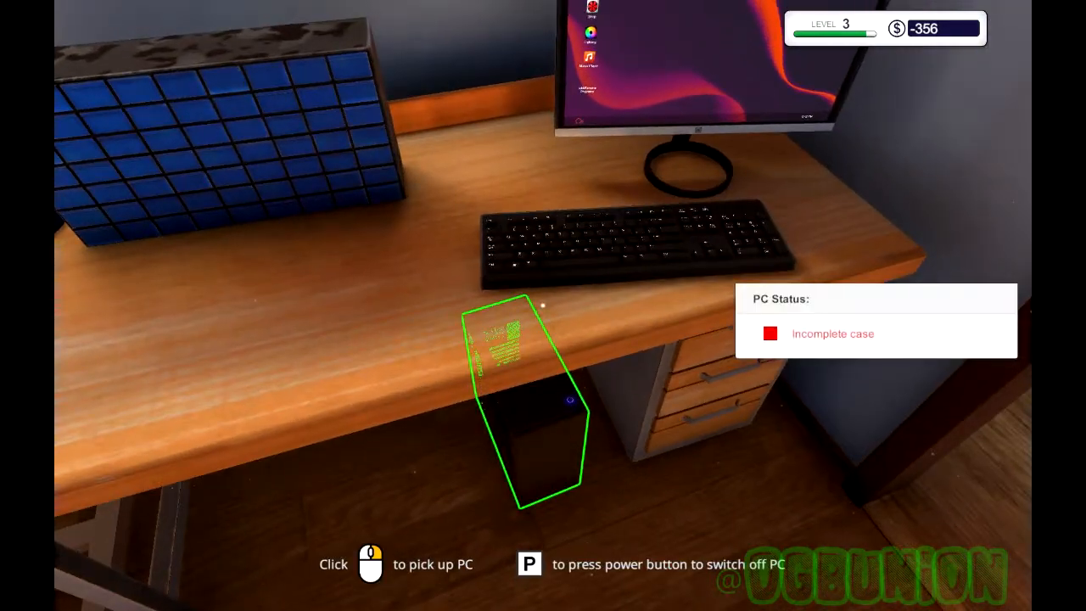
{"action": "left_click", "coordinate": [695, 77]}
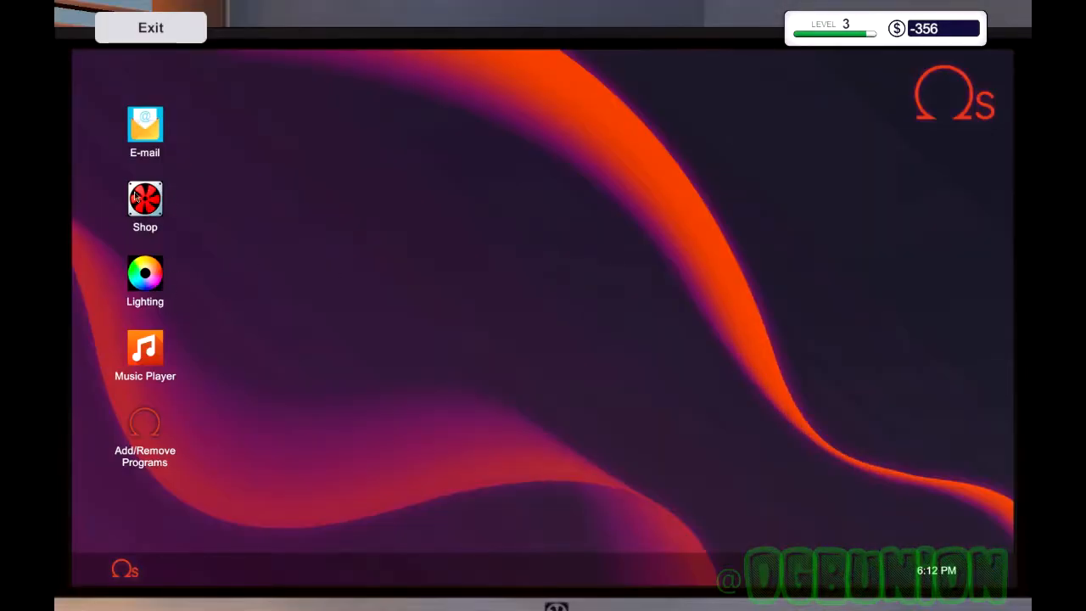
{"action": "left_click", "coordinate": [145, 126]}
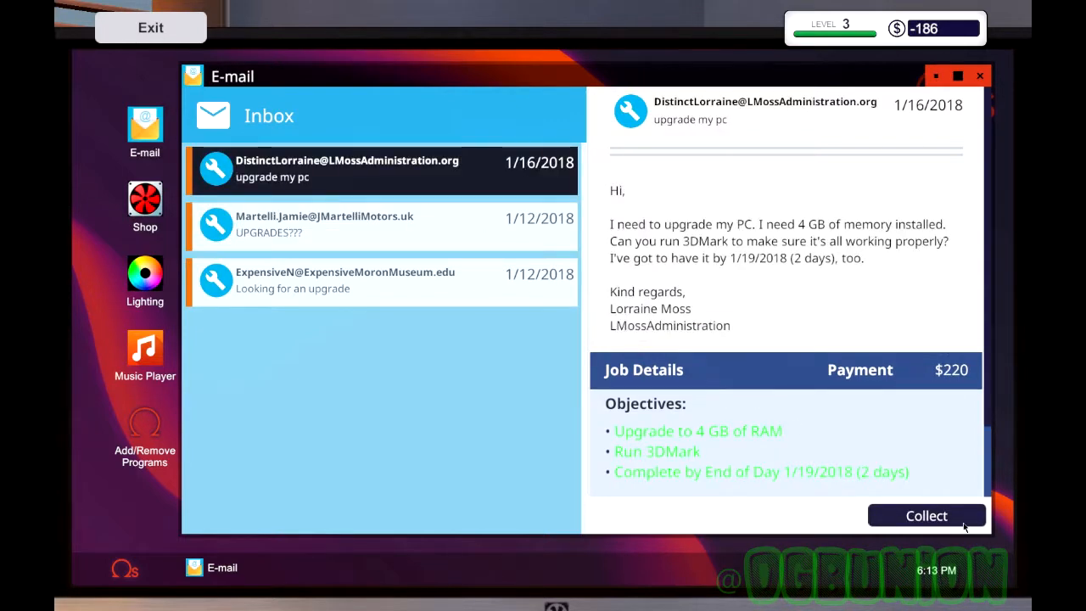
Step: Collect DistinctLorraine's upgrade payment, discard the 4 GB RAM email, and scroll through remaining emails
{"action": "left_click", "coordinate": [926, 515]}
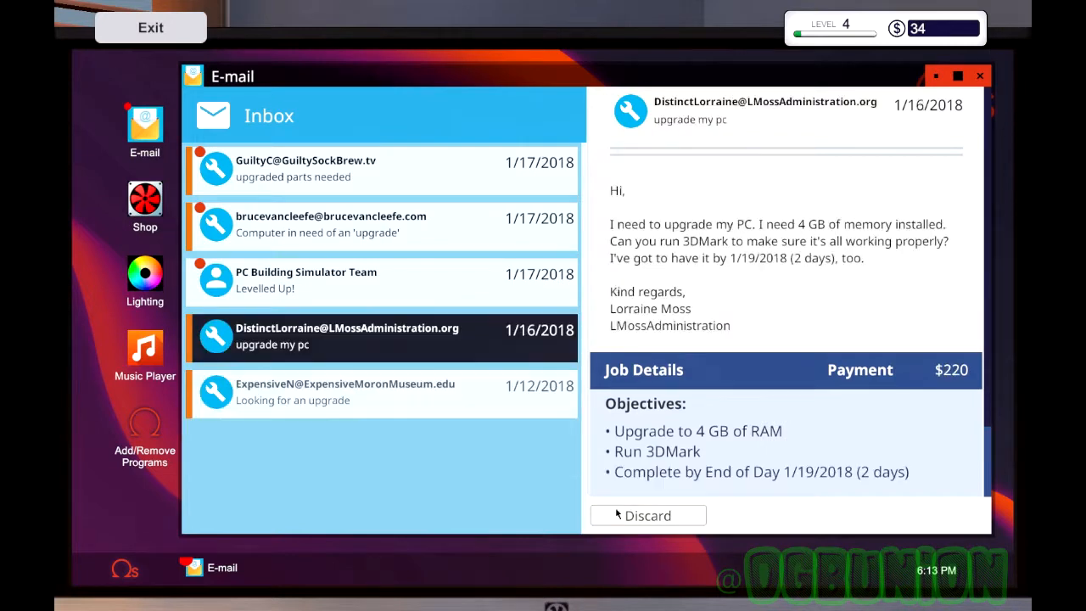
{"action": "left_click", "coordinate": [647, 515]}
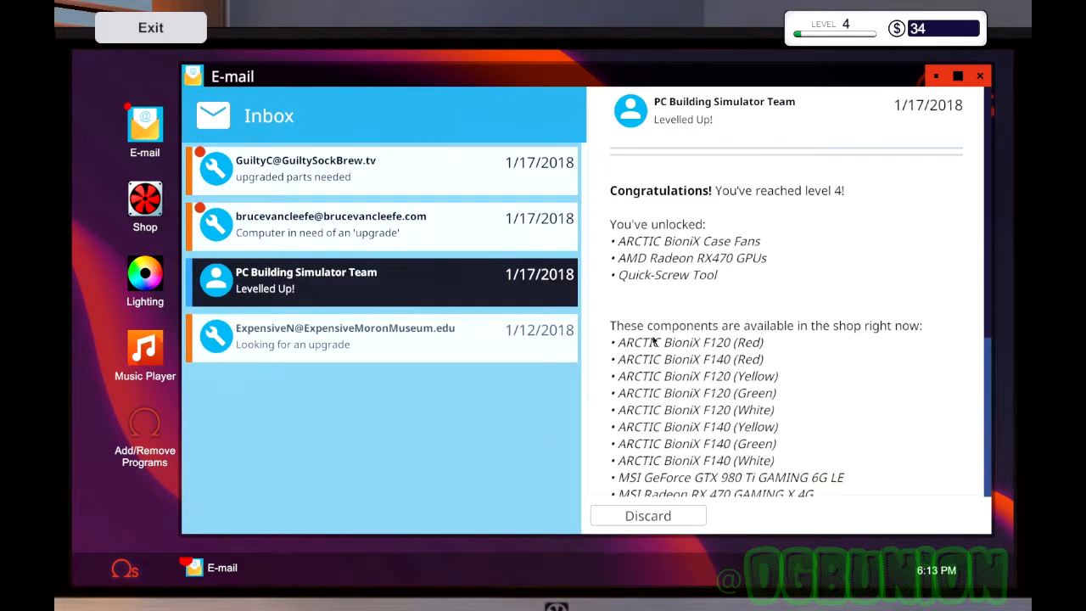
{"action": "scroll", "scroll_direction": "down", "scroll_amount": 3}
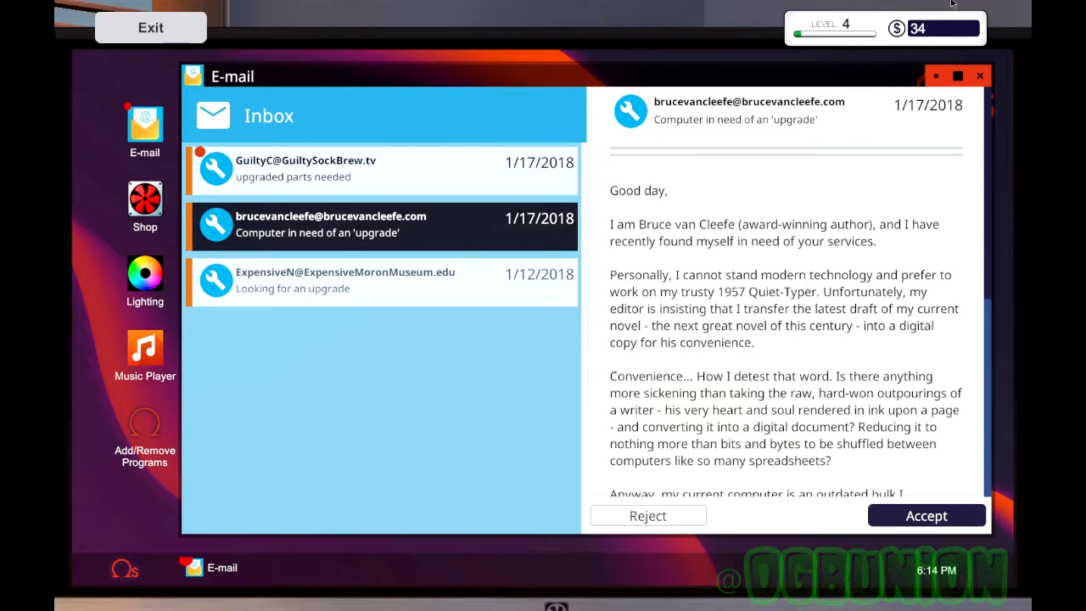
{"action": "scroll", "scroll_direction": "down", "scroll_amount": 3}
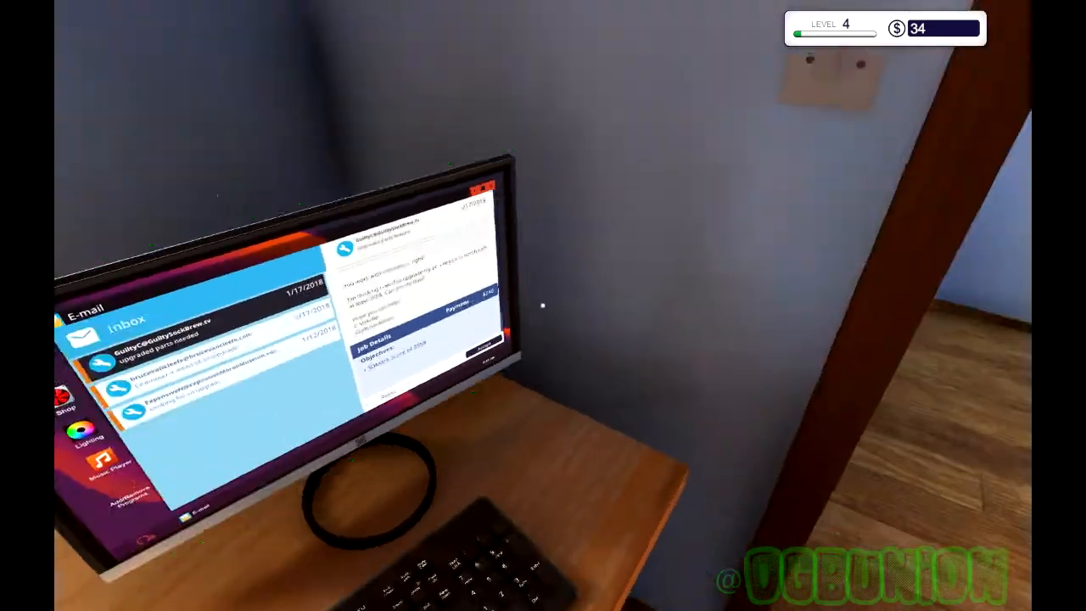
{"action": "mouse_move", "coordinate": [543, 305]}
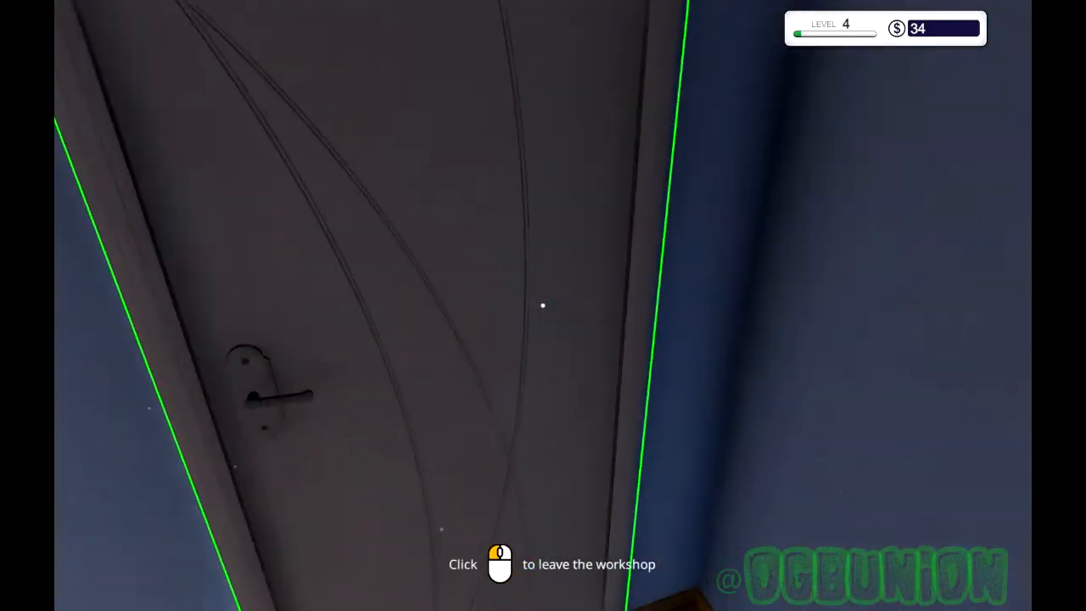
Step: Return from the calendar to the office computer and accept GuiltyC's 3558-score benchmark job
{"action": "left_click", "coordinate": [543, 306]}
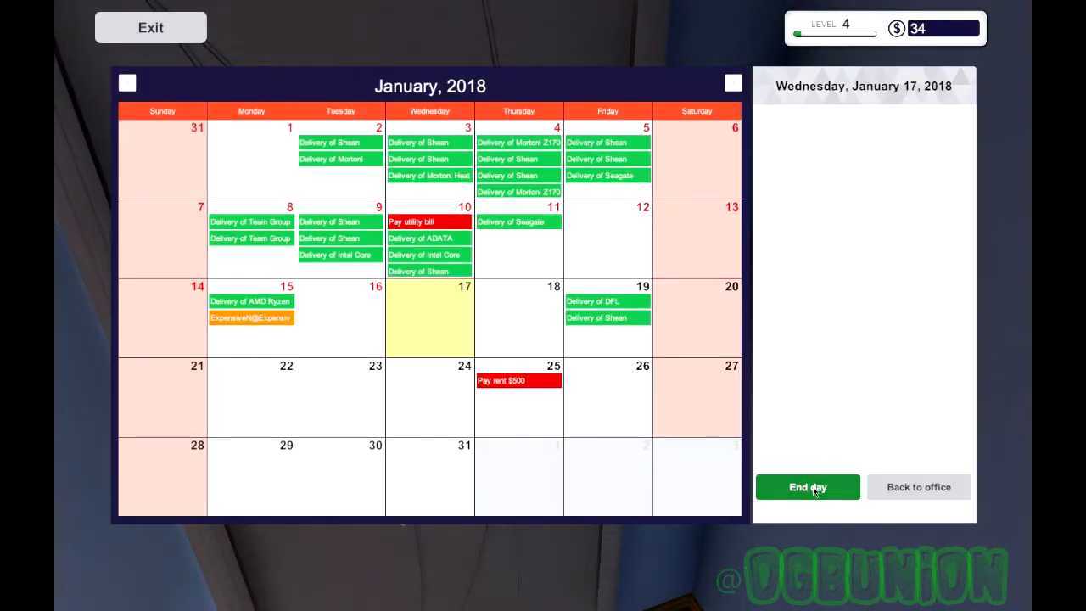
{"action": "left_click", "coordinate": [807, 487]}
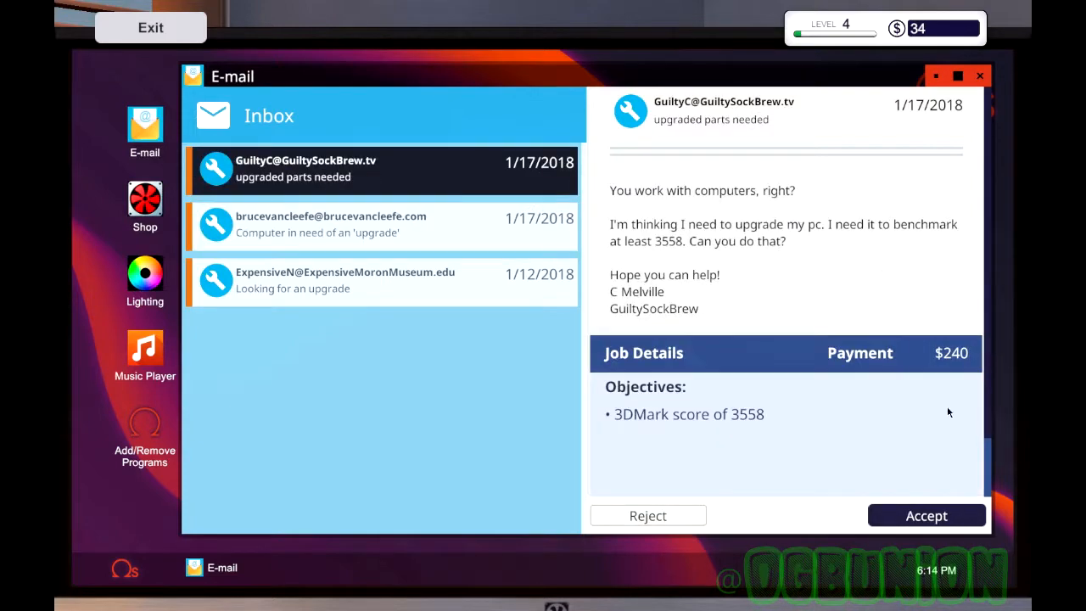
{"action": "left_click", "coordinate": [926, 515]}
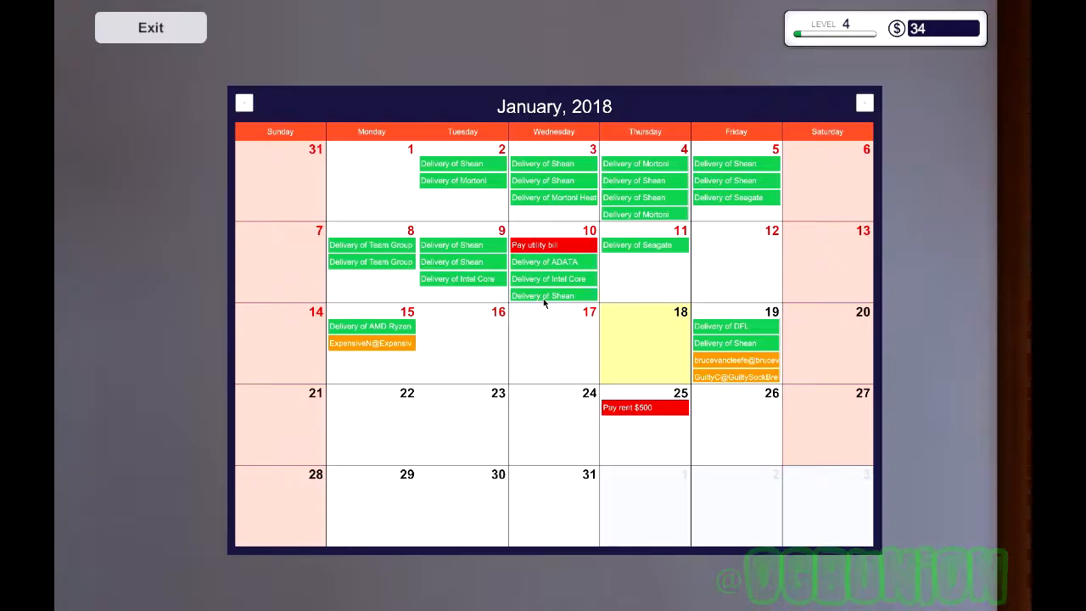
{"action": "mouse_move", "coordinate": [823, 358]}
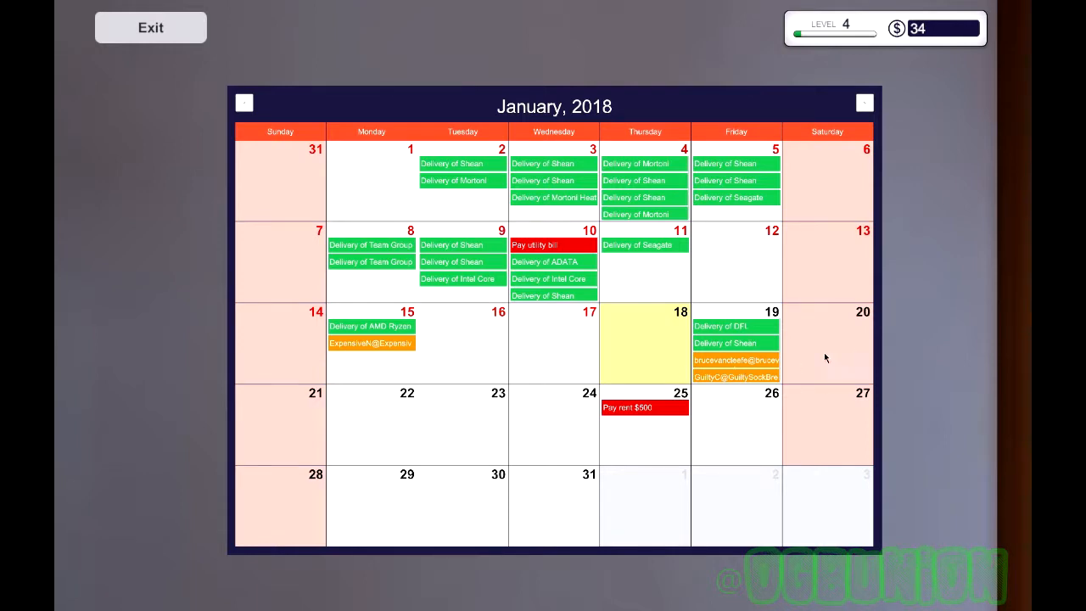
{"action": "mouse_move", "coordinate": [776, 434]}
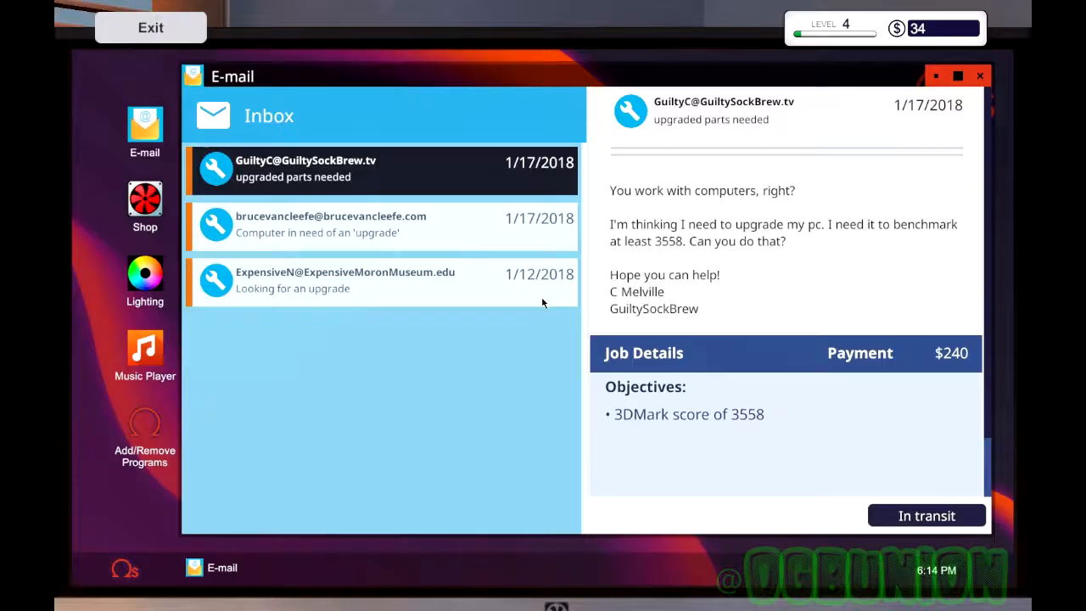
Step: Add the ADATA Premier Series 8 GB memory to the cart and buy it with next-day delivery
{"action": "left_click", "coordinate": [144, 200]}
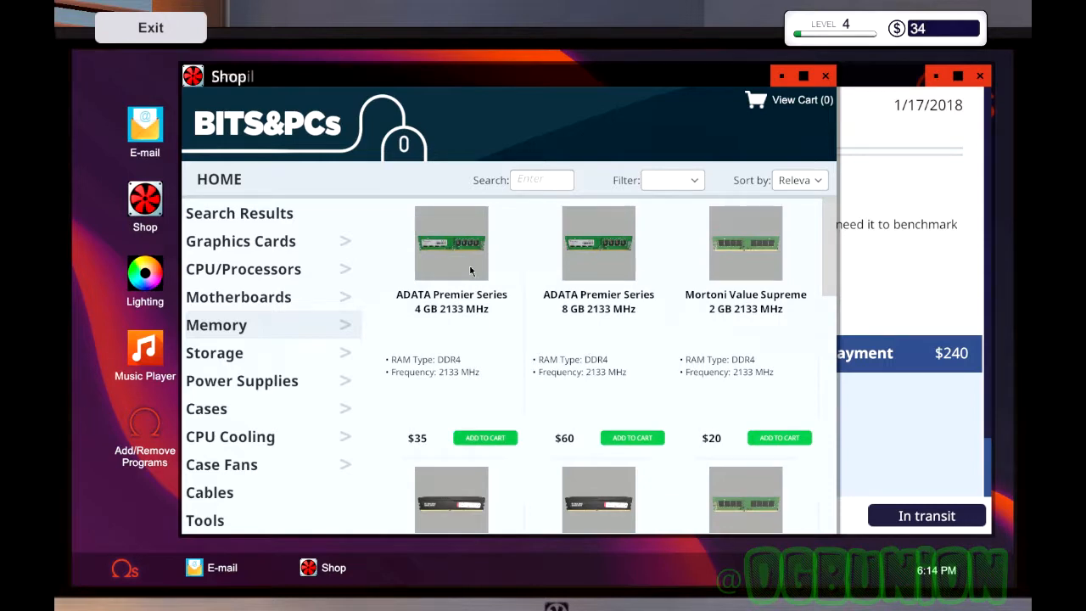
{"action": "mouse_move", "coordinate": [621, 265]}
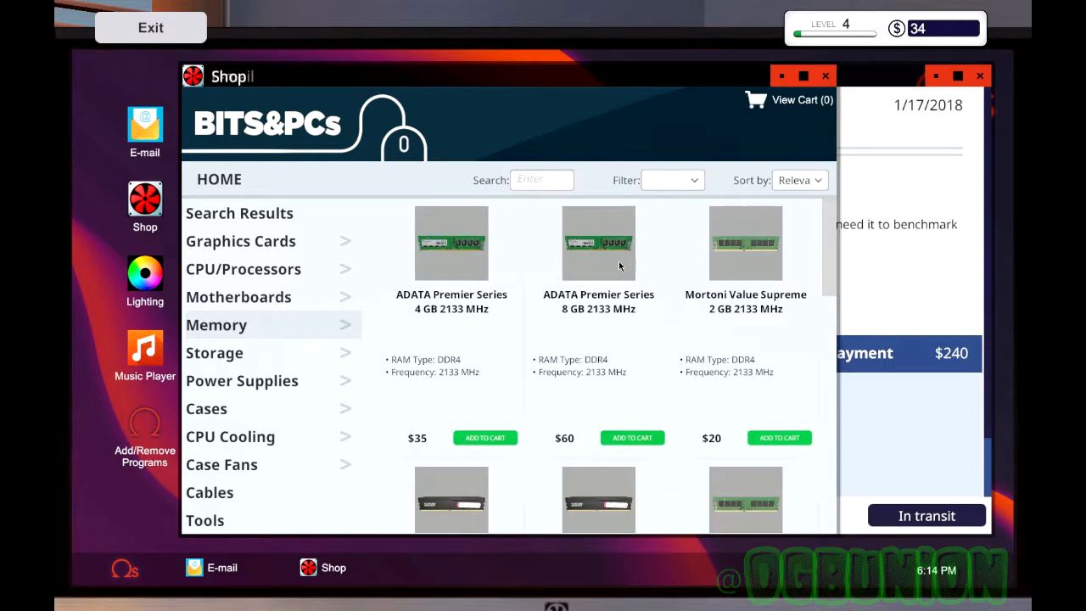
{"action": "left_click", "coordinate": [598, 243]}
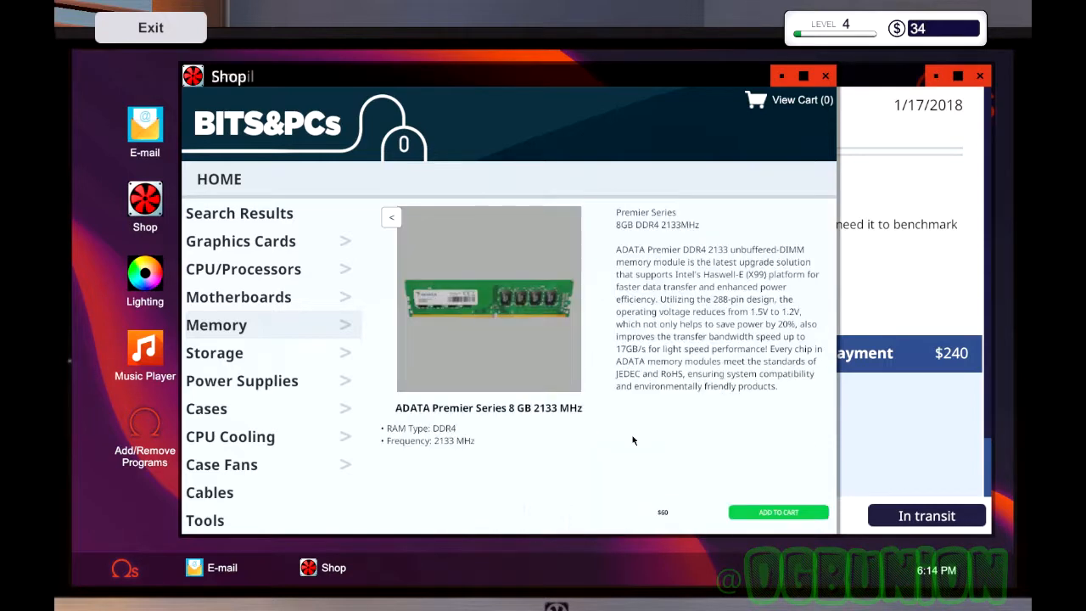
{"action": "left_click", "coordinate": [778, 511]}
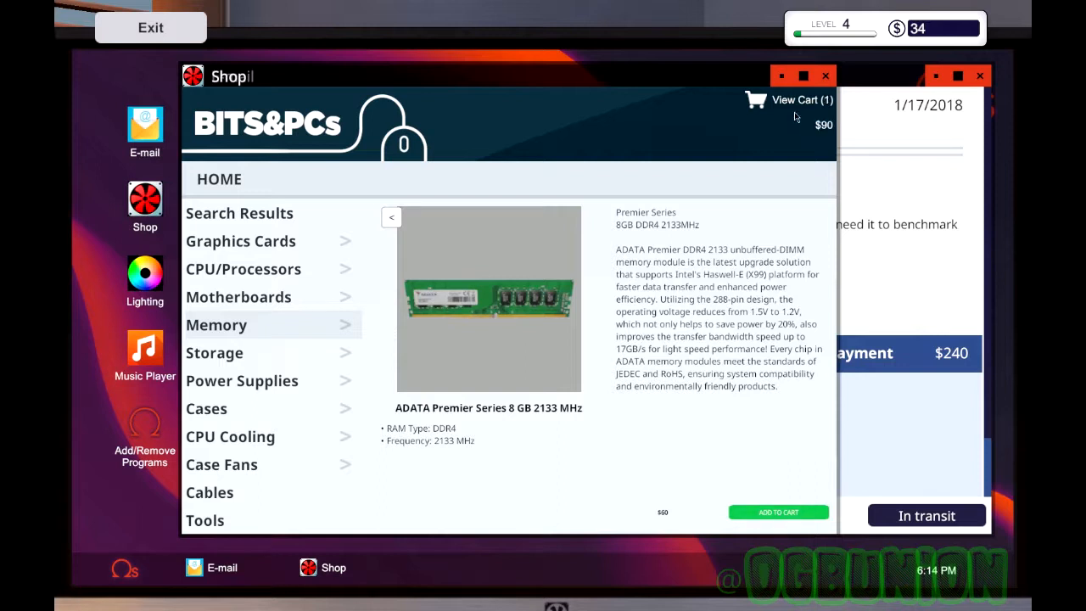
{"action": "left_click", "coordinate": [794, 99]}
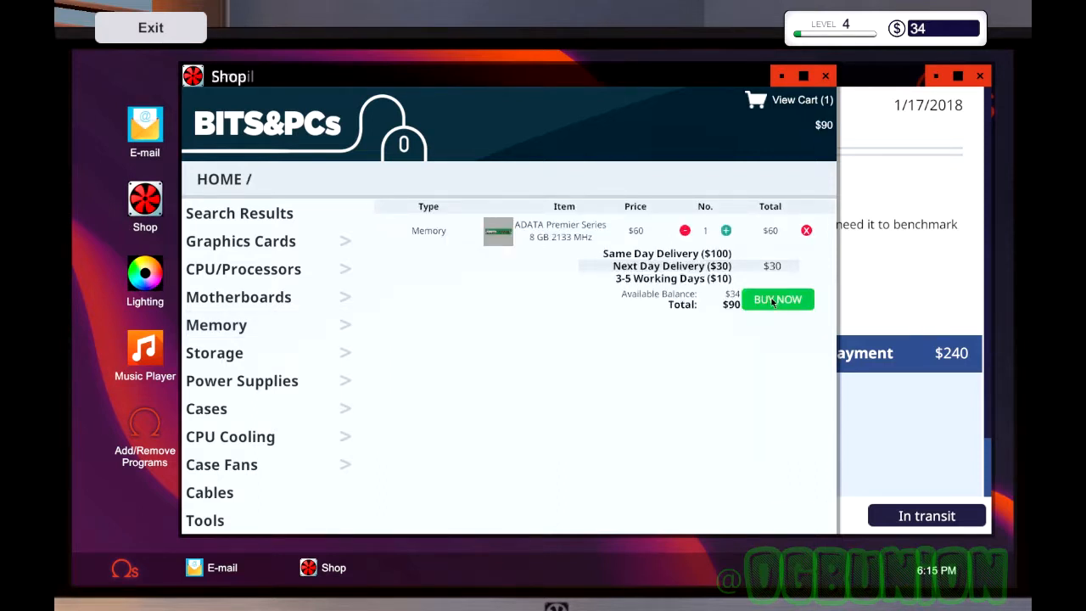
{"action": "left_click", "coordinate": [777, 300]}
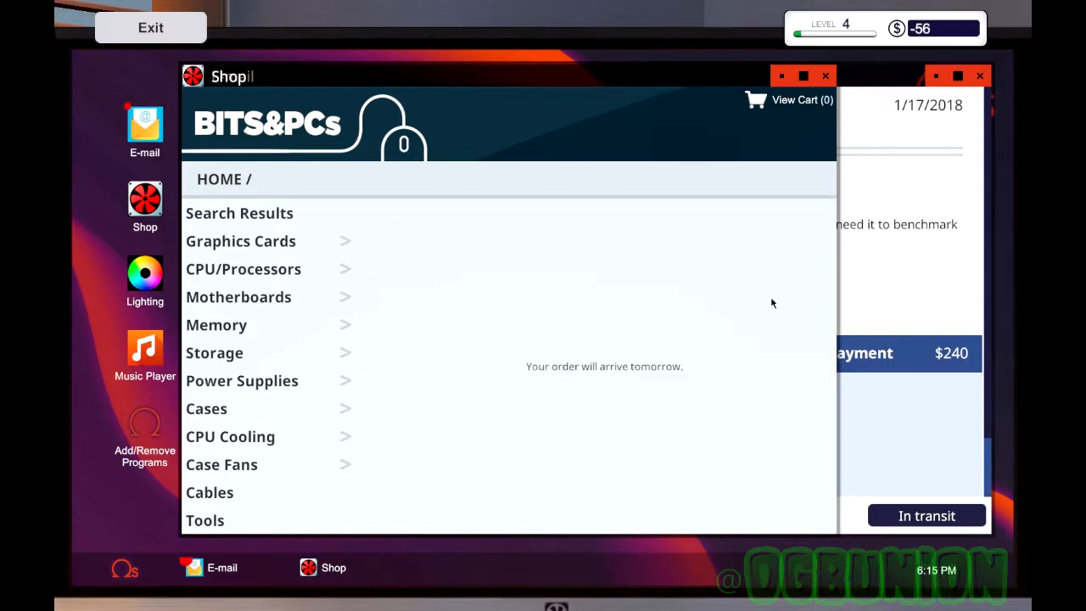
{"action": "mouse_move", "coordinate": [297, 586]}
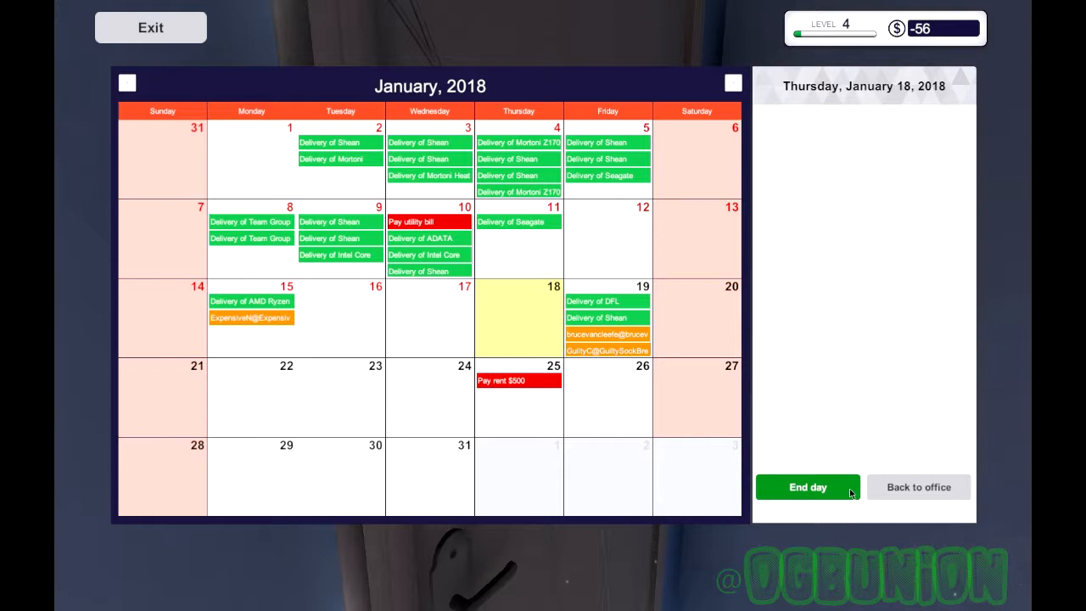
Step: End the day and go to work on Monday, January 22, 2018
{"action": "left_click", "coordinate": [807, 487]}
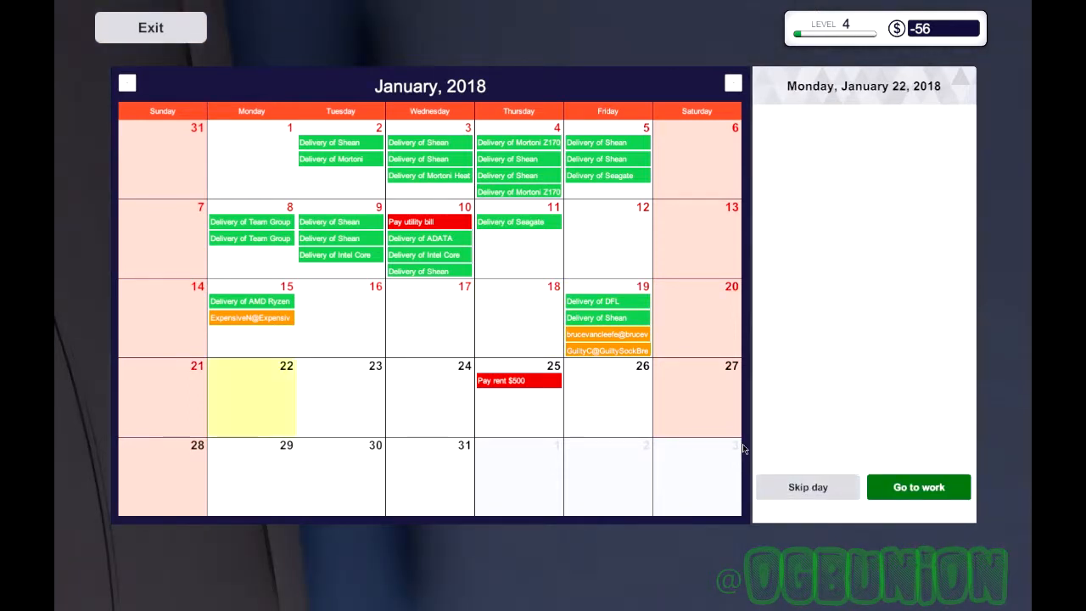
{"action": "mouse_move", "coordinate": [622, 332]}
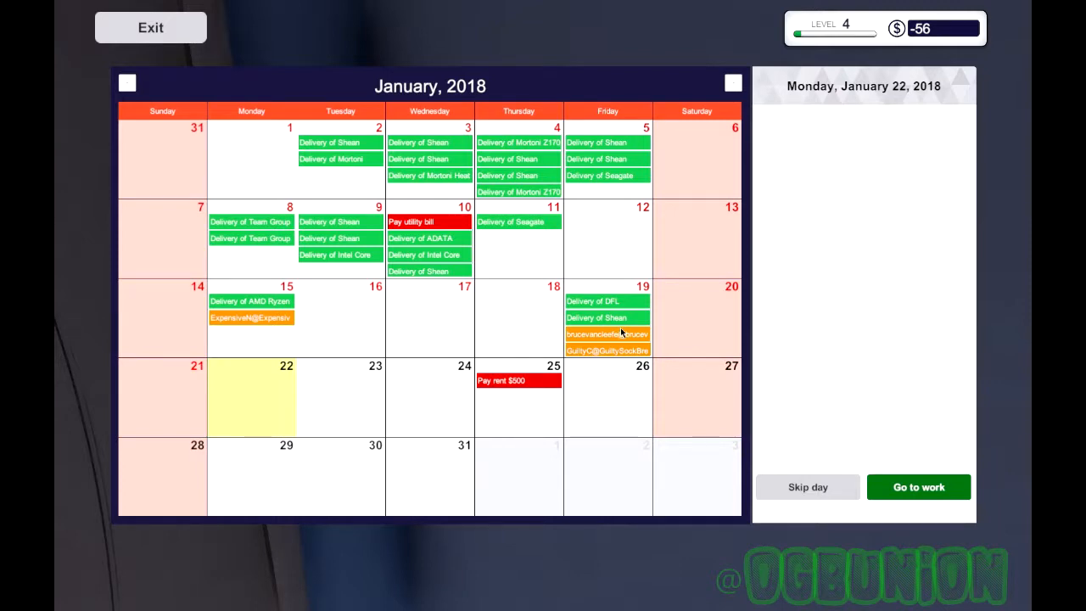
{"action": "mouse_move", "coordinate": [932, 500]}
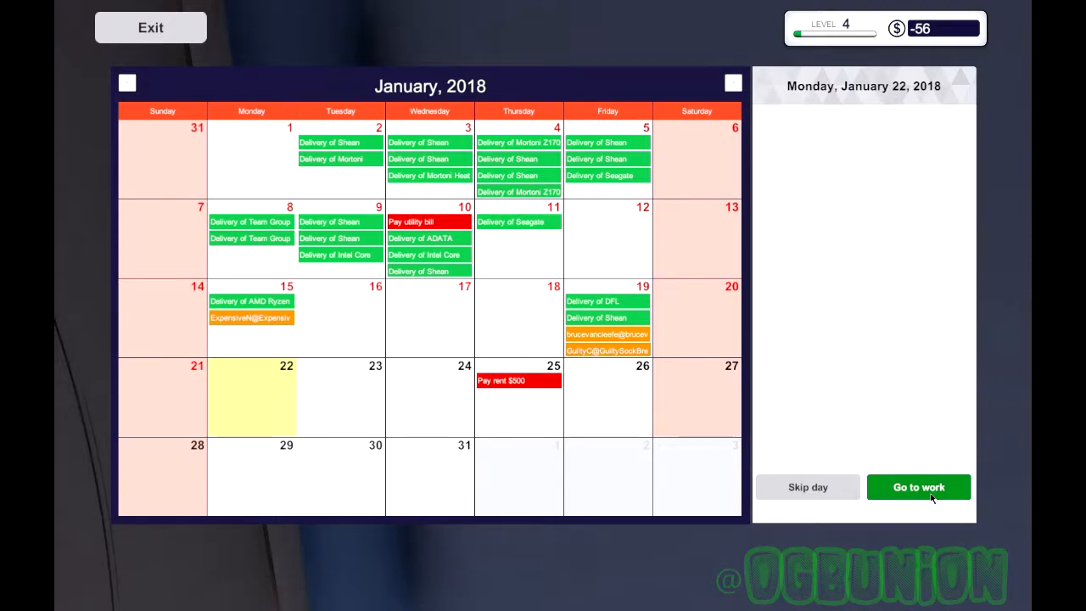
{"action": "left_click", "coordinate": [918, 487]}
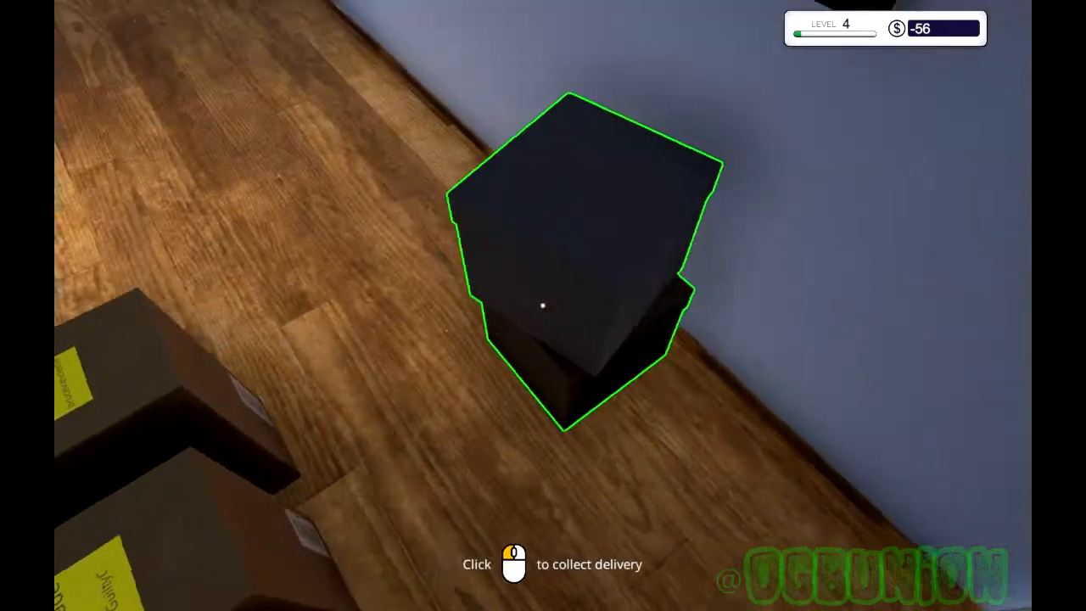
Step: Collect the delivery box, open the ExpensiveN PC, and remove both Mortoni Value Supreme 4 GB sticks
{"action": "left_click", "coordinate": [541, 303]}
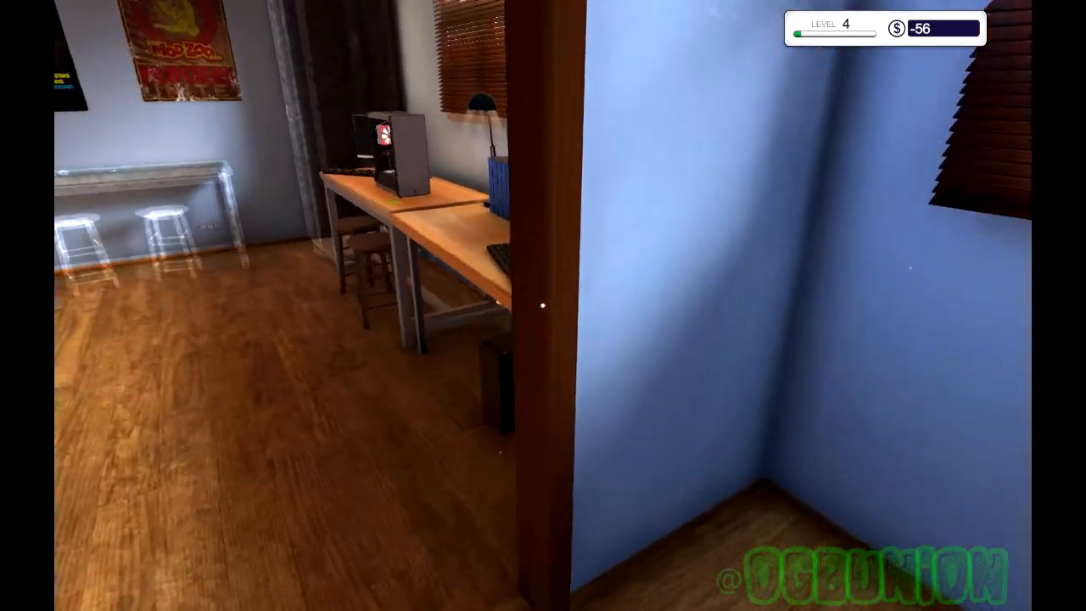
{"action": "mouse_move", "coordinate": [543, 306]}
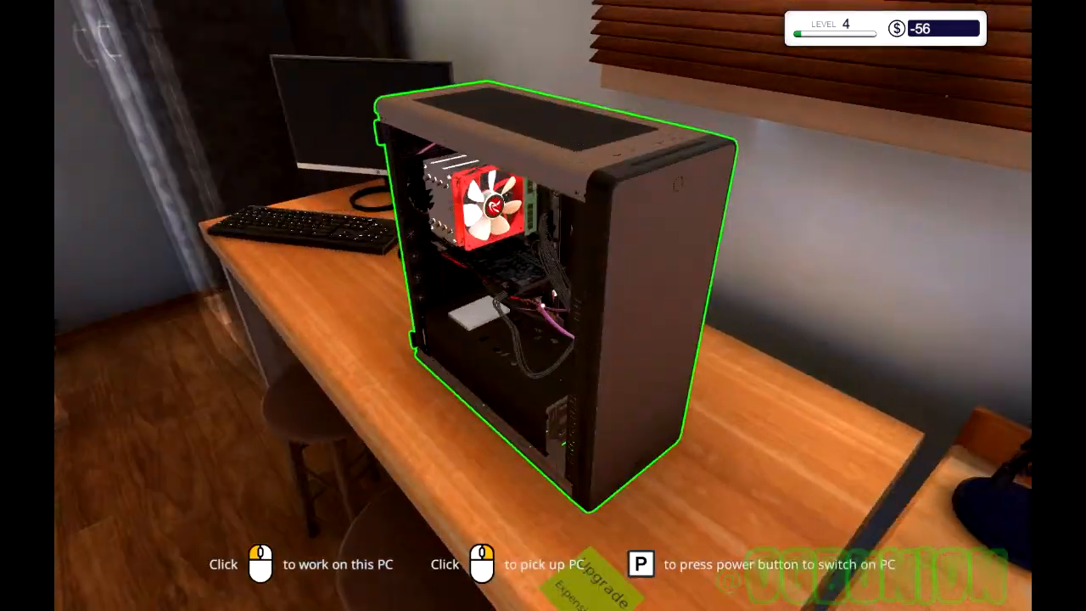
{"action": "left_click", "coordinate": [261, 564]}
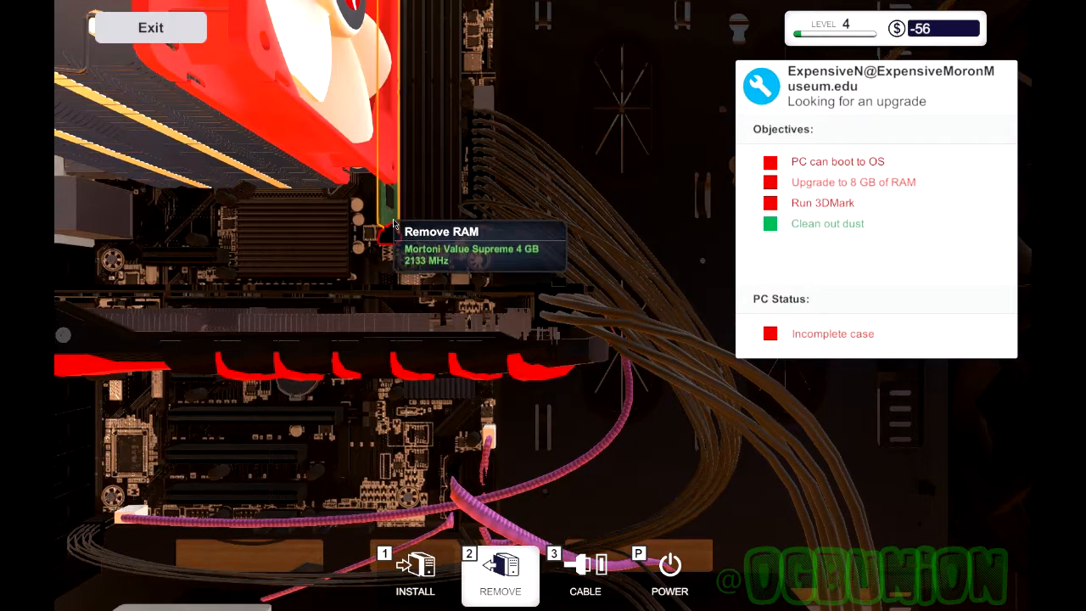
{"action": "left_click", "coordinate": [389, 233]}
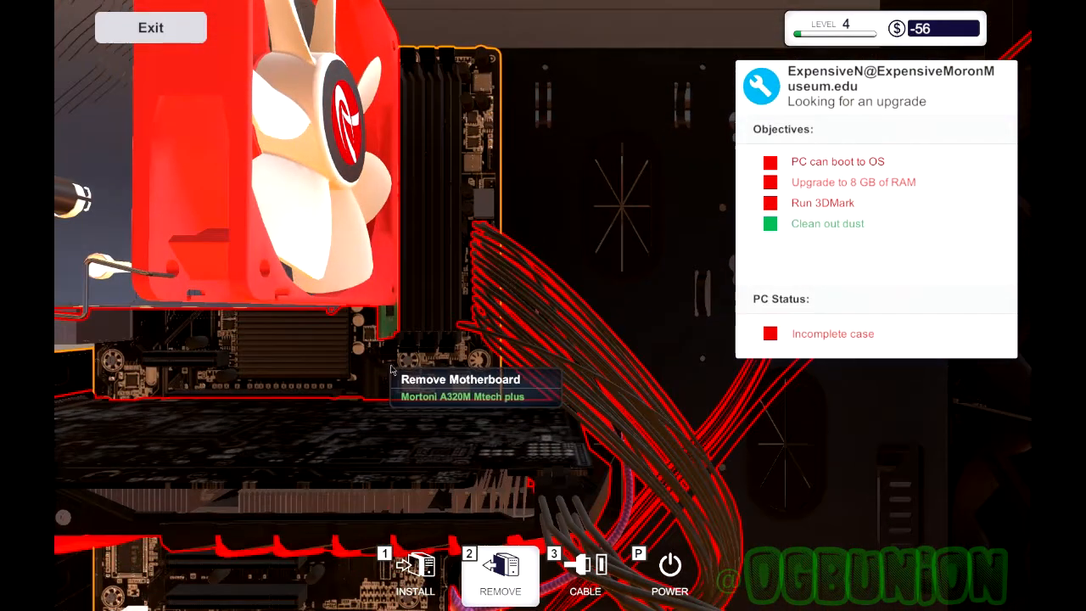
{"action": "mouse_move", "coordinate": [388, 324]}
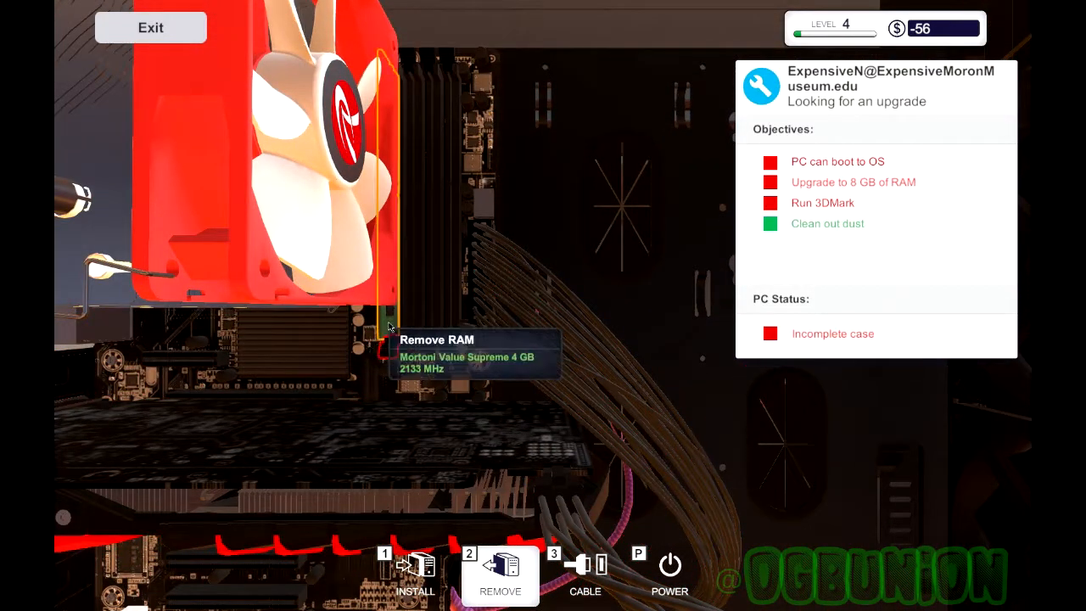
{"action": "left_click", "coordinate": [388, 324]}
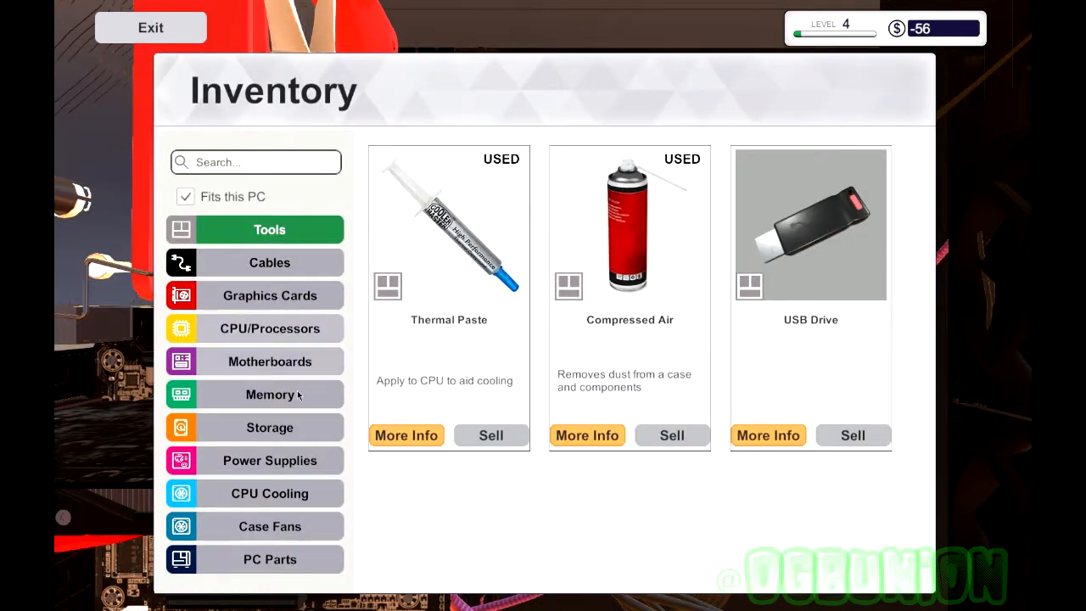
Step: Install the 8 GB memory from the inventory, clean the dust, and close the inventory
{"action": "left_click", "coordinate": [269, 394]}
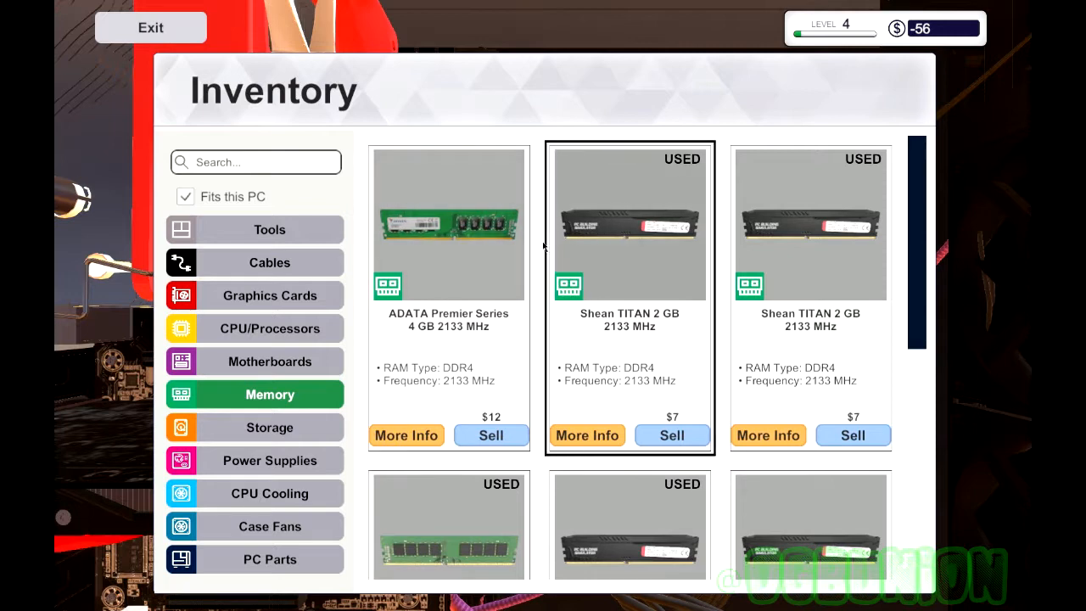
{"action": "scroll", "scroll_direction": "down", "scroll_amount": 3}
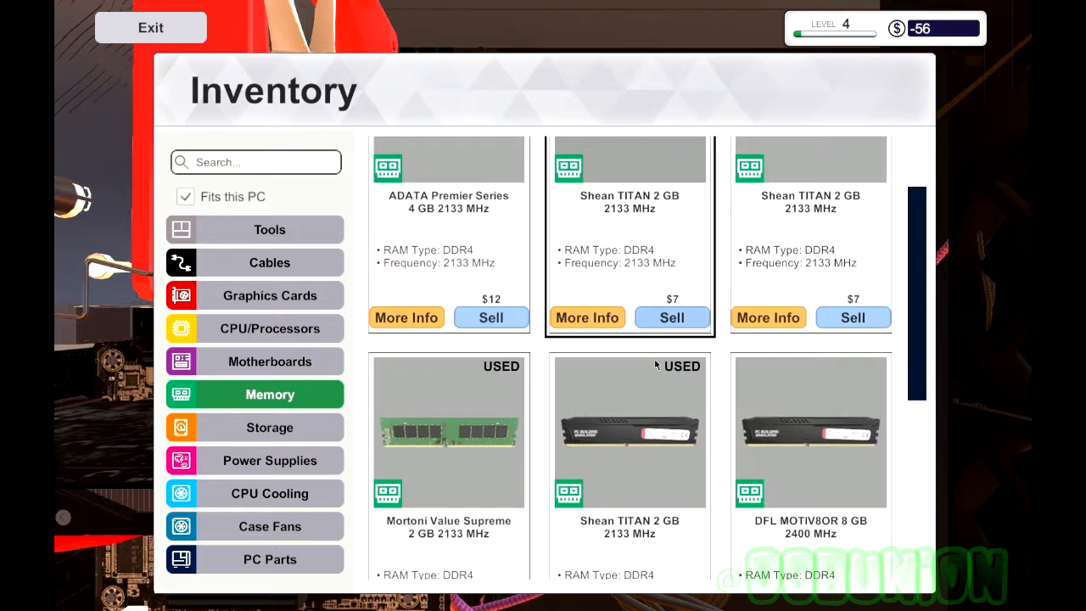
{"action": "scroll", "scroll_direction": "down", "scroll_amount": 3}
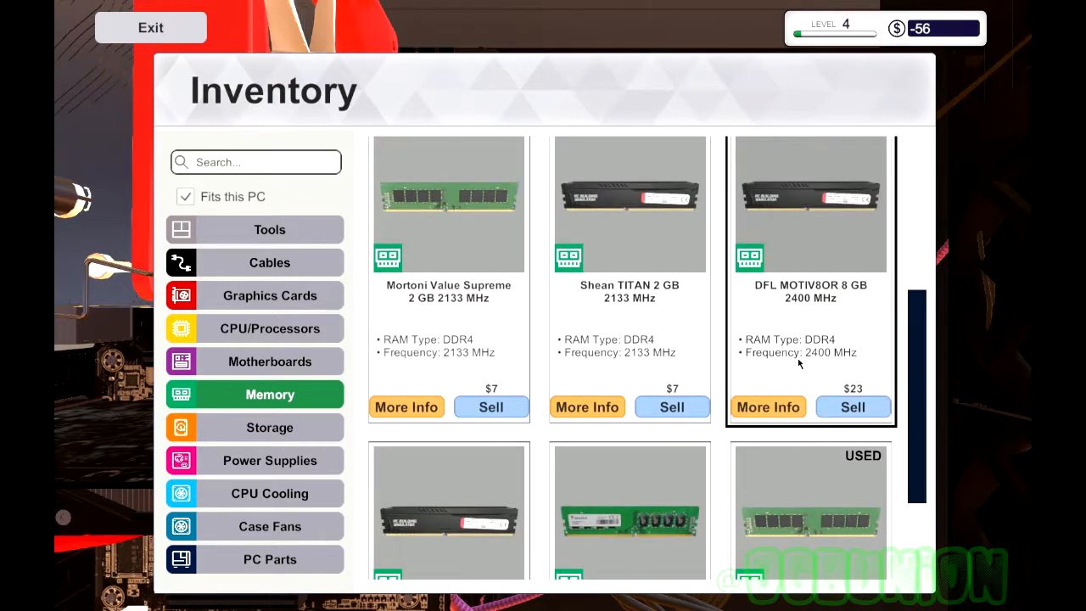
{"action": "mouse_move", "coordinate": [561, 427]}
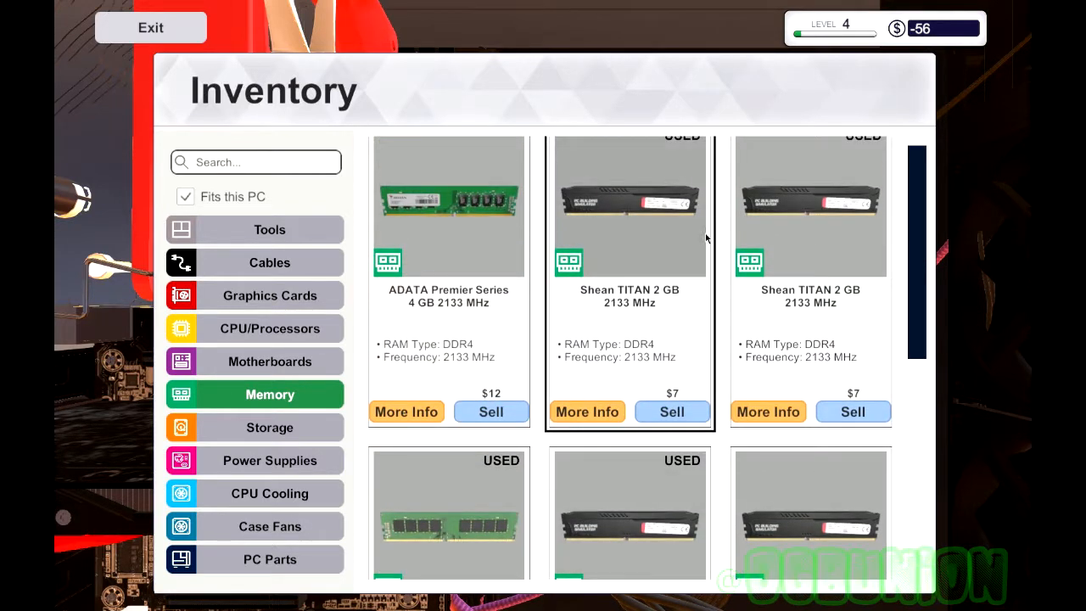
{"action": "scroll", "scroll_direction": "down", "scroll_amount": 3}
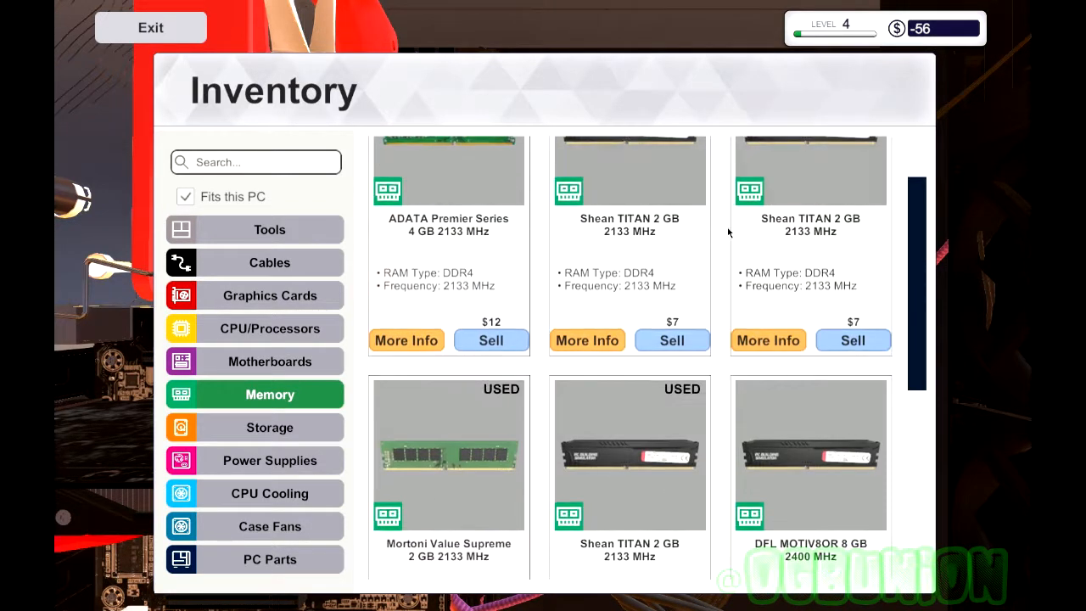
{"action": "scroll", "scroll_direction": "down", "scroll_amount": 3}
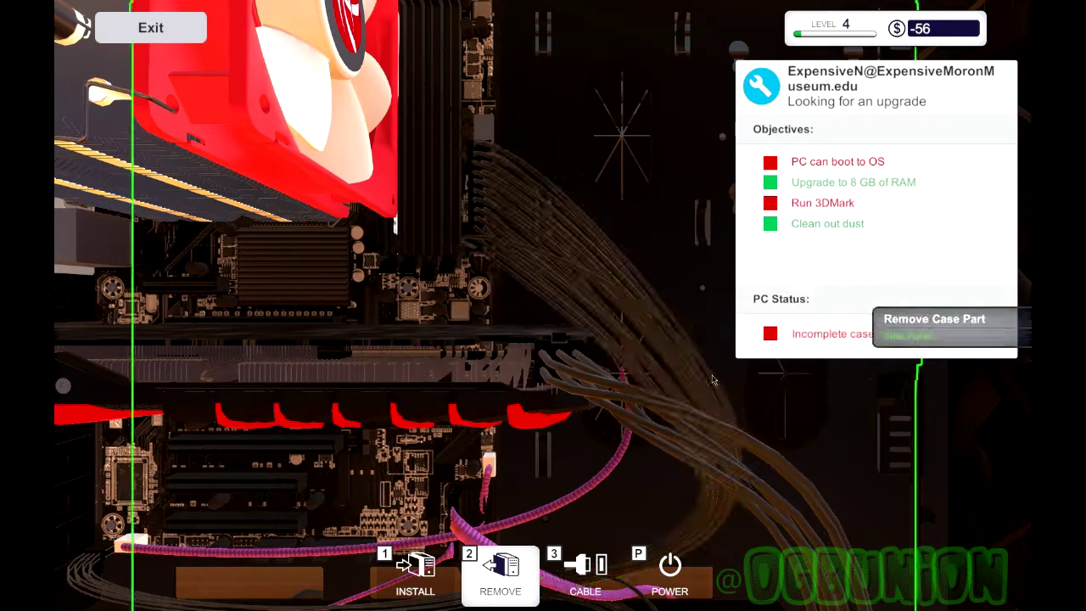
{"action": "mouse_move", "coordinate": [602, 581]}
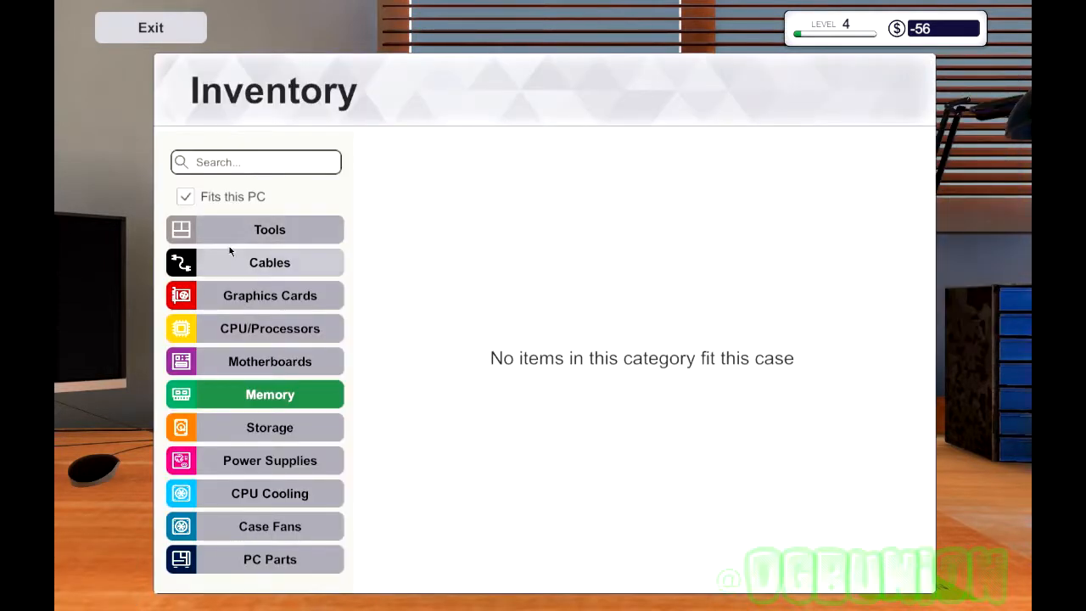
{"action": "left_click", "coordinate": [269, 229]}
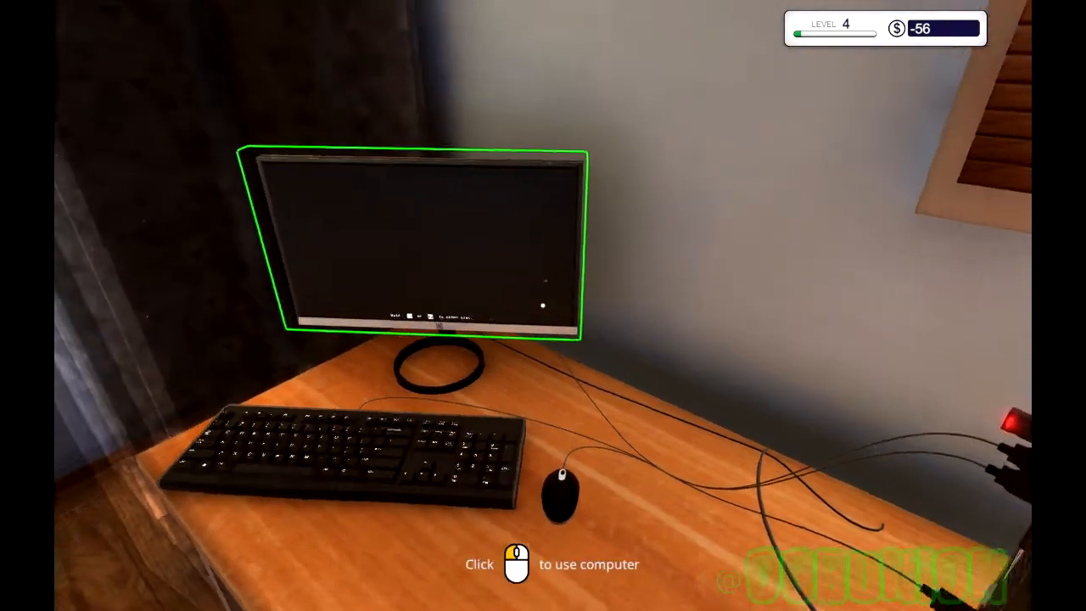
Step: Install 3DMark Advanced Edition on ExpensiveN's PC, launch it, and run Time Spy
{"action": "left_click", "coordinate": [432, 246]}
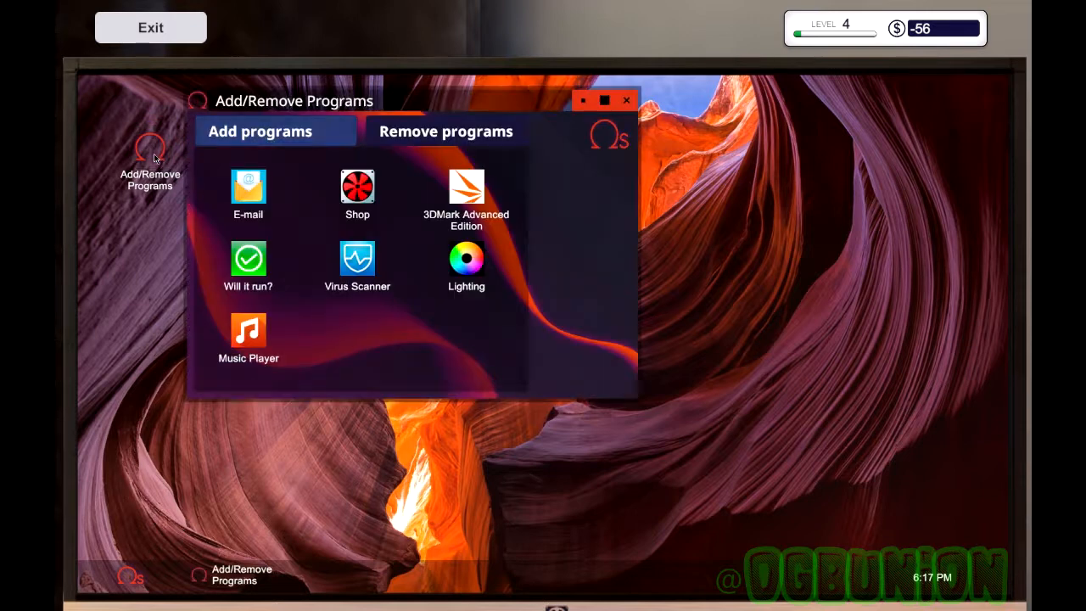
{"action": "mouse_move", "coordinate": [467, 172]}
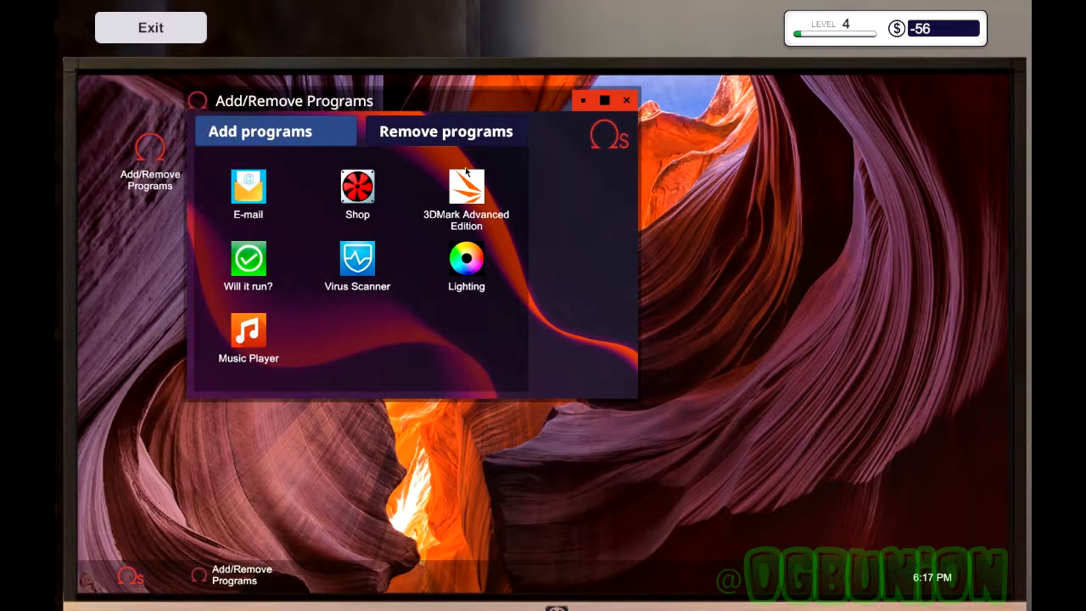
{"action": "left_click", "coordinate": [465, 185]}
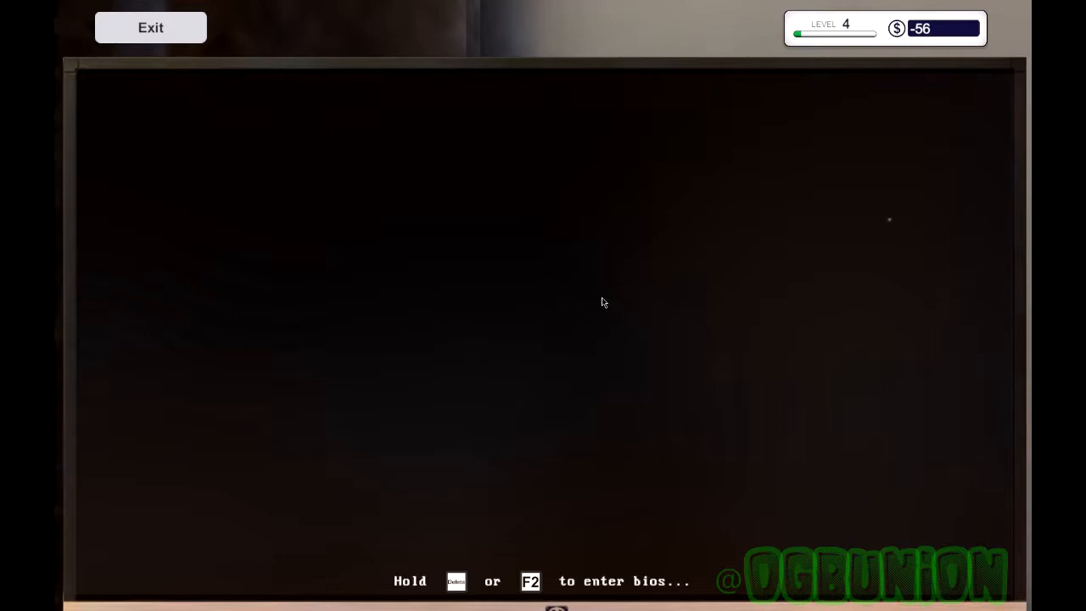
{"action": "mouse_move", "coordinate": [614, 331]}
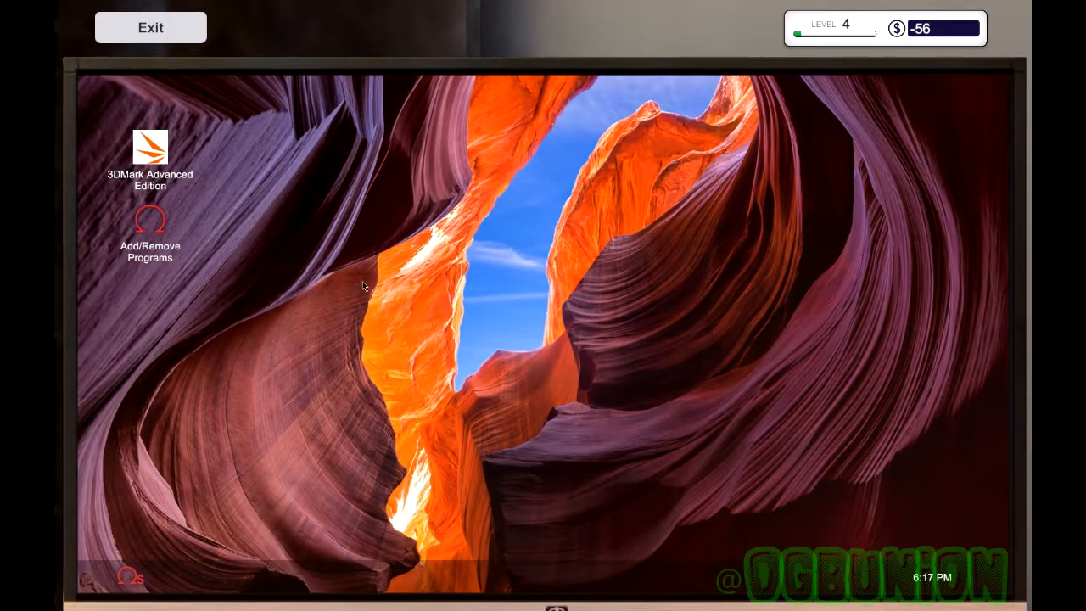
{"action": "double_click", "coordinate": [150, 148]}
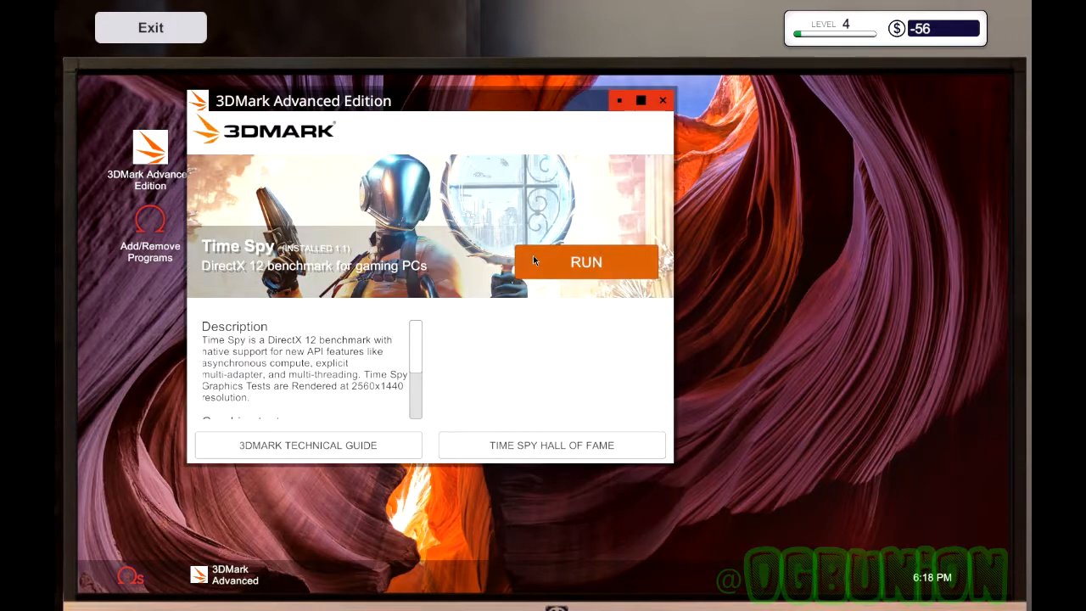
{"action": "left_click", "coordinate": [585, 262]}
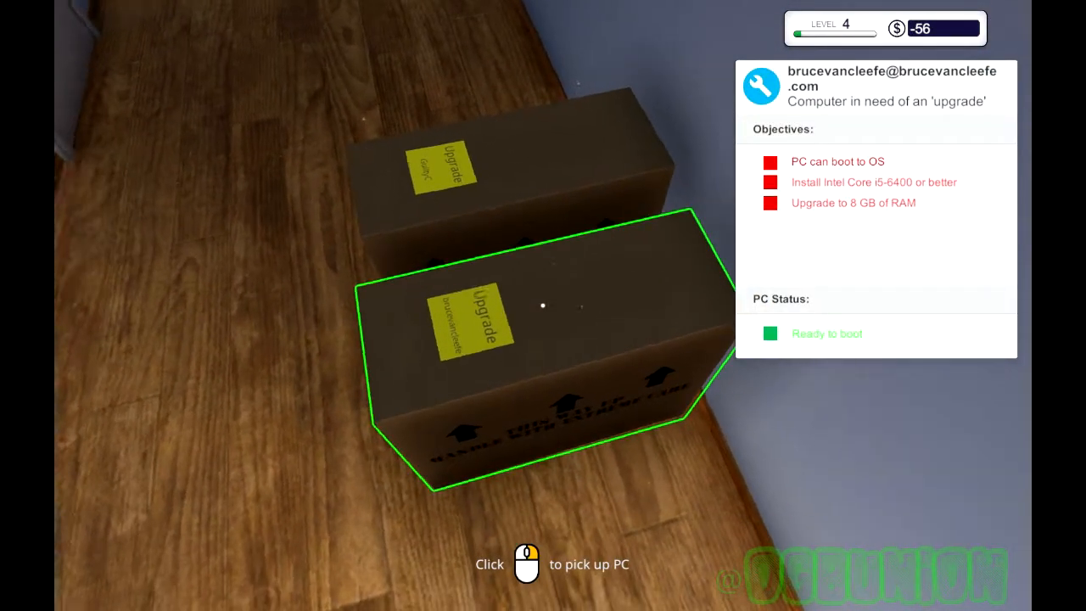
Step: Put the van Cleefe PC on the bench and pull its Mortoni Value Supreme 2 GB stick
{"action": "left_click", "coordinate": [539, 306]}
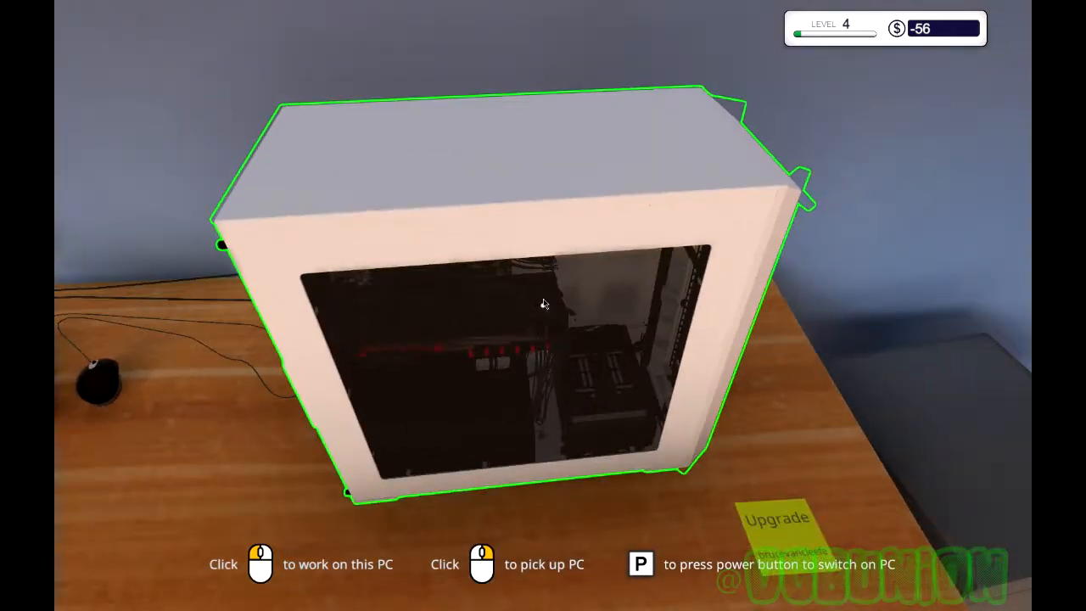
{"action": "left_click", "coordinate": [543, 304]}
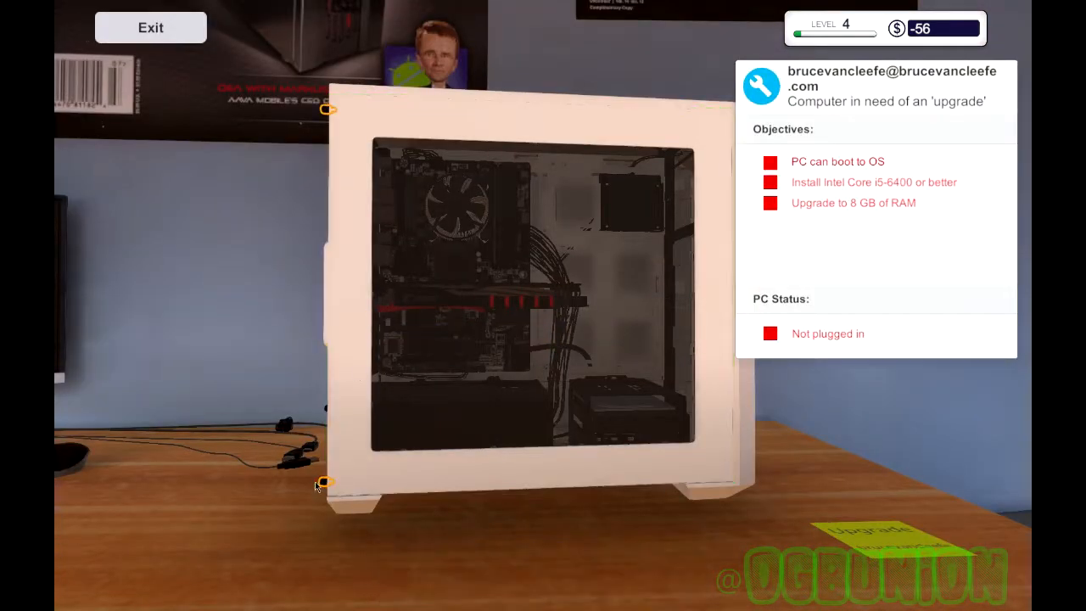
{"action": "mouse_move", "coordinate": [332, 469]}
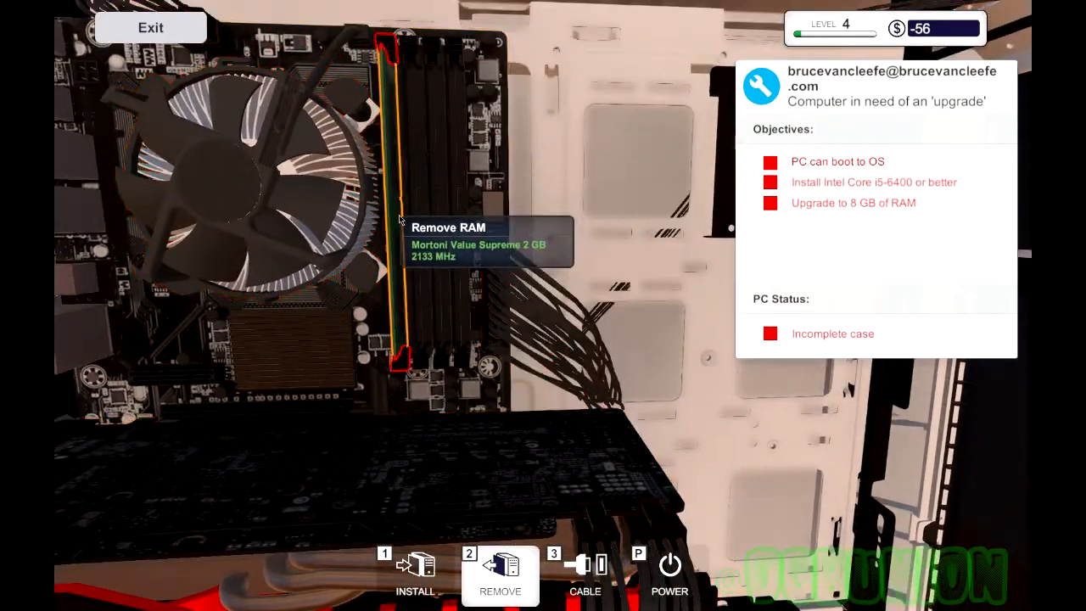
{"action": "left_click", "coordinate": [399, 216]}
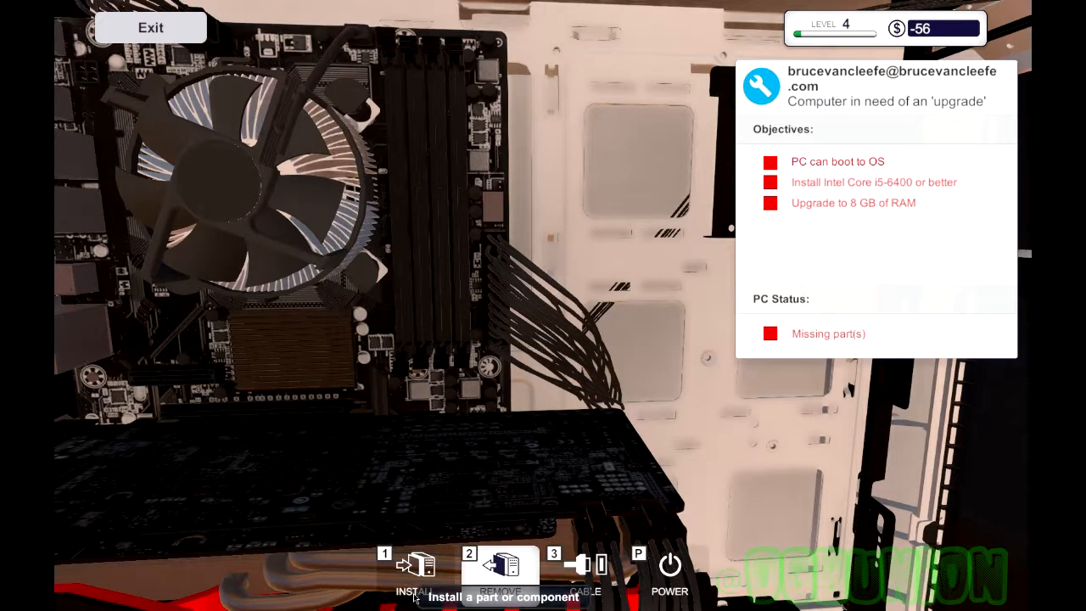
Step: Browse the stored processors, then scroll through the stored memory modules
{"action": "left_click", "coordinate": [411, 581]}
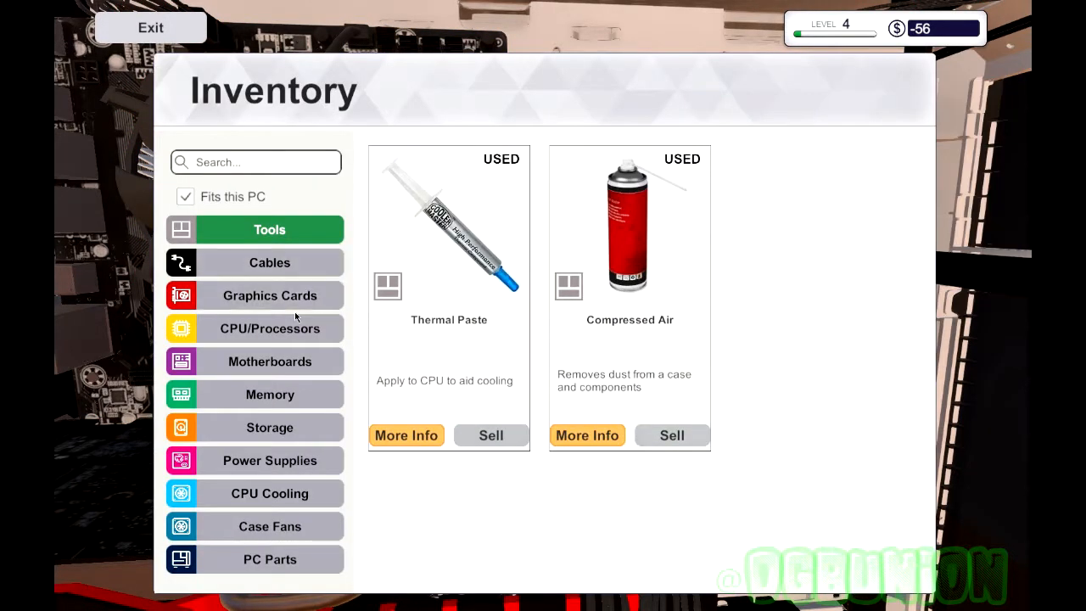
{"action": "left_click", "coordinate": [269, 328]}
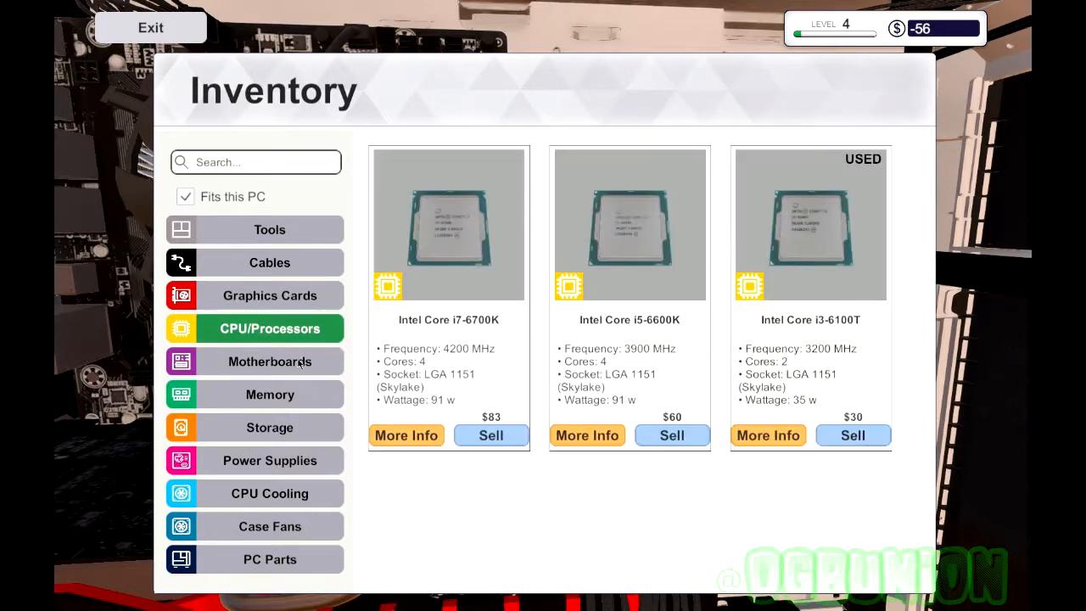
{"action": "left_click", "coordinate": [630, 224]}
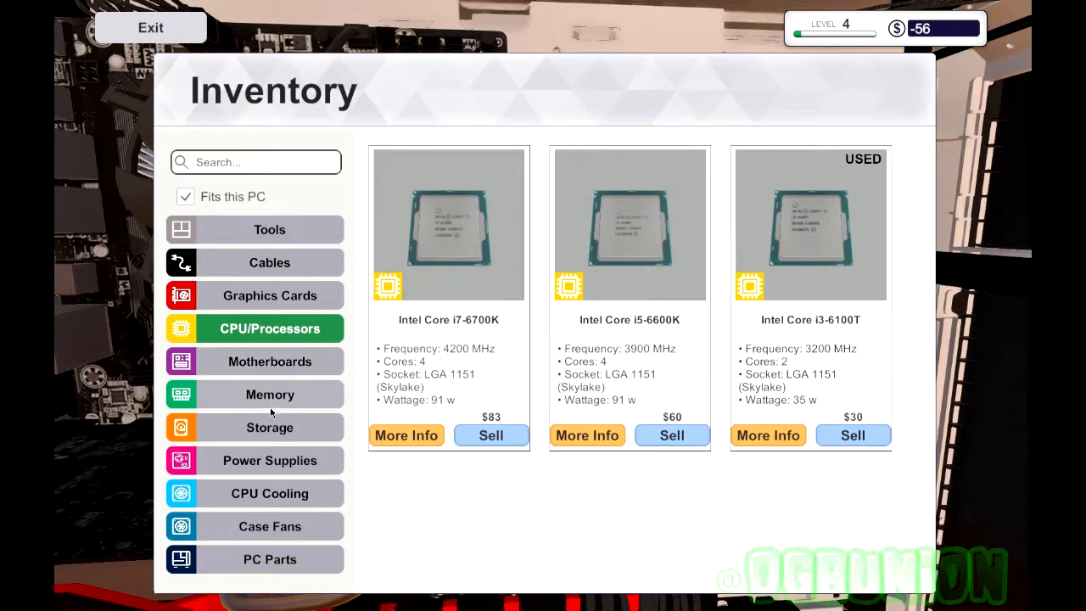
{"action": "left_click", "coordinate": [269, 394]}
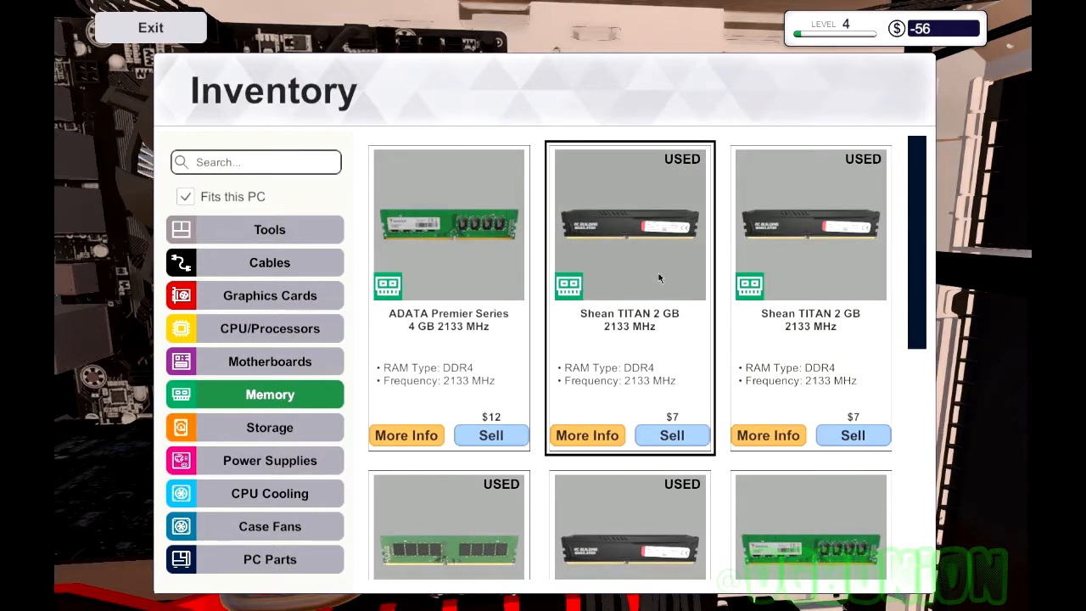
{"action": "scroll", "scroll_direction": "down", "scroll_amount": 3}
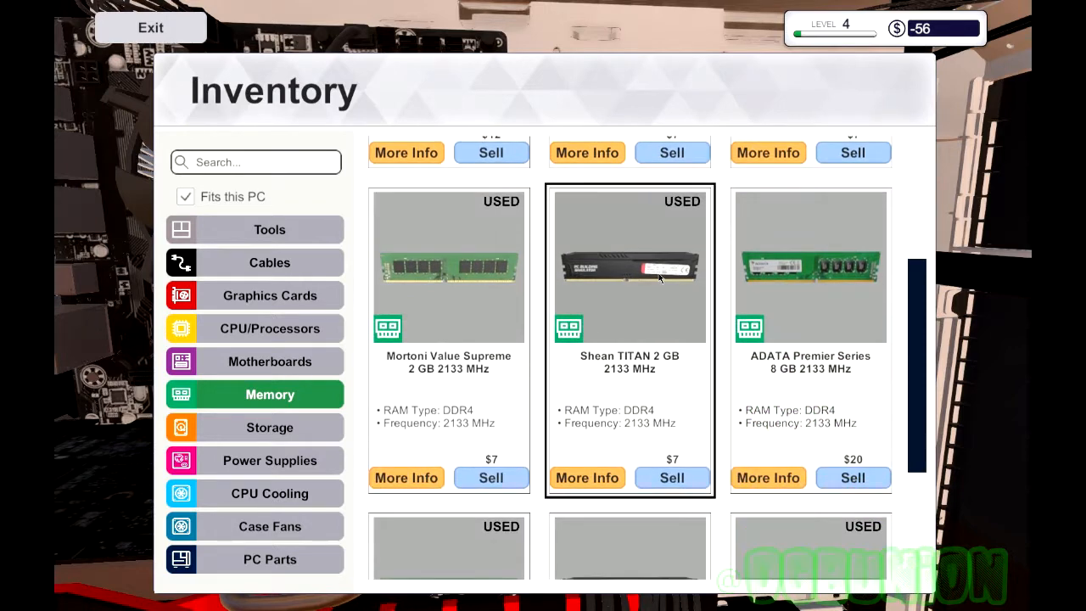
{"action": "scroll", "scroll_direction": "down", "scroll_amount": 3}
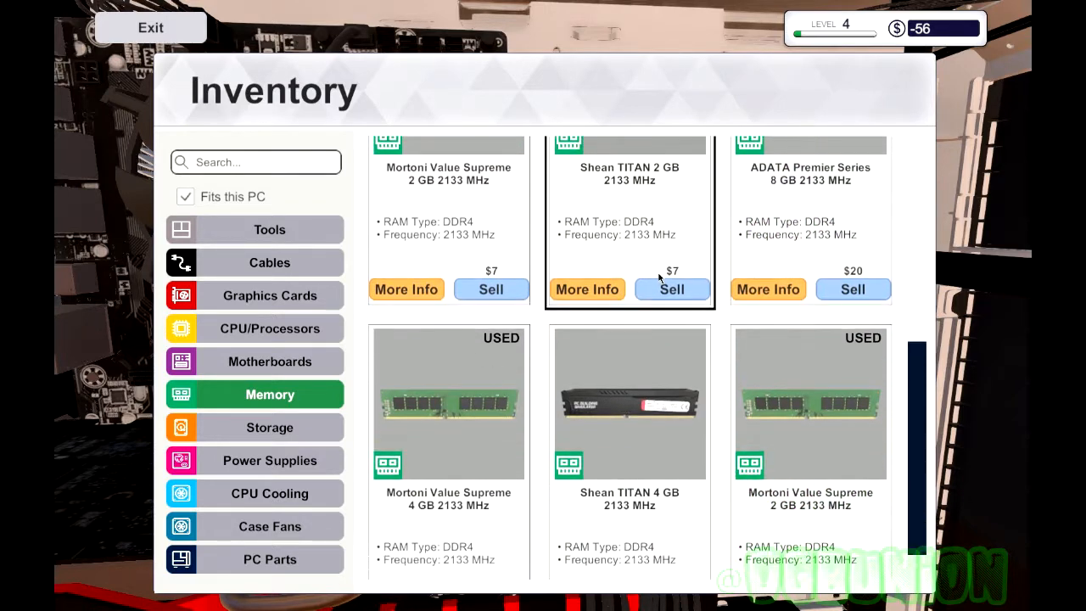
{"action": "scroll", "scroll_direction": "down", "scroll_amount": 3}
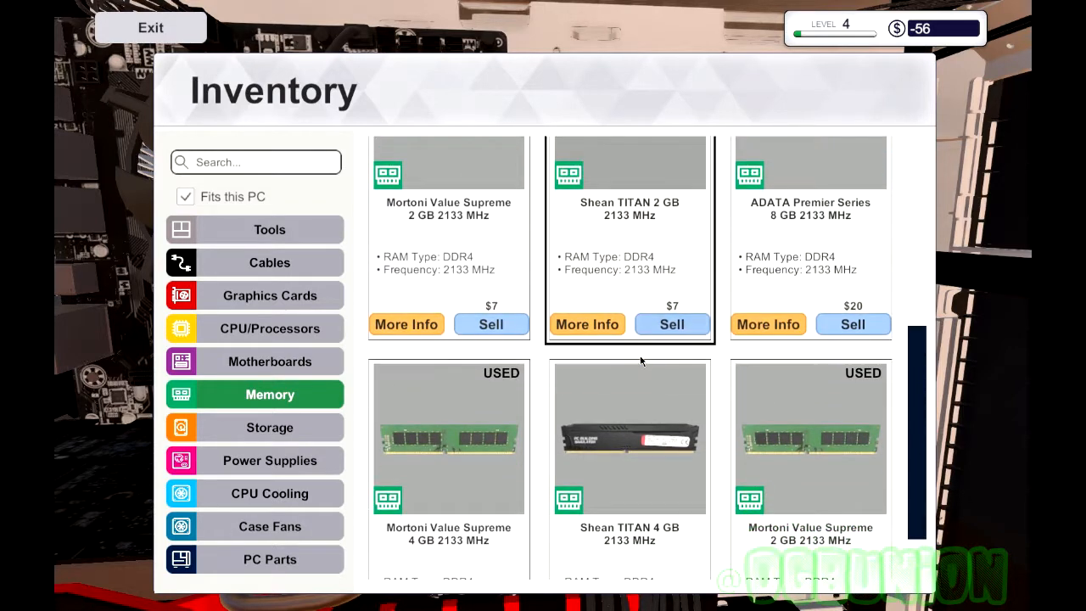
{"action": "scroll", "scroll_direction": "down", "scroll_amount": 3}
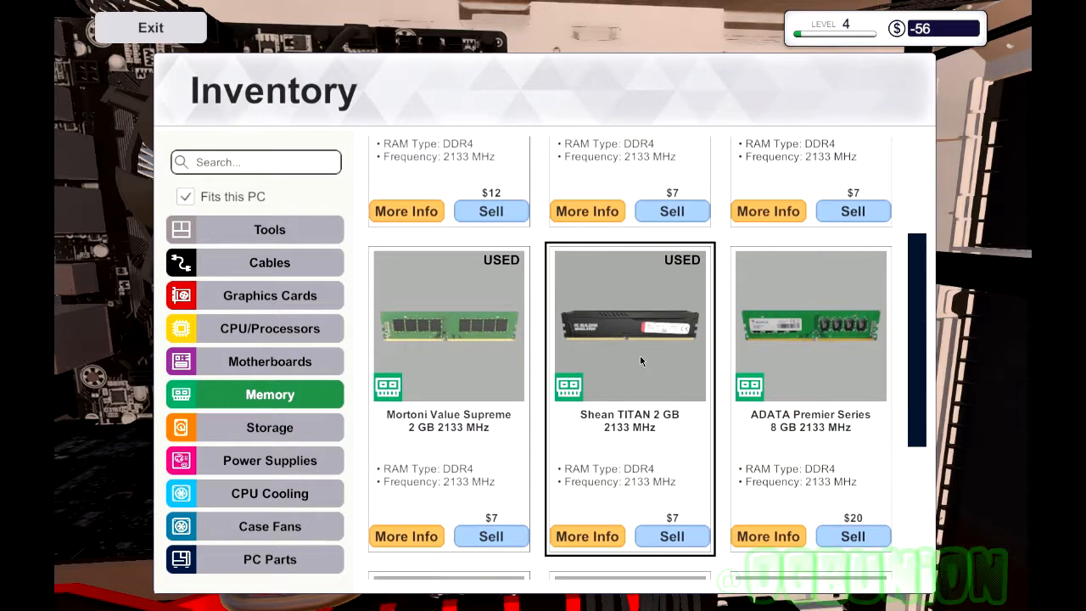
{"action": "scroll", "scroll_direction": "down", "scroll_amount": 3}
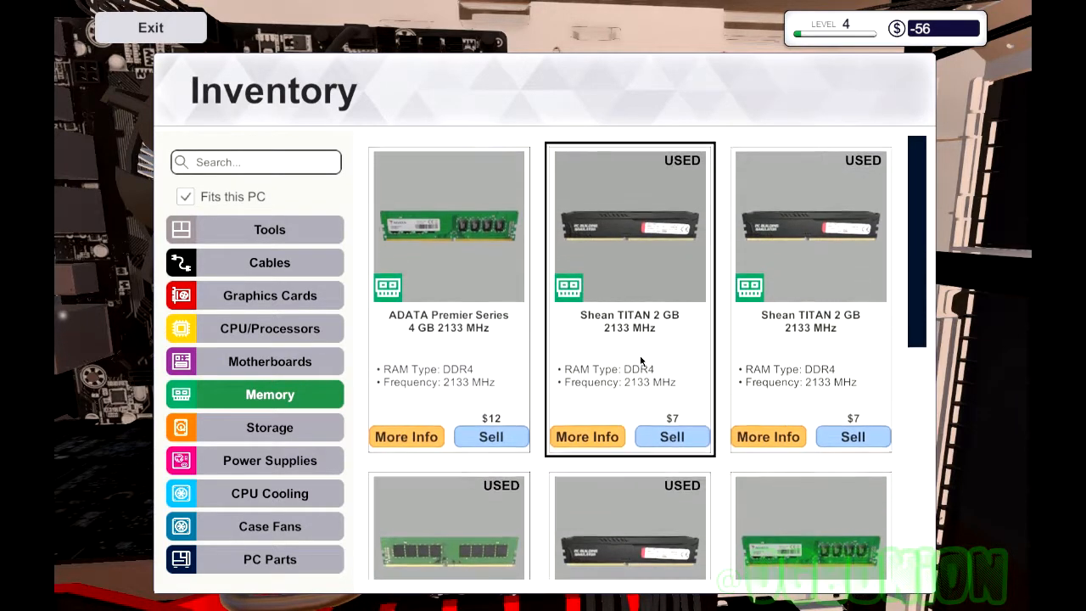
{"action": "scroll", "scroll_direction": "down", "scroll_amount": 3}
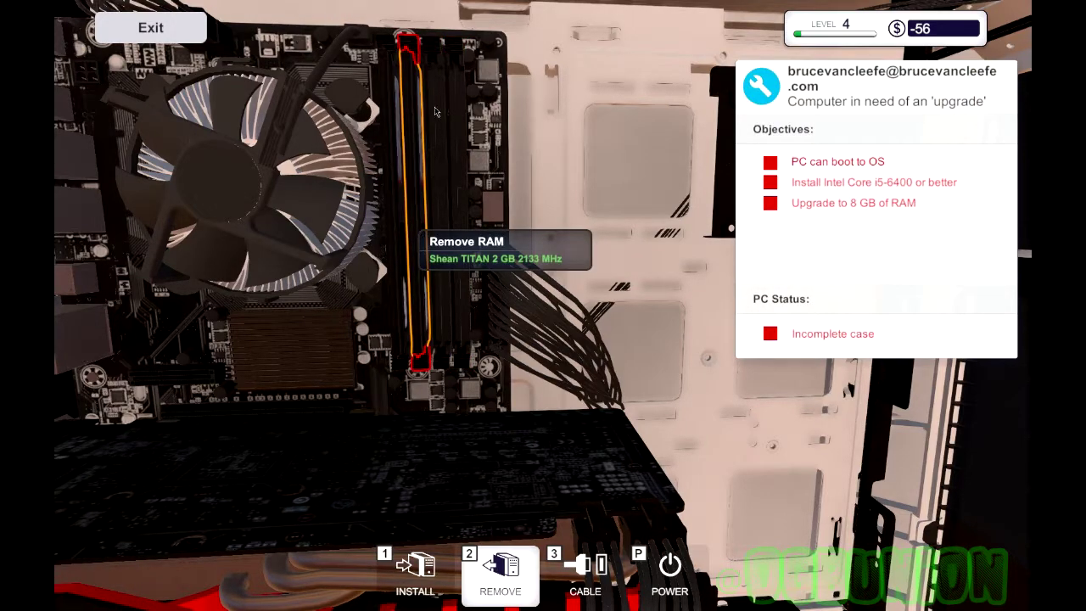
{"action": "mouse_move", "coordinate": [441, 365]}
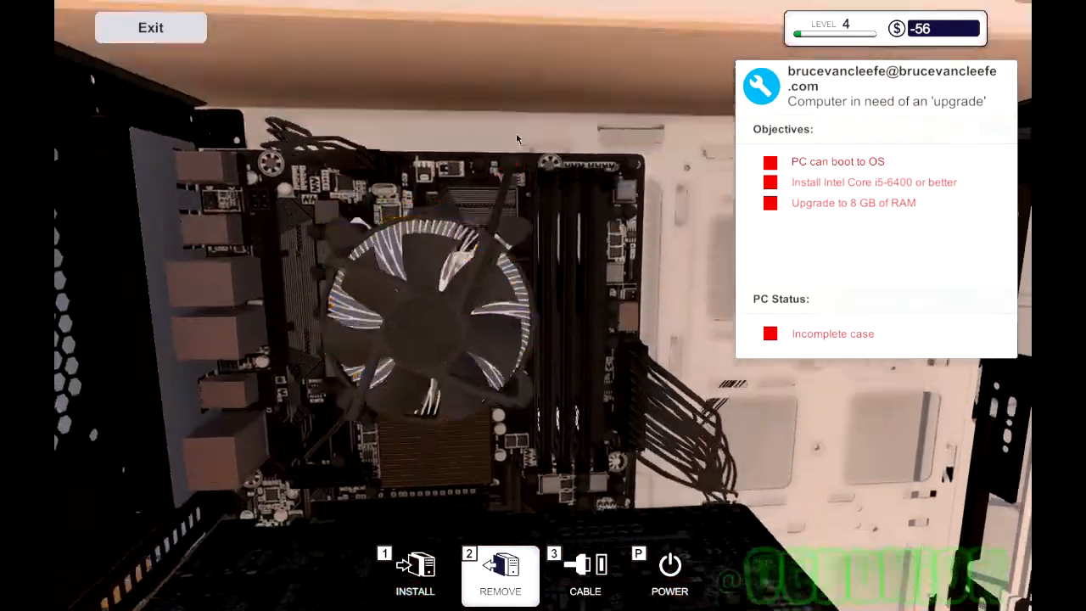
{"action": "mouse_move", "coordinate": [475, 310]}
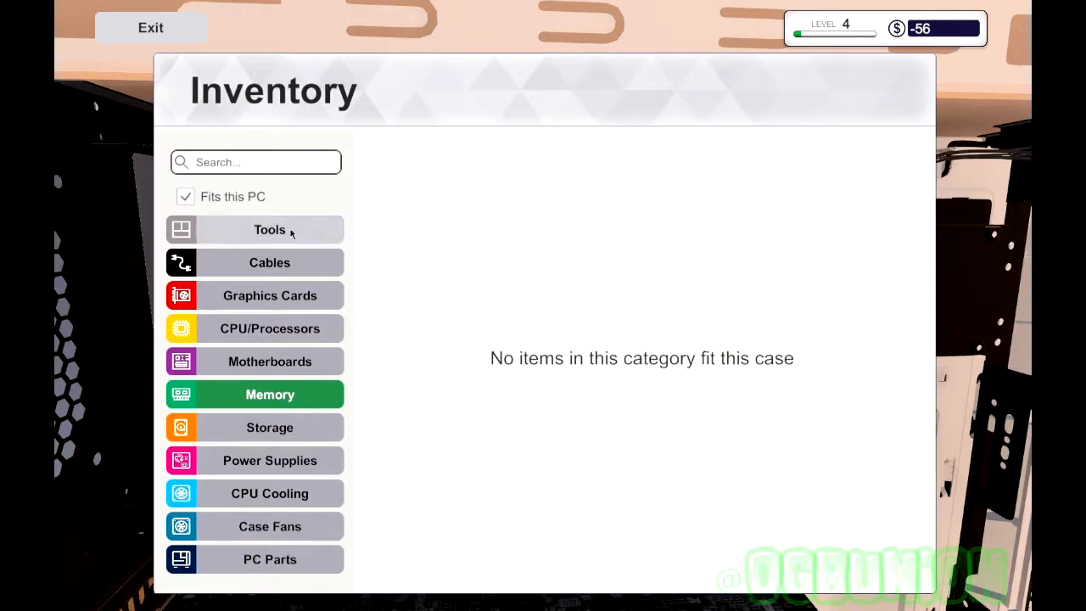
{"action": "mouse_move", "coordinate": [285, 284]}
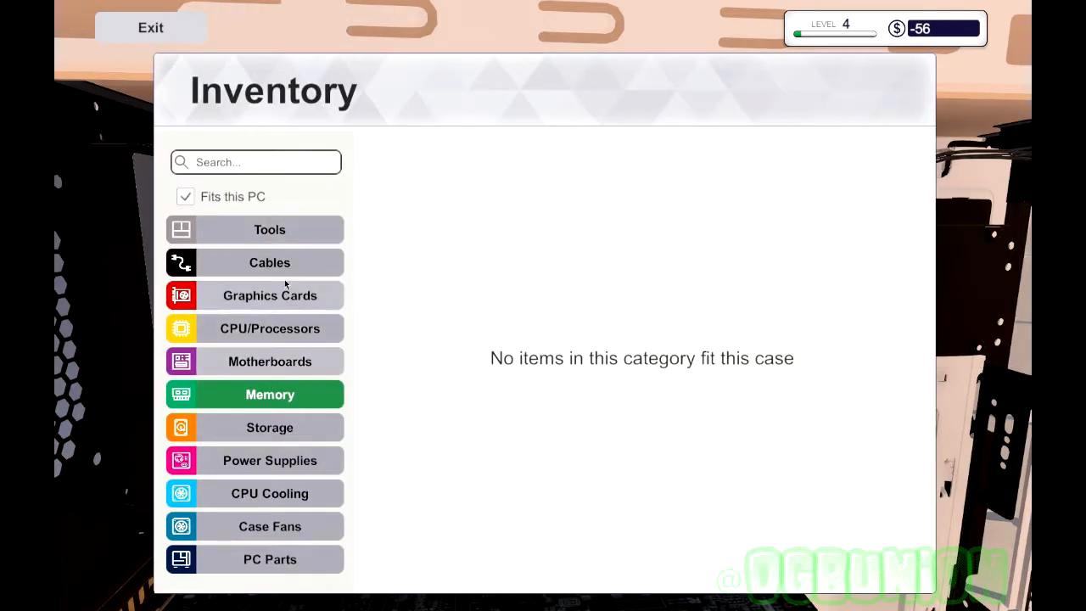
Step: Seat the Intel Core i5-6600K, refit the air cooler and connect its fan cable
{"action": "left_click", "coordinate": [269, 329]}
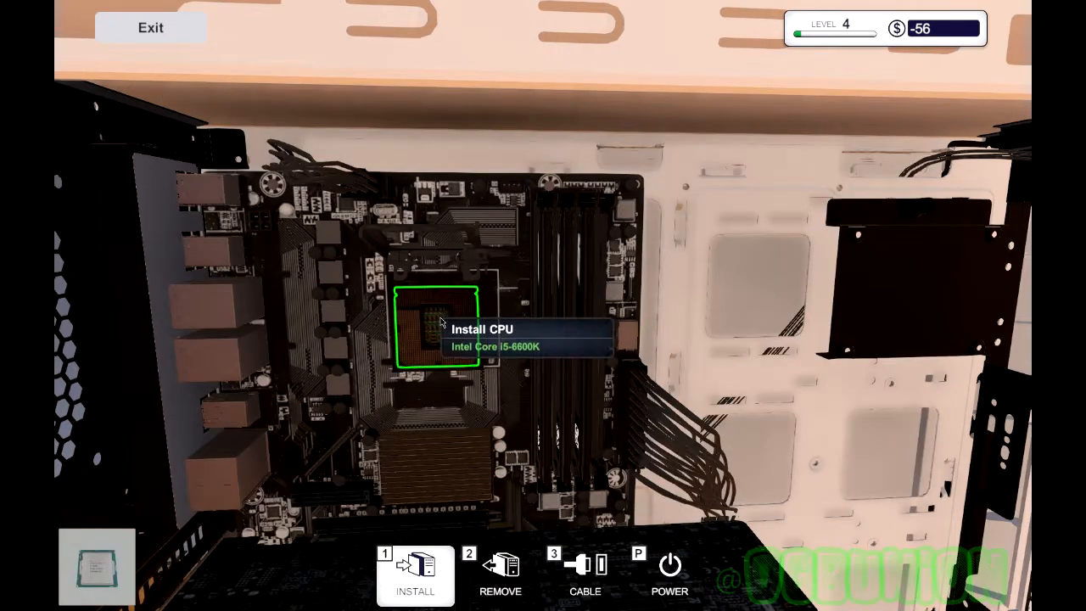
{"action": "left_click", "coordinate": [415, 576]}
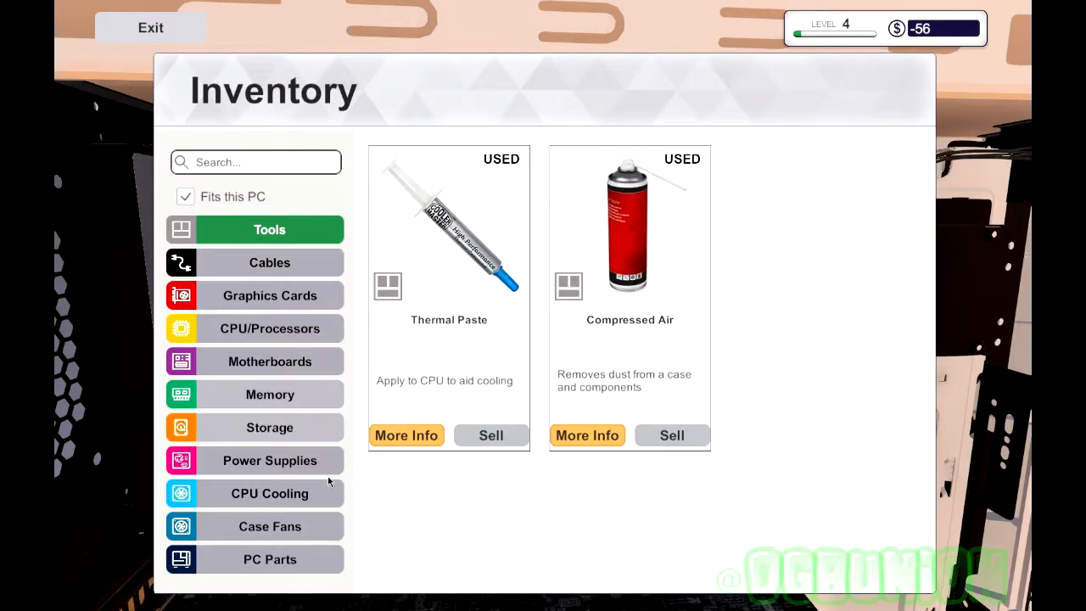
{"action": "left_click", "coordinate": [270, 559]}
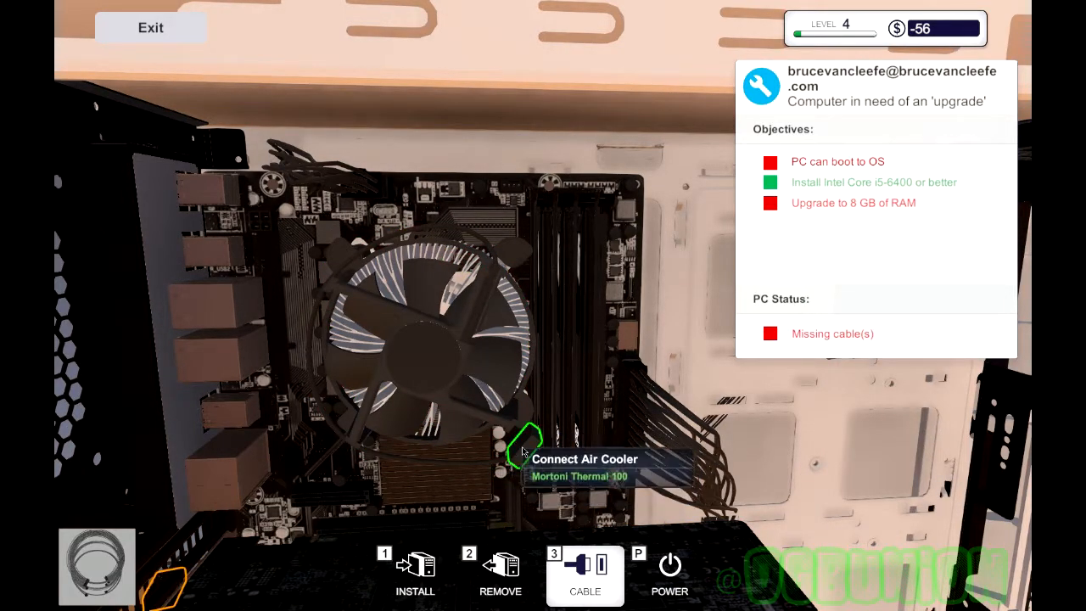
{"action": "left_click", "coordinate": [522, 450]}
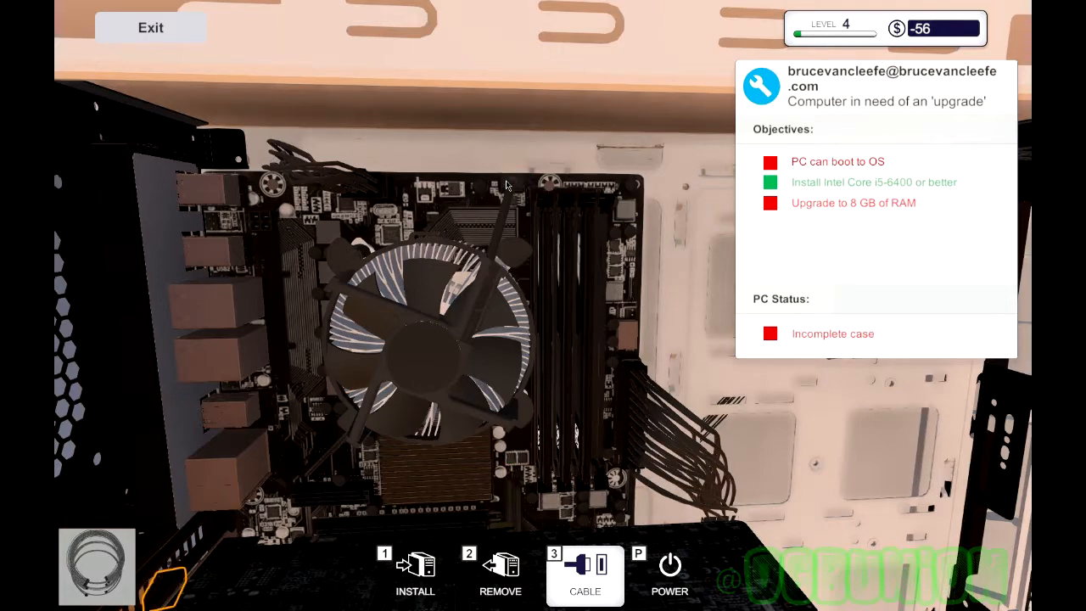
{"action": "mouse_move", "coordinate": [479, 490]}
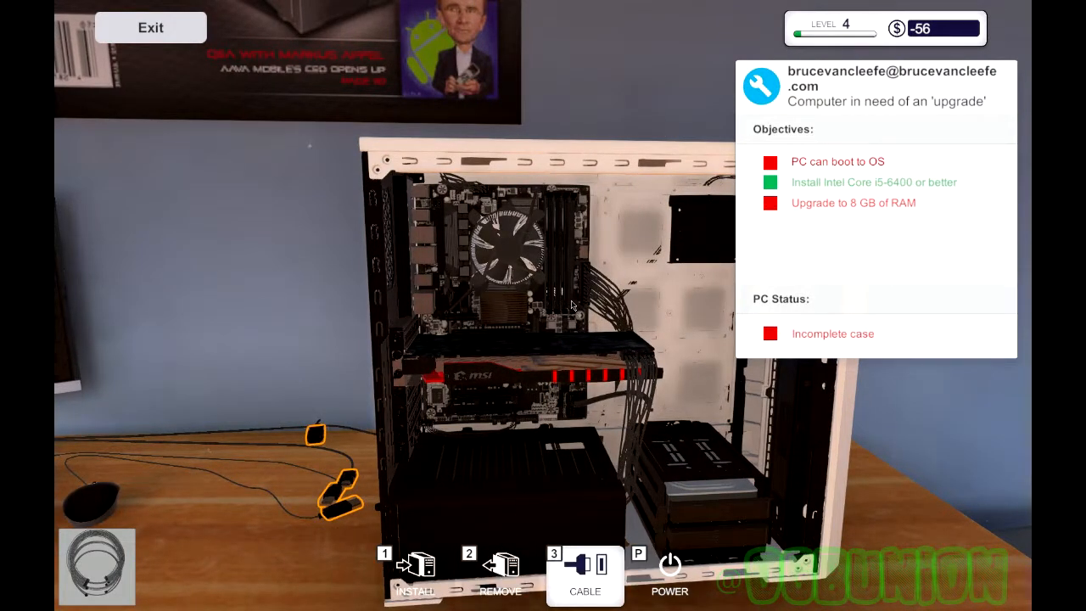
{"action": "mouse_move", "coordinate": [499, 577]}
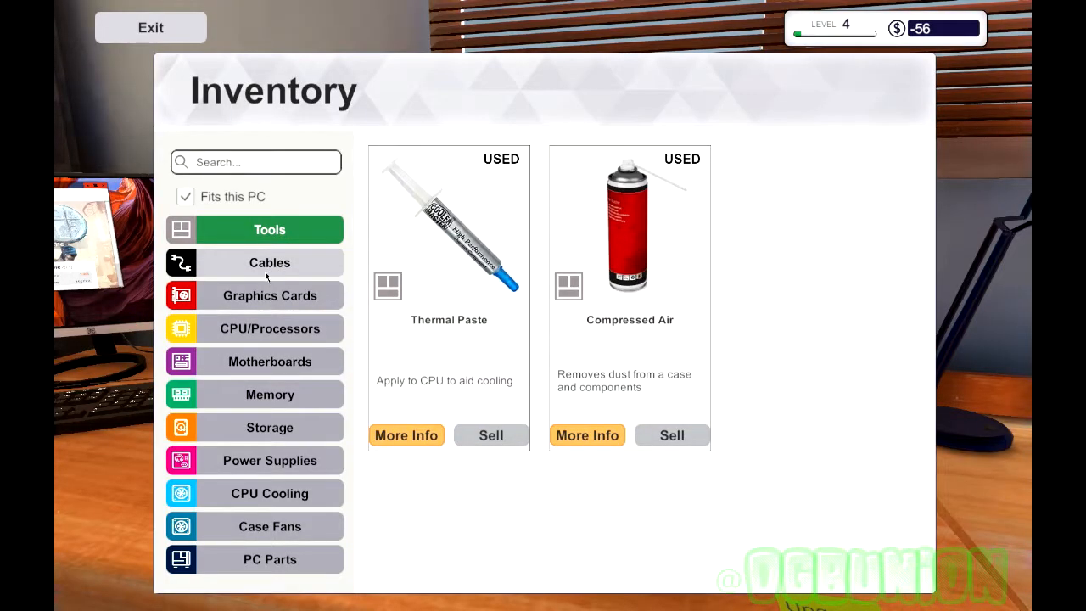
Step: View the cables in the inventory while the upgraded PC is on the bench
{"action": "left_click", "coordinate": [269, 559]}
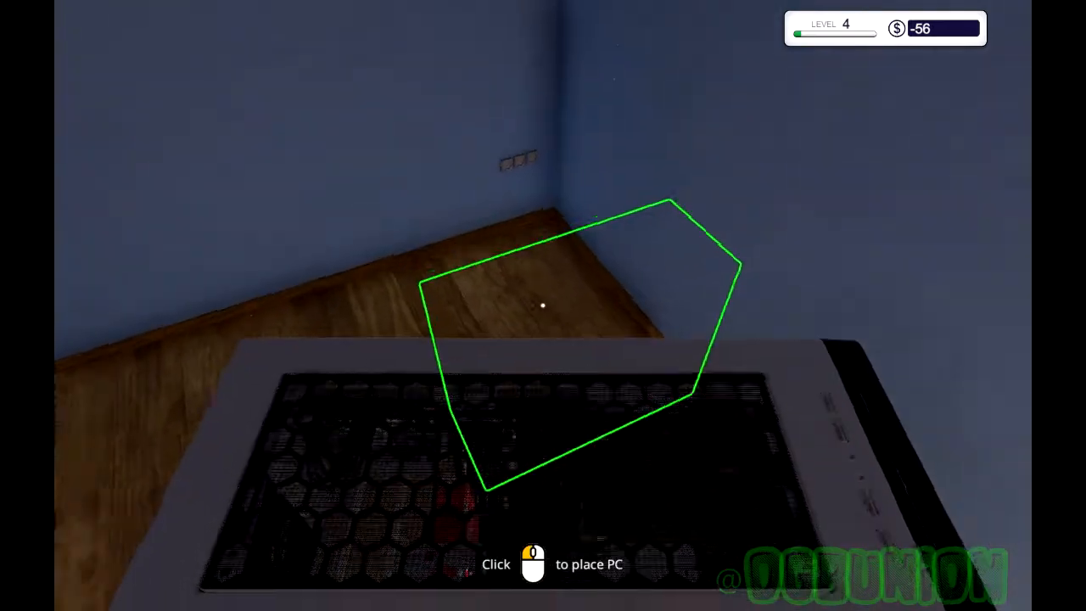
{"action": "left_click", "coordinate": [543, 305]}
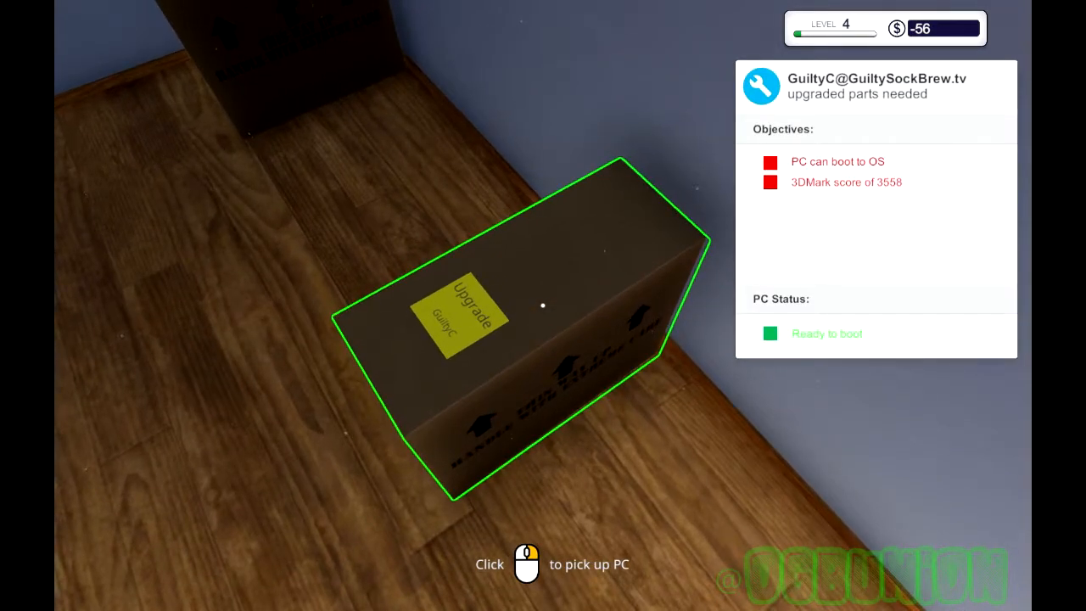
{"action": "left_click", "coordinate": [542, 305]}
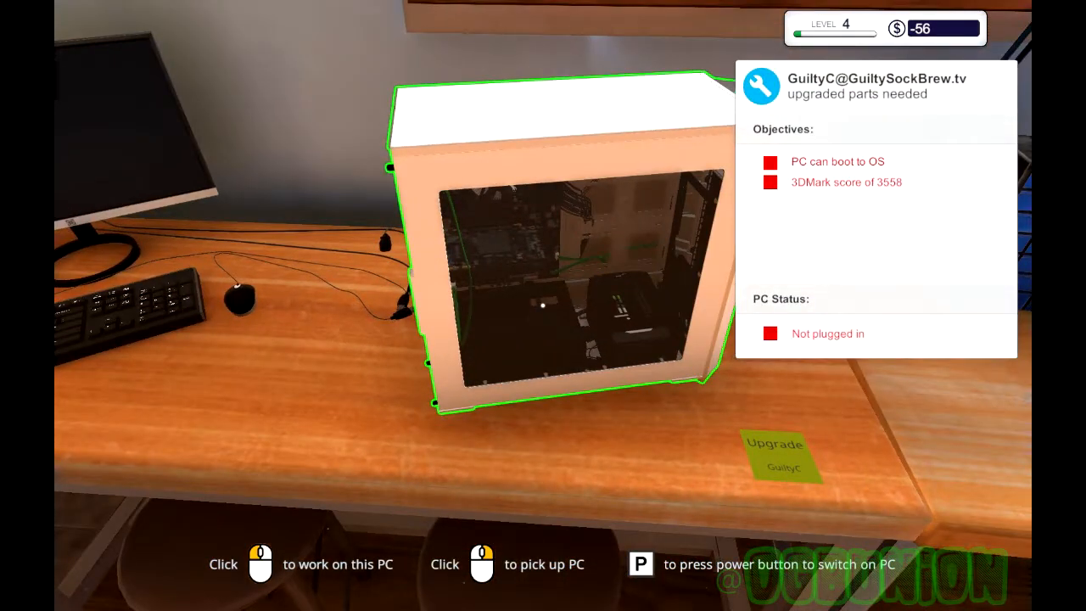
{"action": "left_click", "coordinate": [542, 280]}
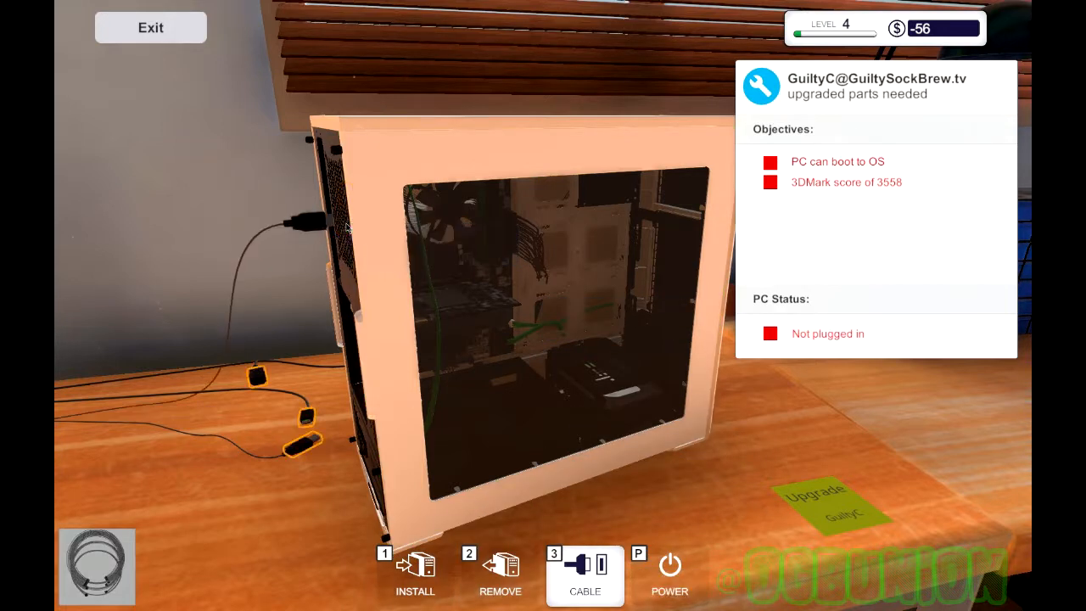
{"action": "mouse_move", "coordinate": [344, 223]}
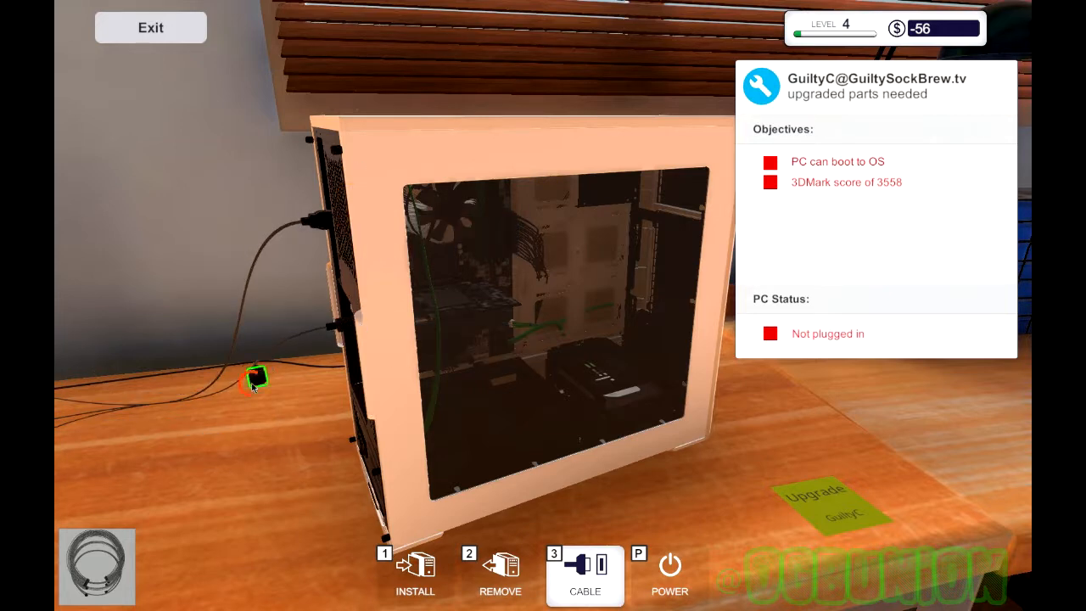
{"action": "left_click", "coordinate": [259, 382]}
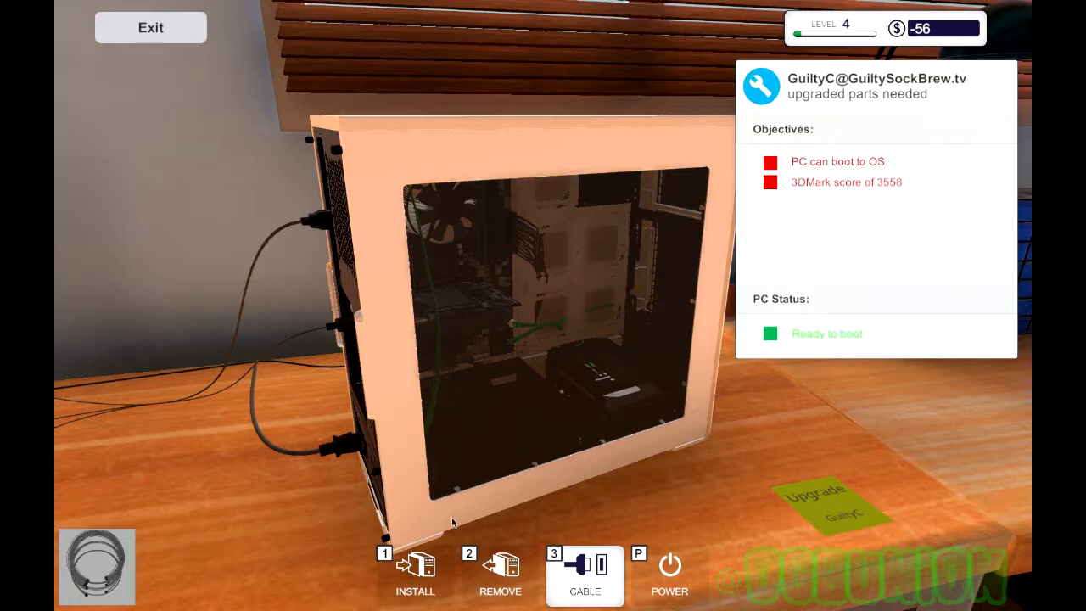
{"action": "left_click", "coordinate": [586, 577]}
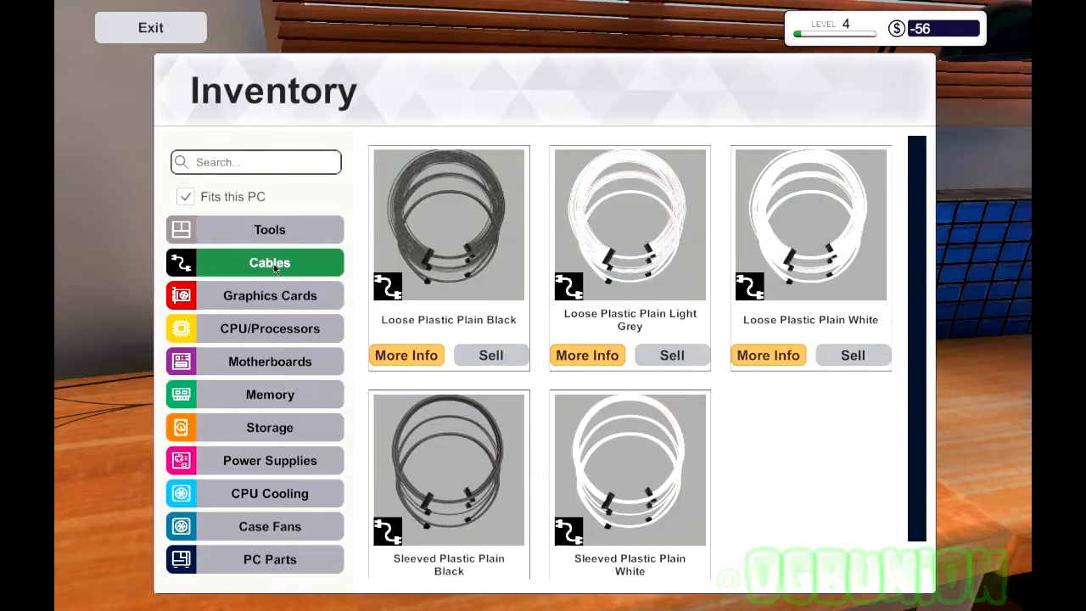
{"action": "left_click", "coordinate": [269, 295]}
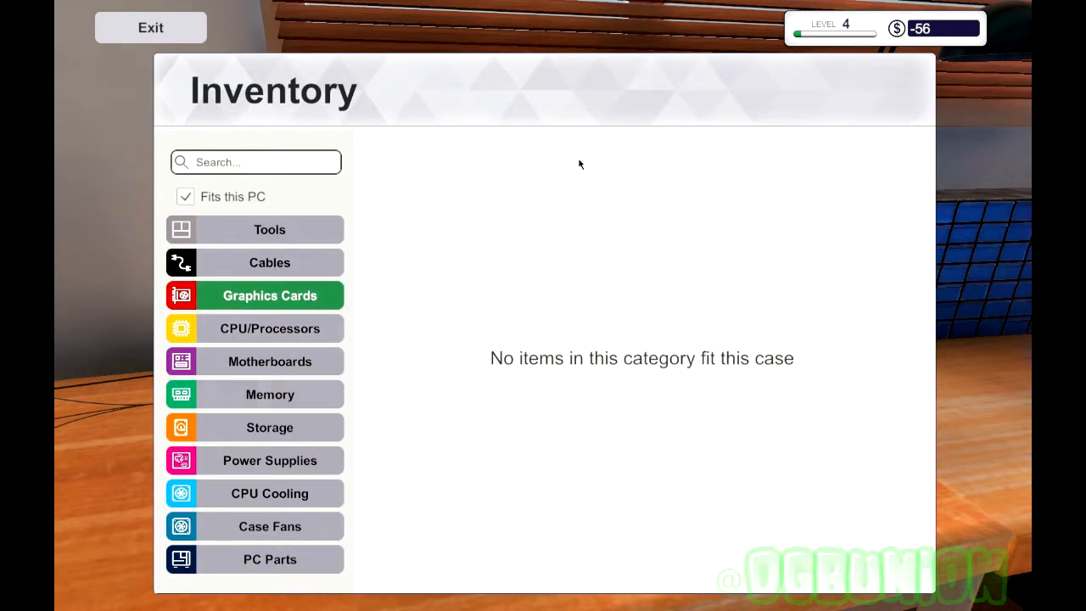
{"action": "left_click", "coordinate": [270, 328]}
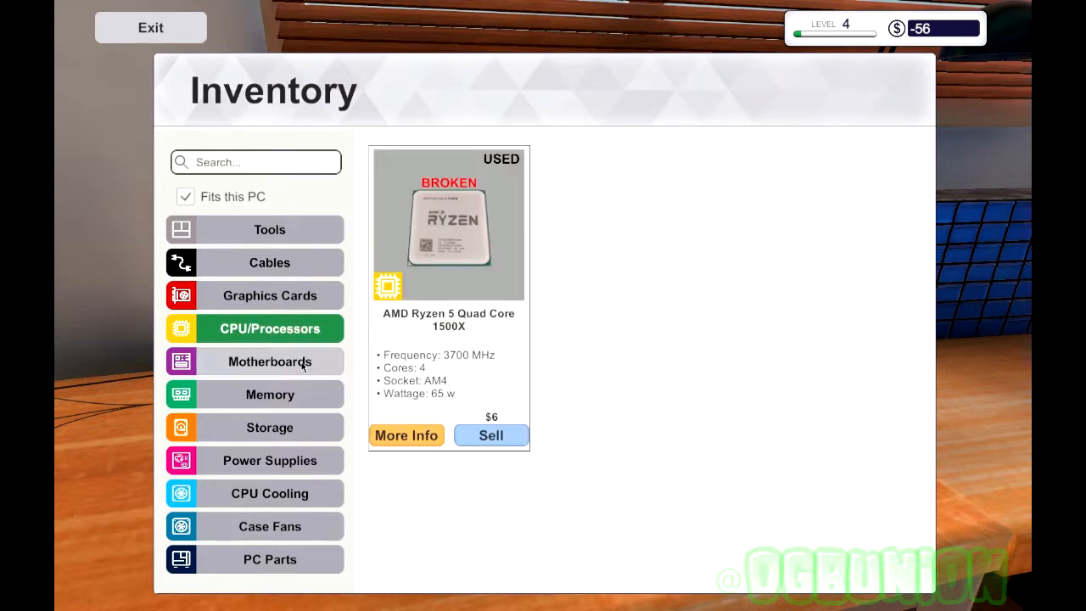
{"action": "left_click", "coordinate": [268, 427]}
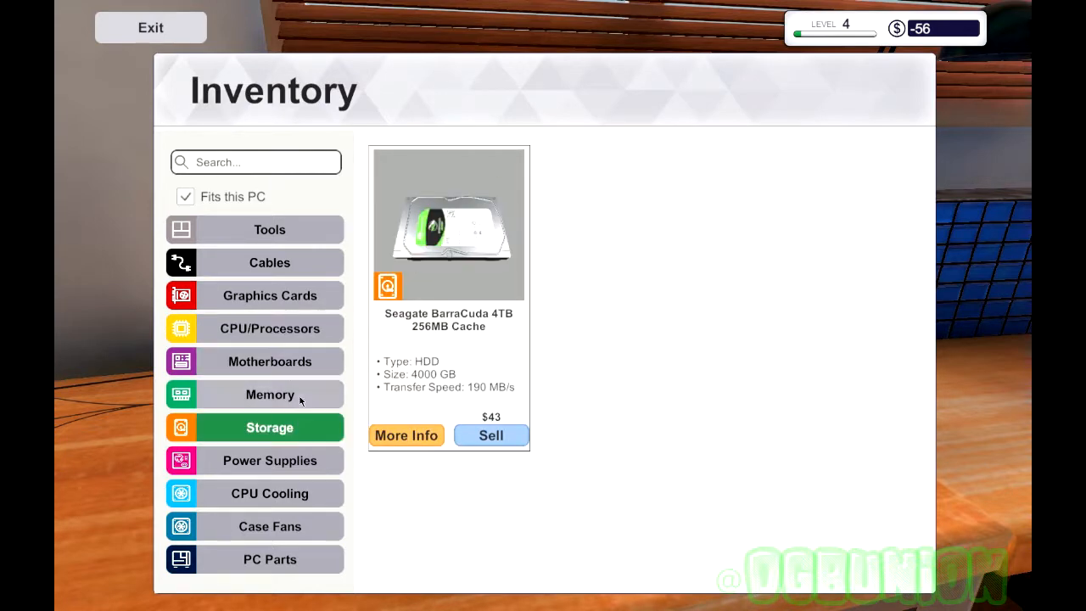
{"action": "left_click", "coordinate": [269, 394]}
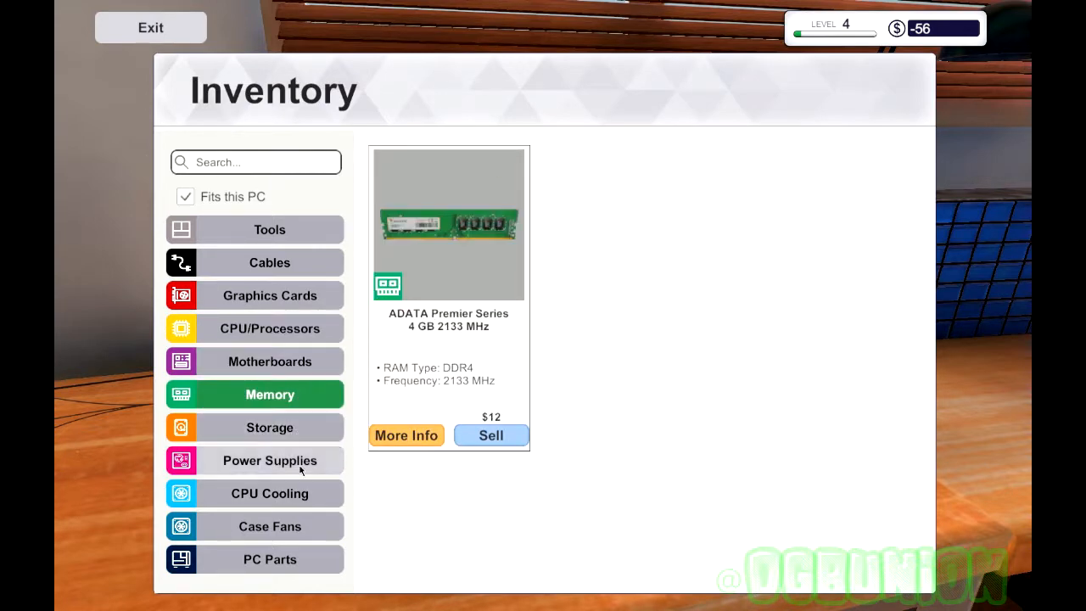
{"action": "left_click", "coordinate": [269, 460]}
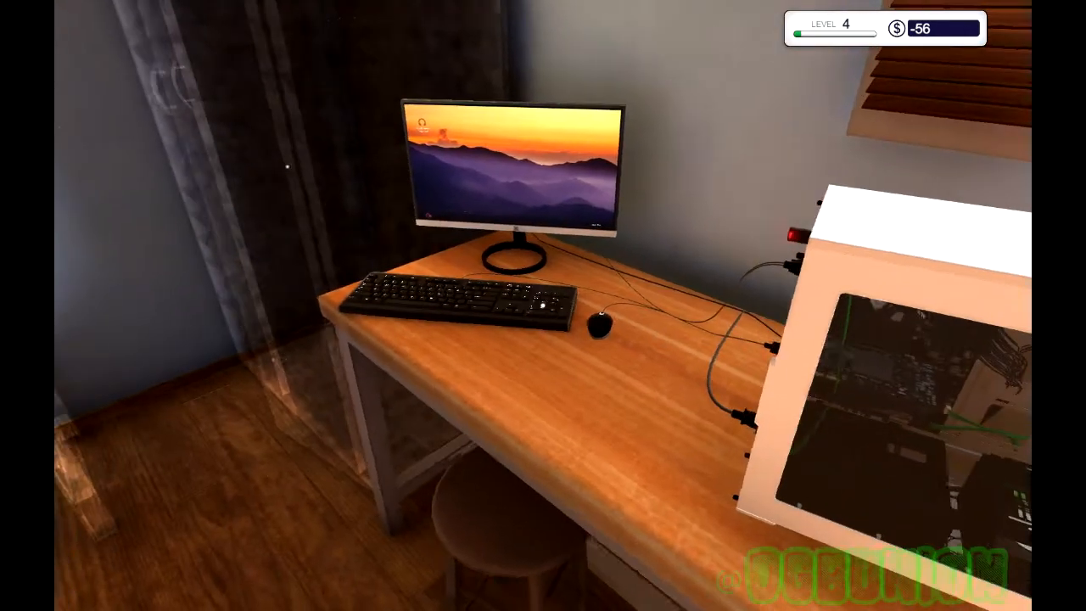
Step: Use the booted PC, open Add/Remove Programs and pick a program to install
{"action": "left_click", "coordinate": [509, 161]}
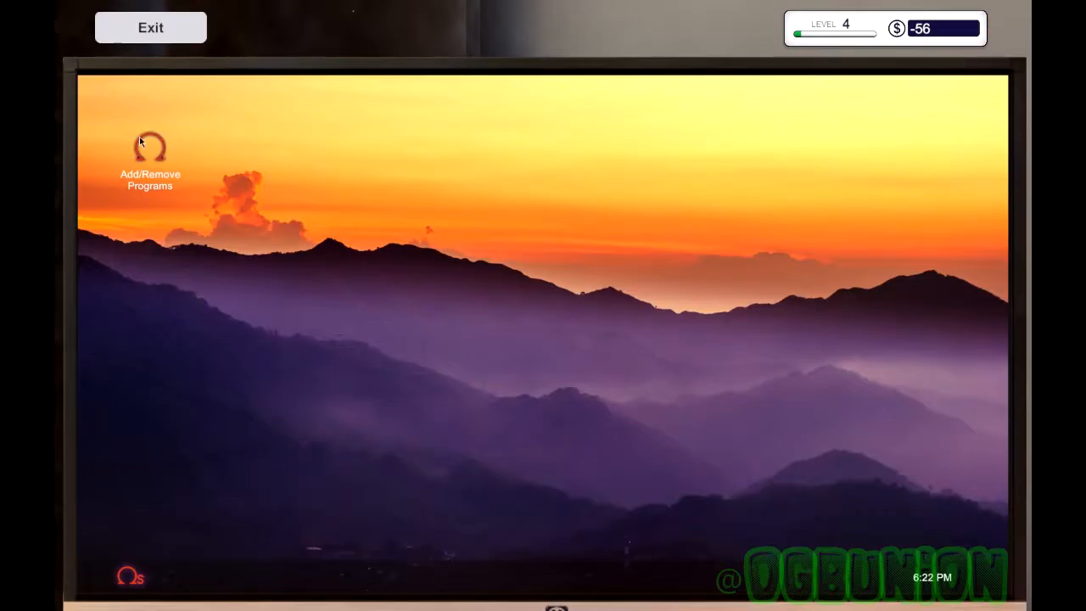
{"action": "double_click", "coordinate": [150, 153]}
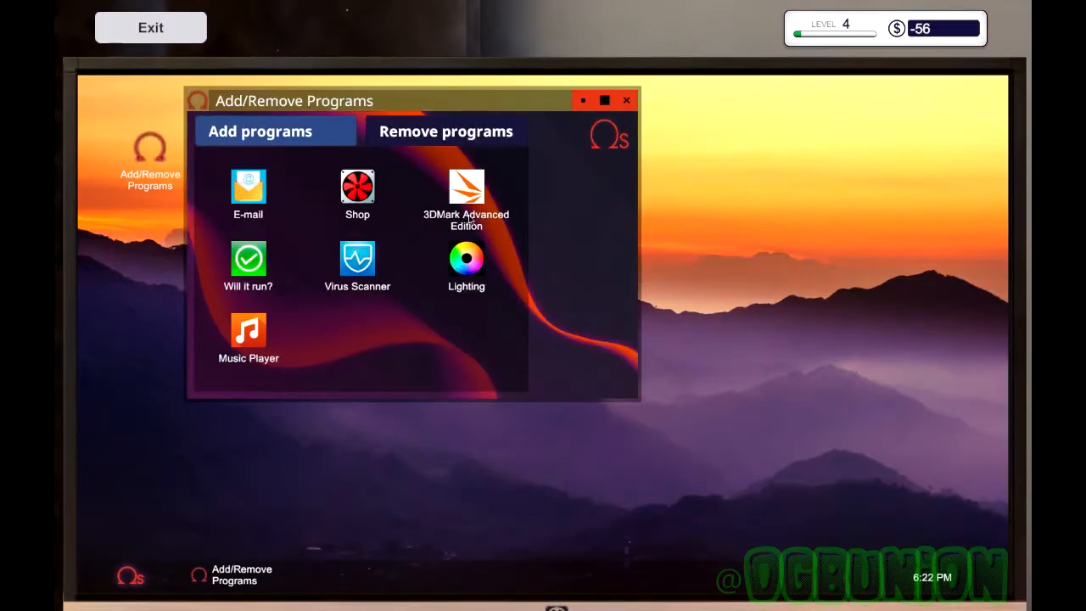
{"action": "left_click", "coordinate": [466, 185]}
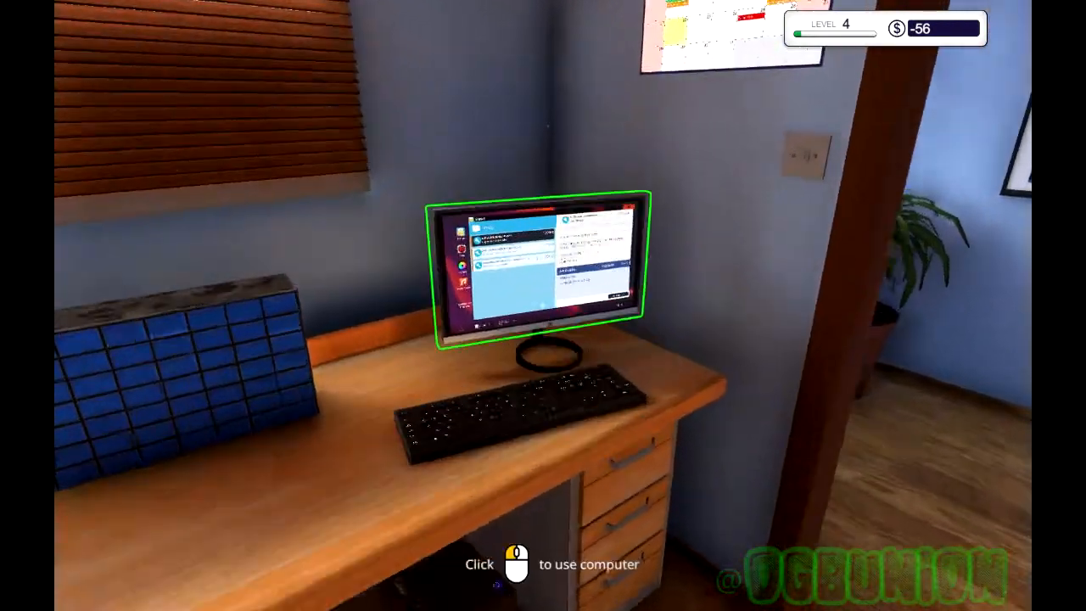
Step: Collect the $185 from ExpensiveN's RAM upgrade email and open the new parts announcement
{"action": "left_click", "coordinate": [539, 276]}
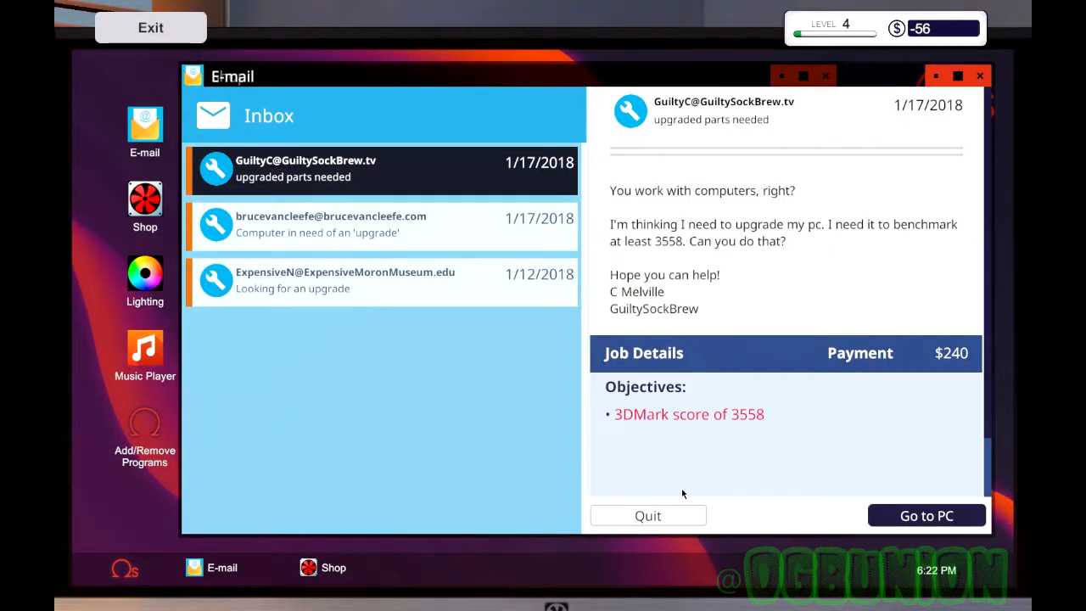
{"action": "left_click", "coordinate": [379, 279]}
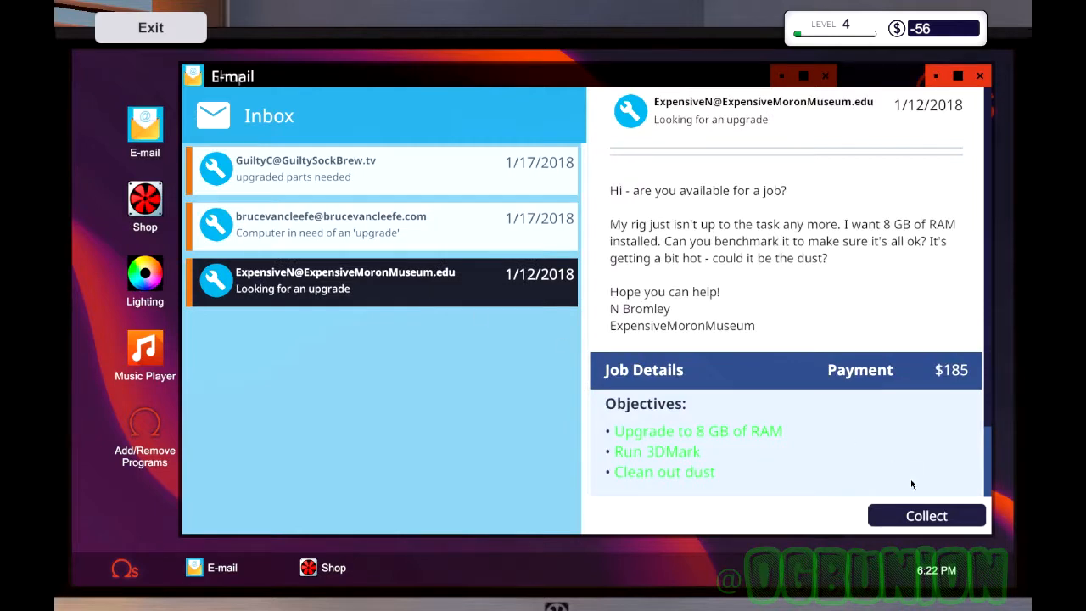
{"action": "left_click", "coordinate": [926, 514]}
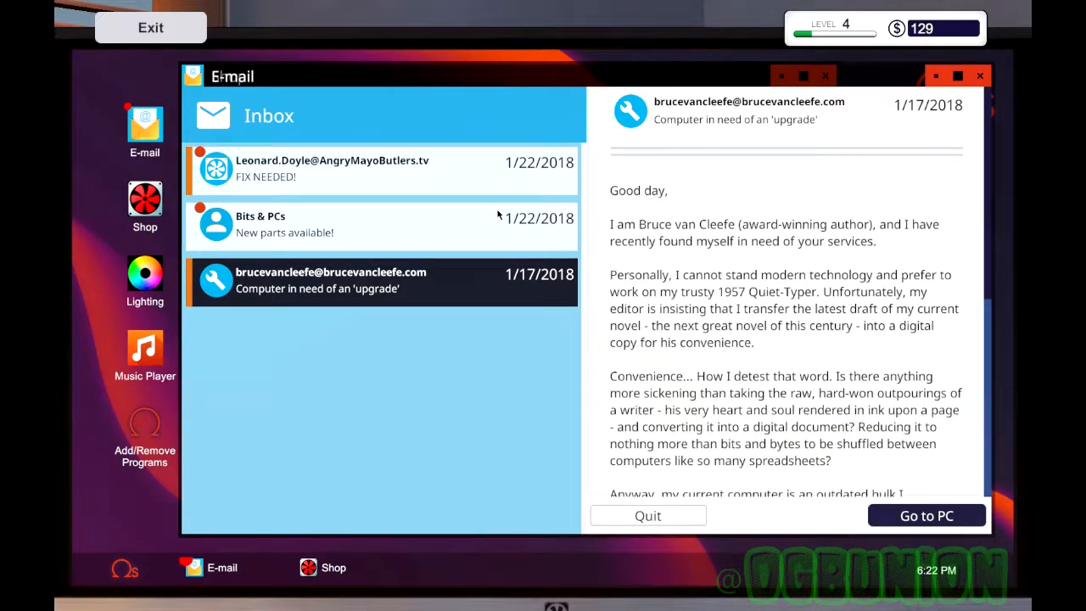
{"action": "left_click", "coordinate": [925, 515]}
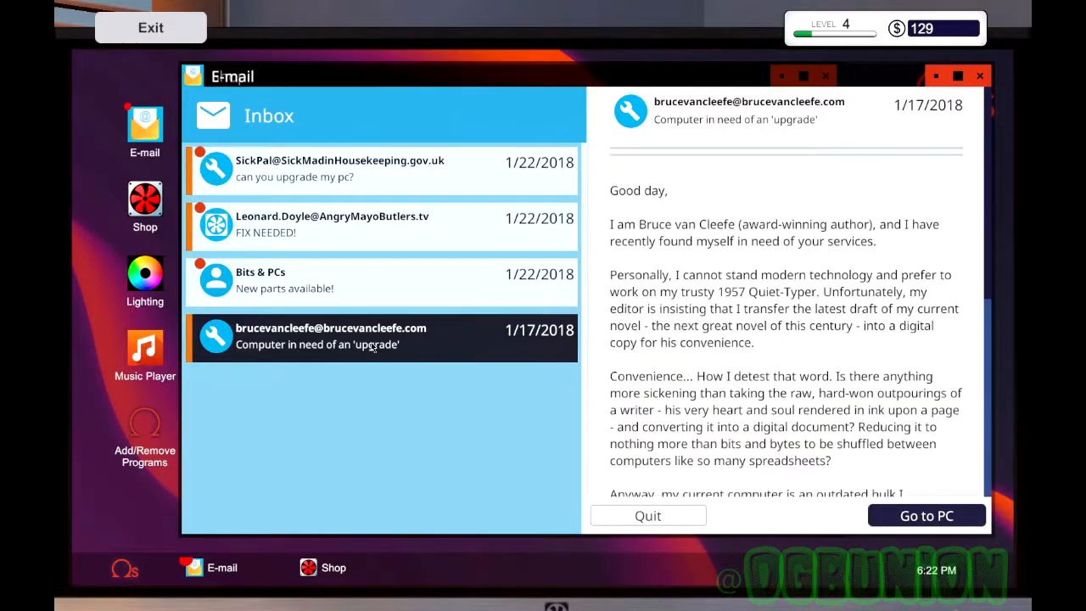
{"action": "mouse_move", "coordinate": [352, 297]}
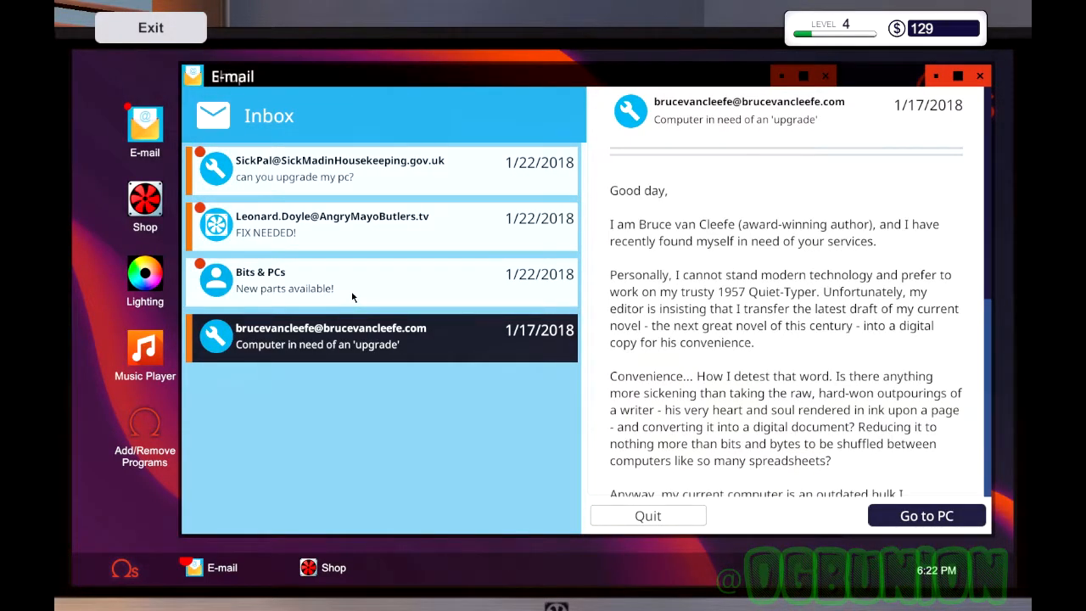
{"action": "left_click", "coordinate": [352, 282]}
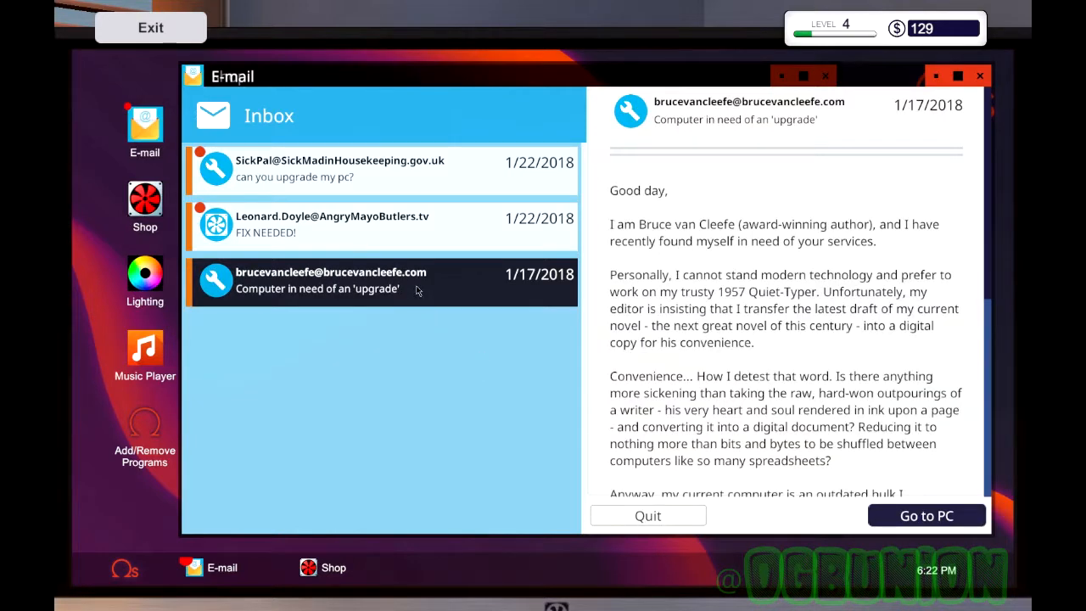
{"action": "mouse_move", "coordinate": [435, 306]}
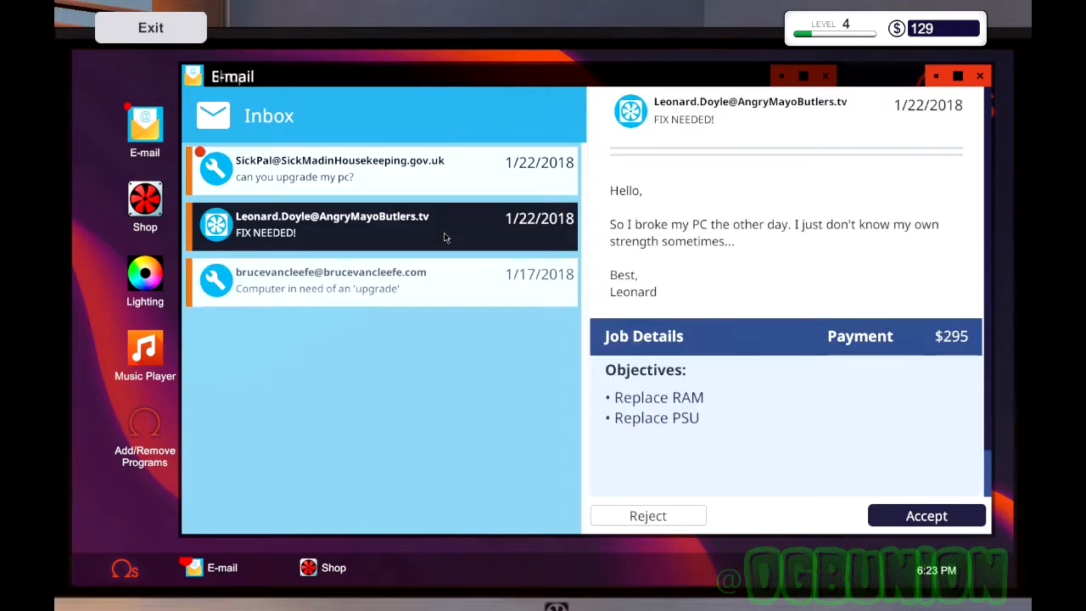
{"action": "mouse_move", "coordinate": [450, 240]}
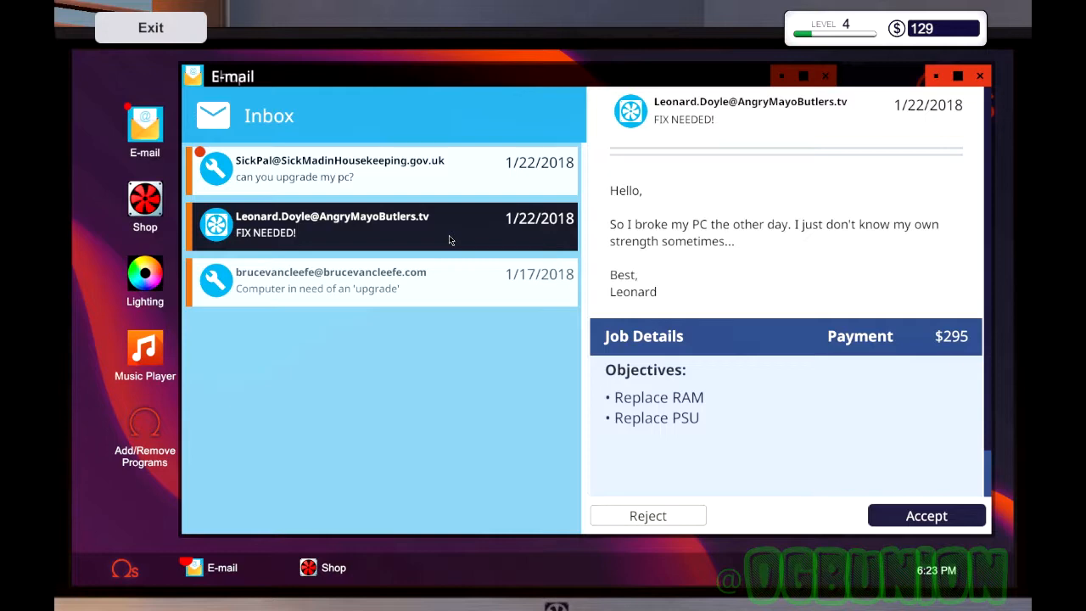
{"action": "mouse_move", "coordinate": [446, 212]}
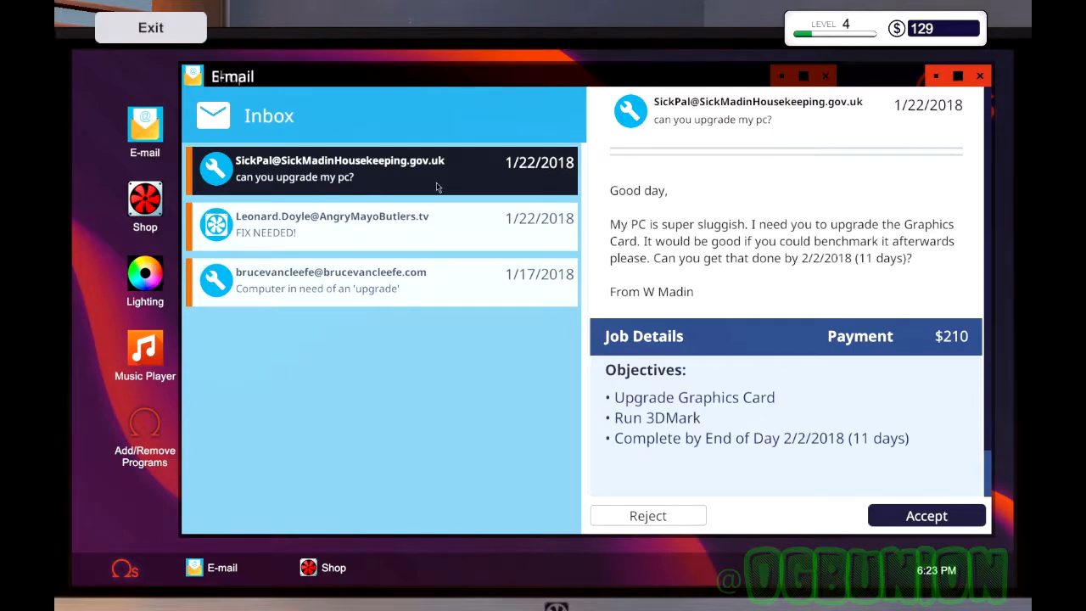
{"action": "mouse_move", "coordinate": [464, 350]}
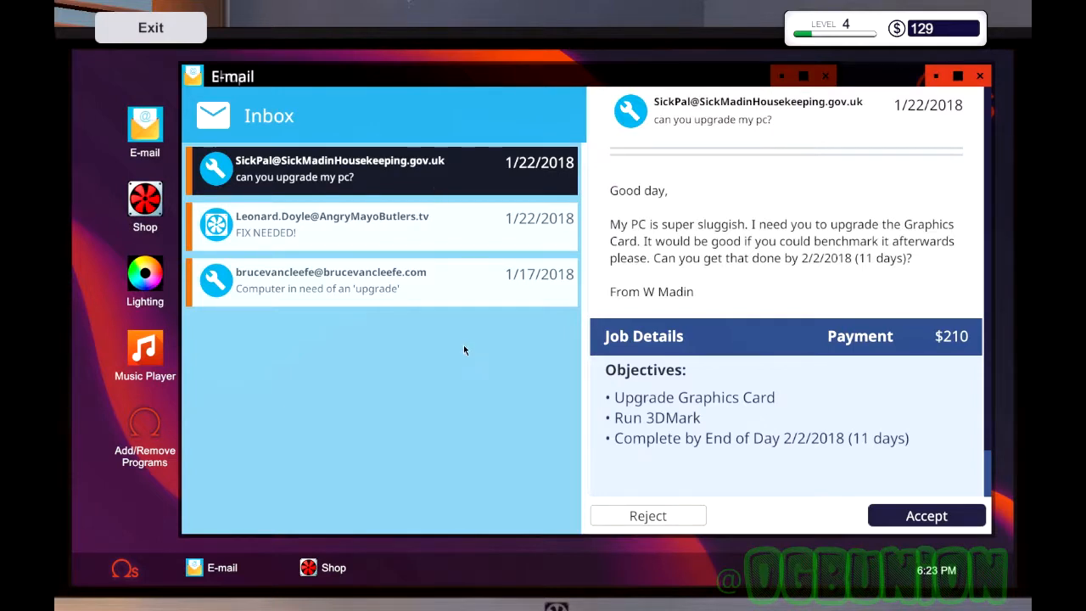